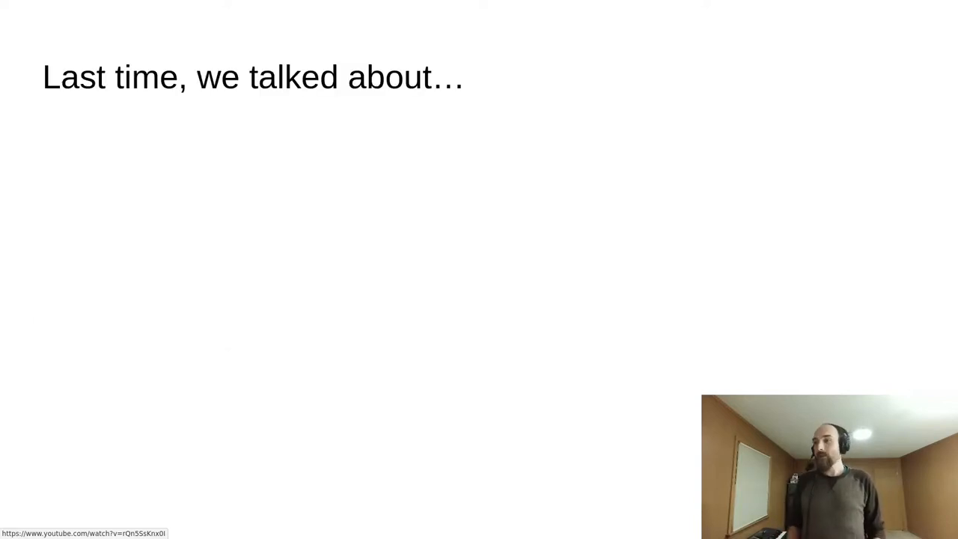
Step: Advance past the recap slides to the empty 'Rollback Tutorial Live' Godot project
key(Right)
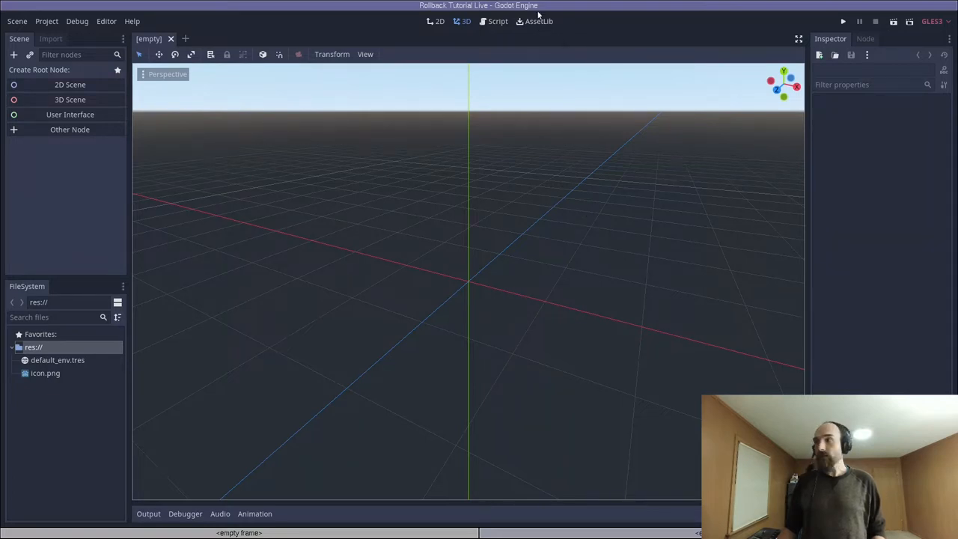
Step: Search the Asset Library for 'Rollback' and download the Godot Rollback Netcode addon
click(539, 21)
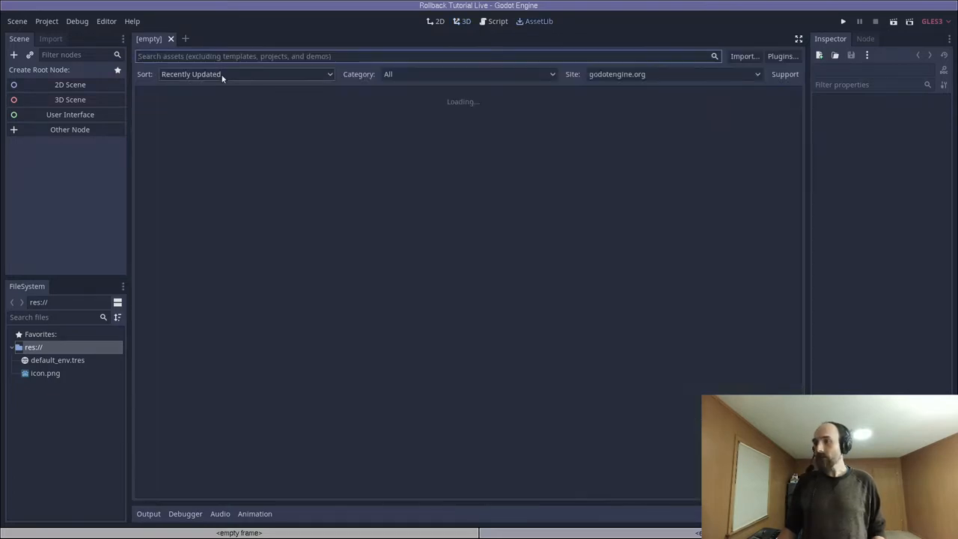
text(Rollback)
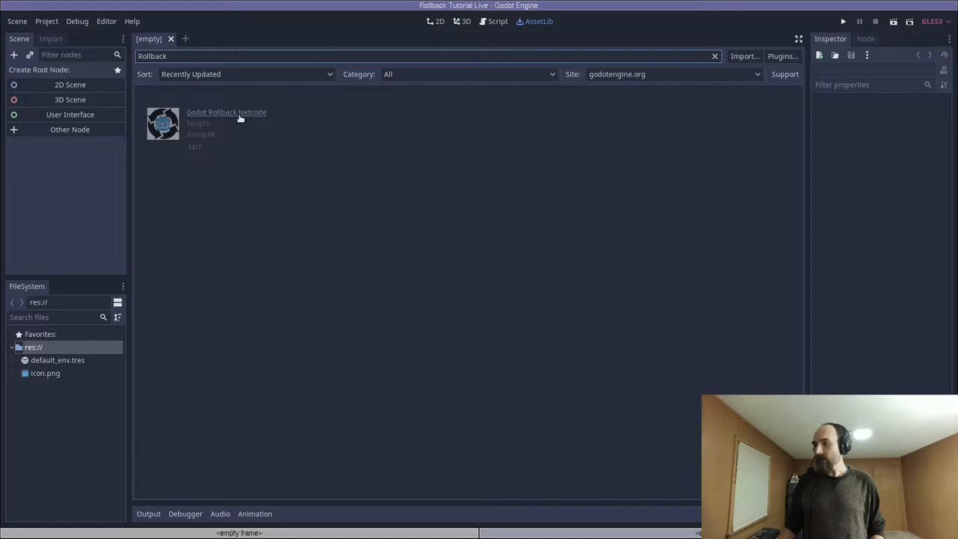
click(227, 111)
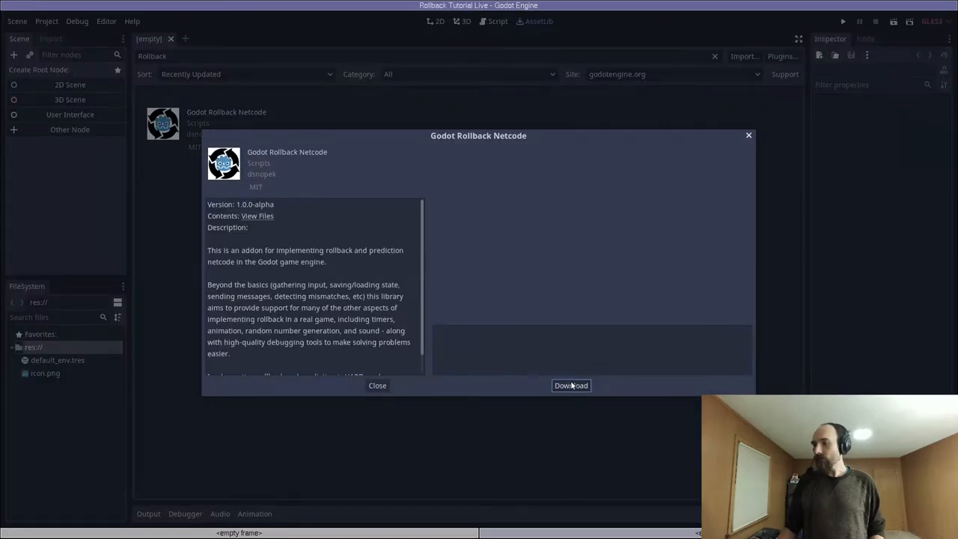
click(571, 386)
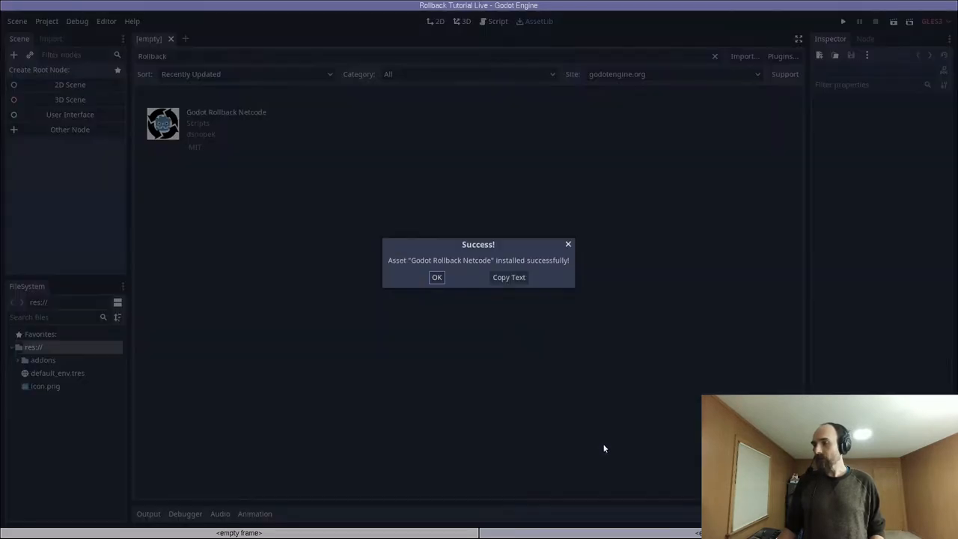
Step: Enable the Godot Rollback Netcode plugin in Project Settings > Plugins
click(437, 277)
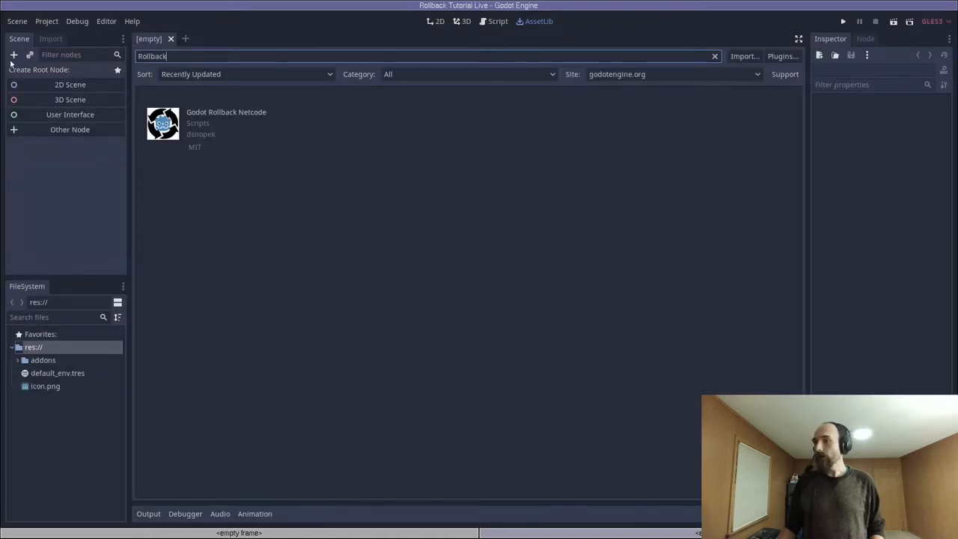
click(46, 20)
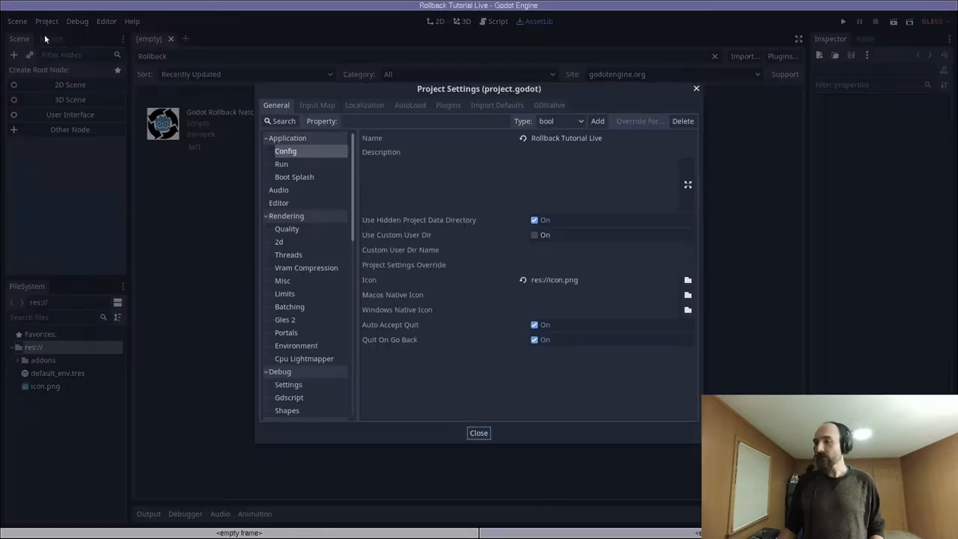
click(447, 105)
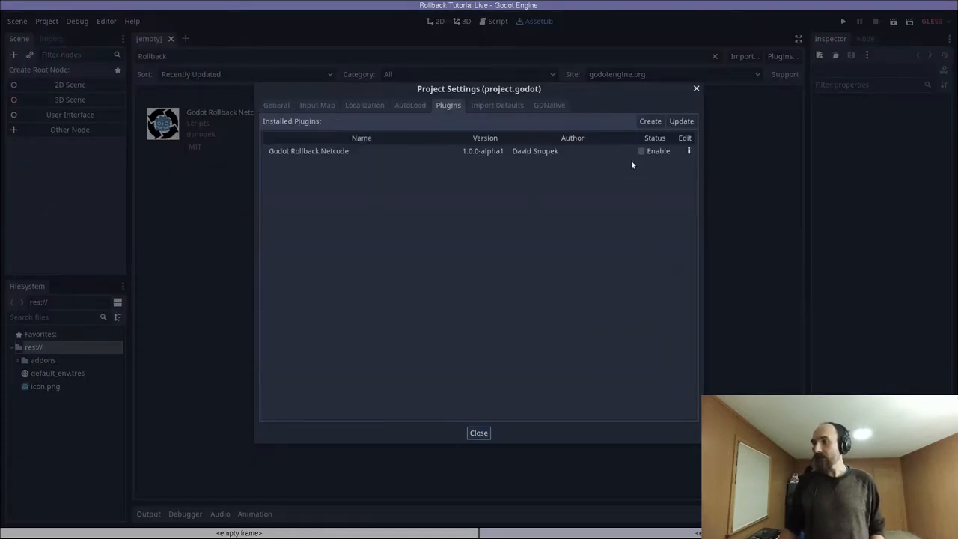
click(641, 151)
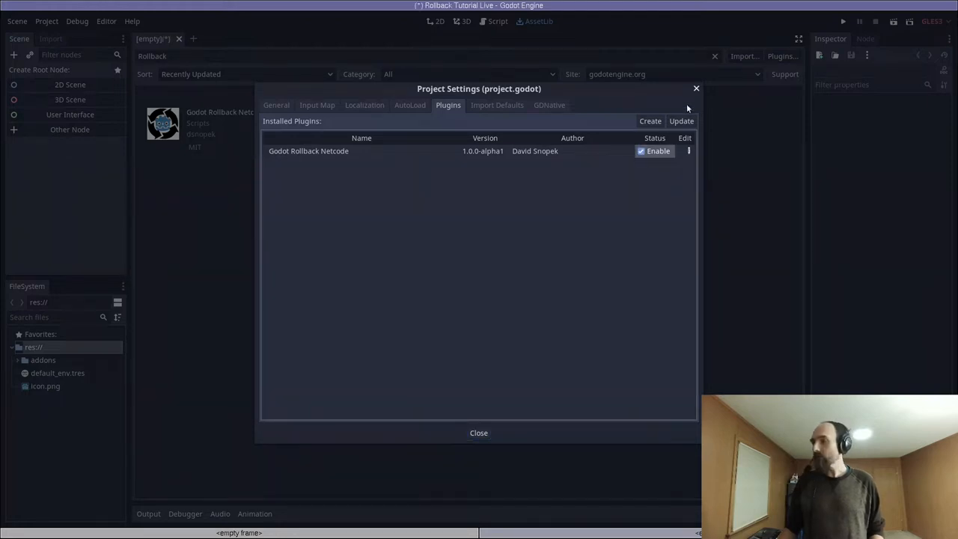
click(479, 433)
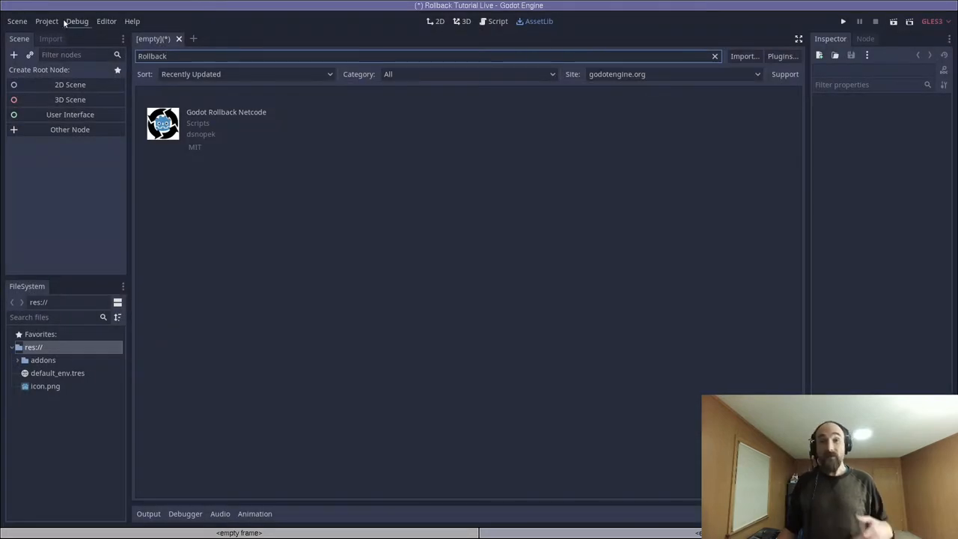
Step: Verify the SyncManager autoload and the Network > Rollback settings in Project Settings
click(46, 20)
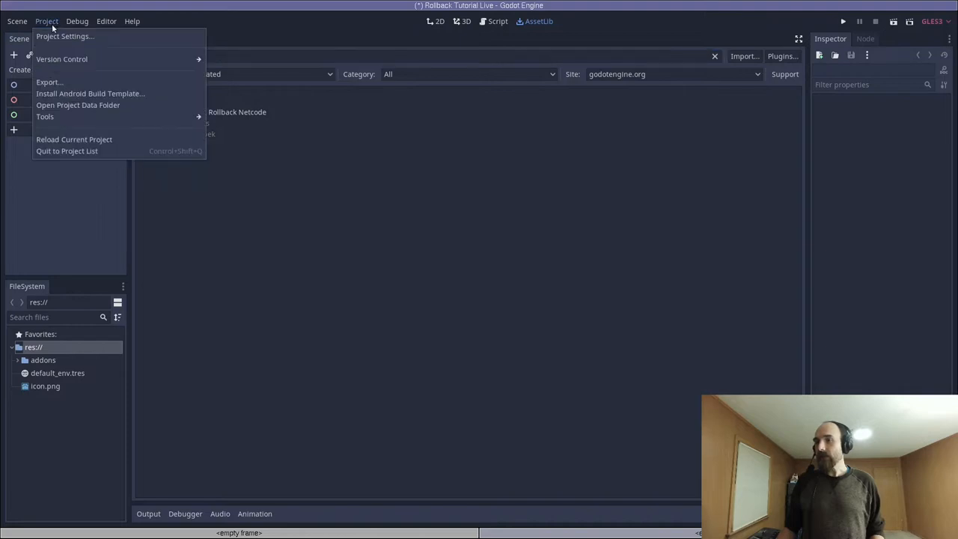
click(65, 36)
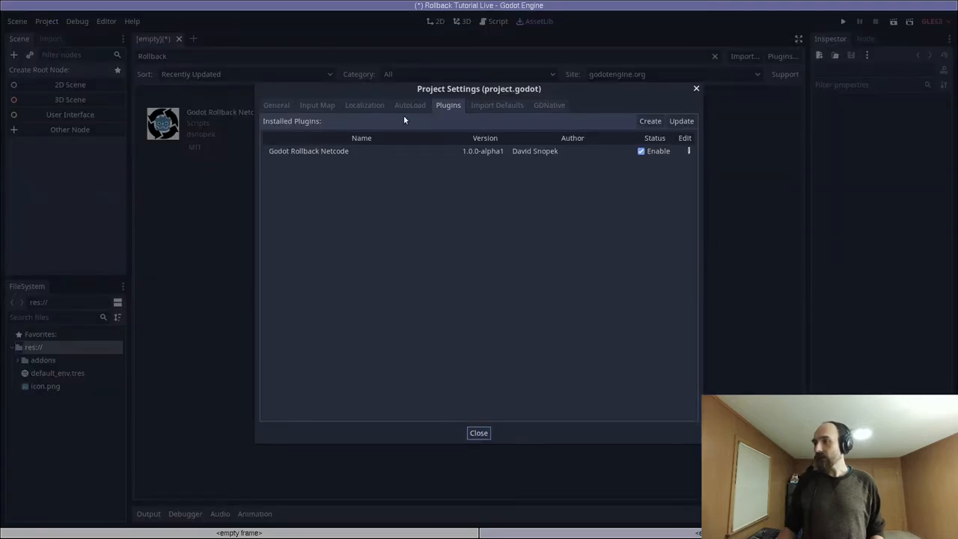
click(410, 105)
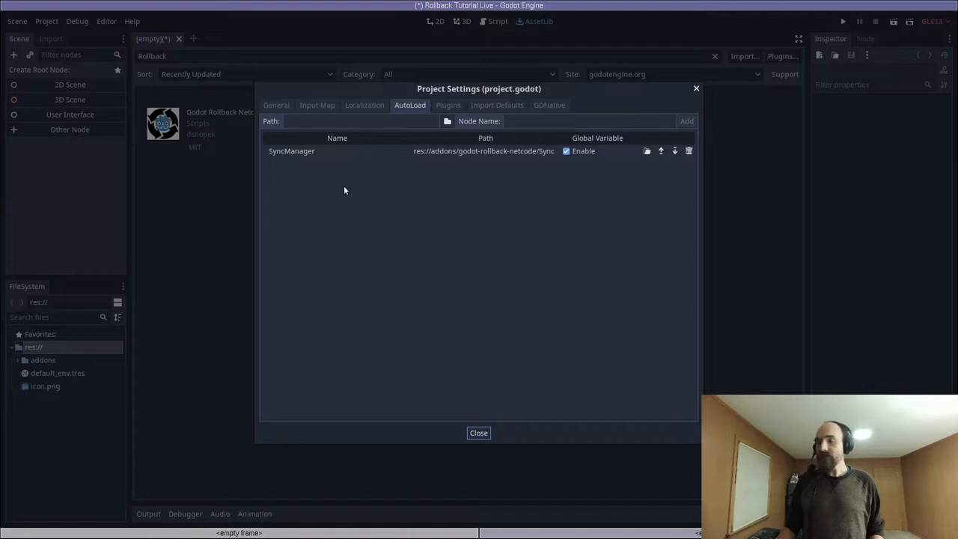
mouse_move(292, 151)
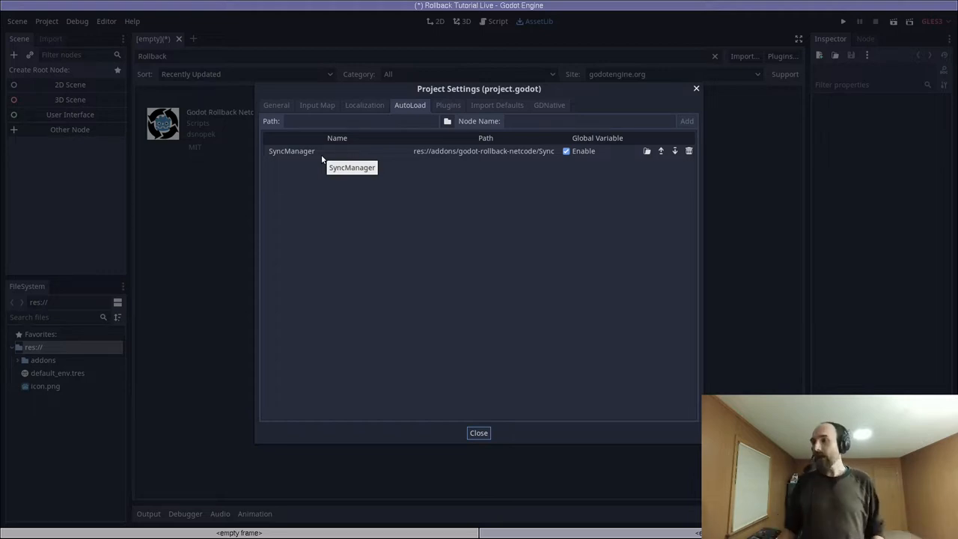
click(276, 105)
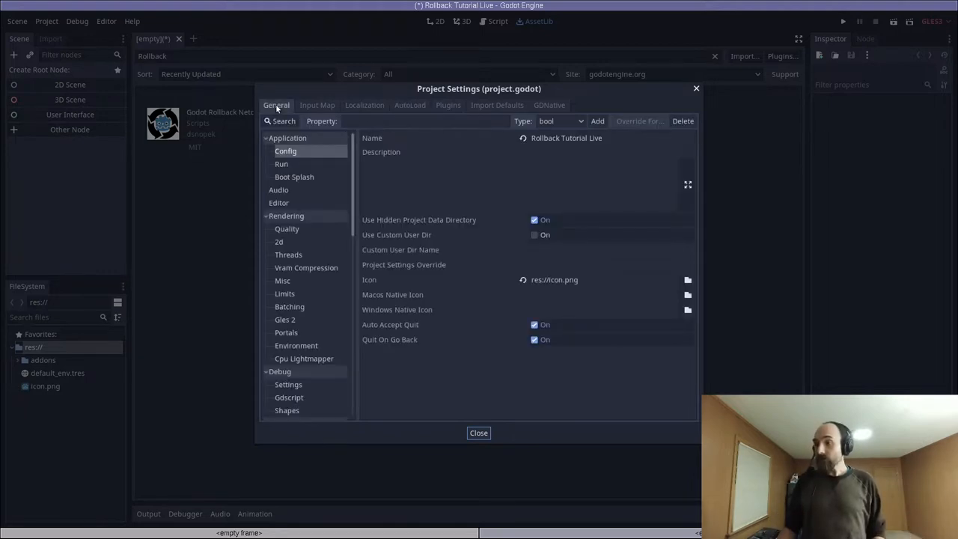
scroll(down, 3)
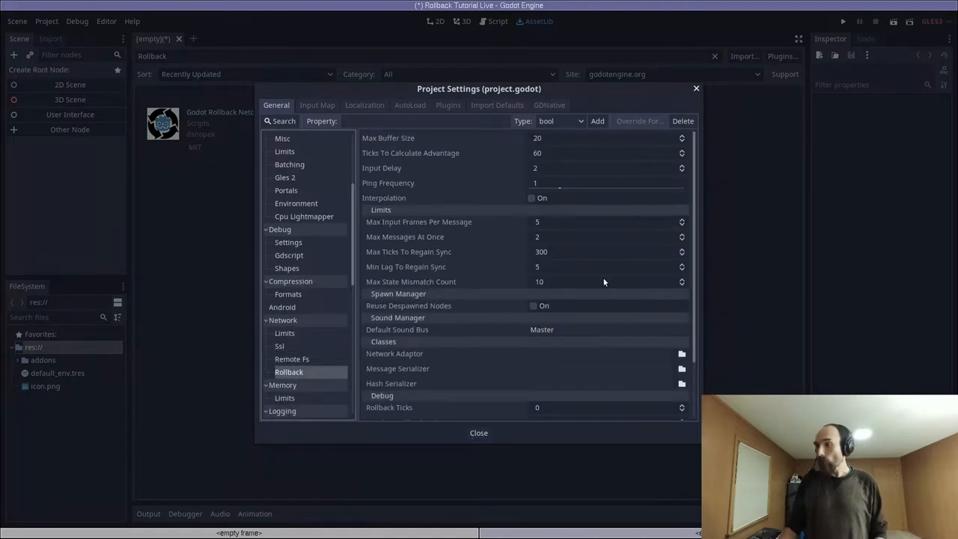
click(478, 432)
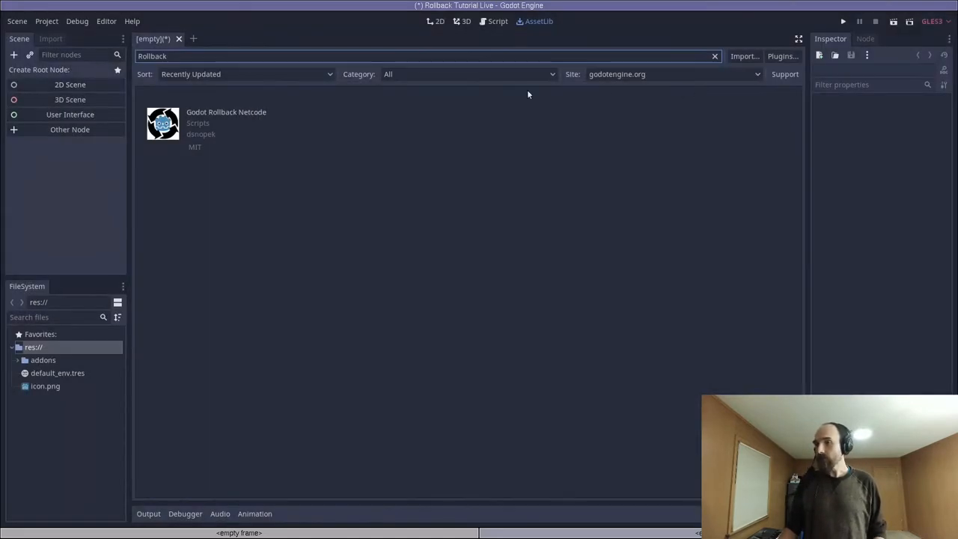
Step: Create a Node2D scene, browse the Network nodes without adding any, and reach the log inspector
click(70, 84)
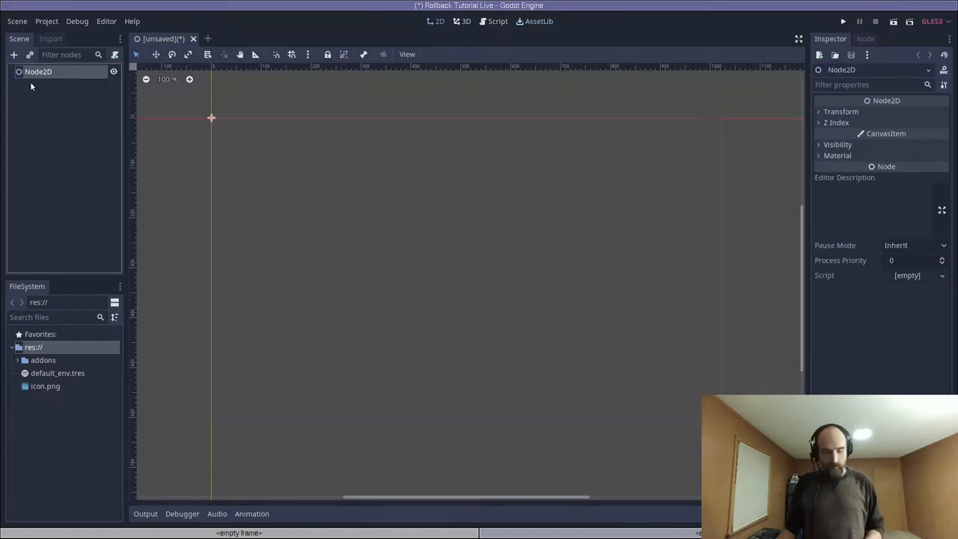
text(Network)
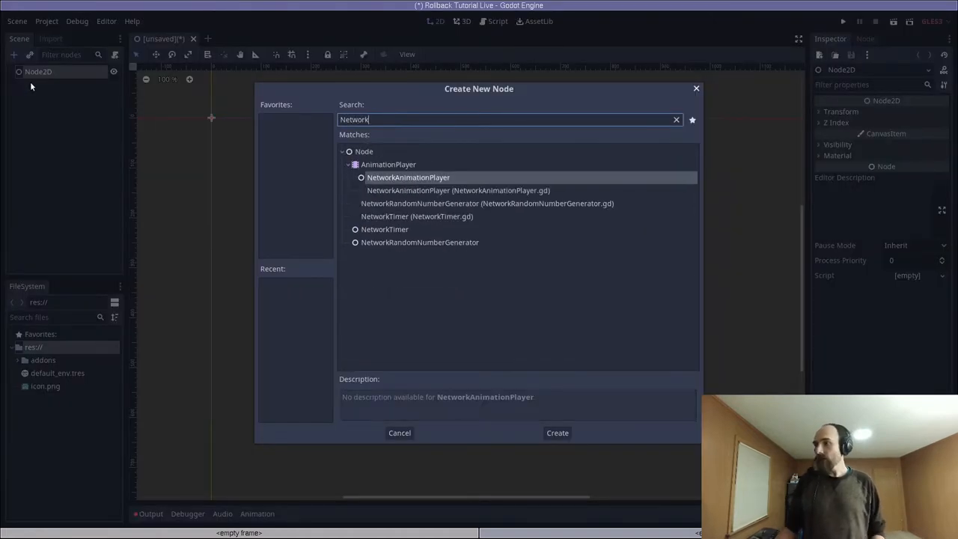
mouse_move(372, 233)
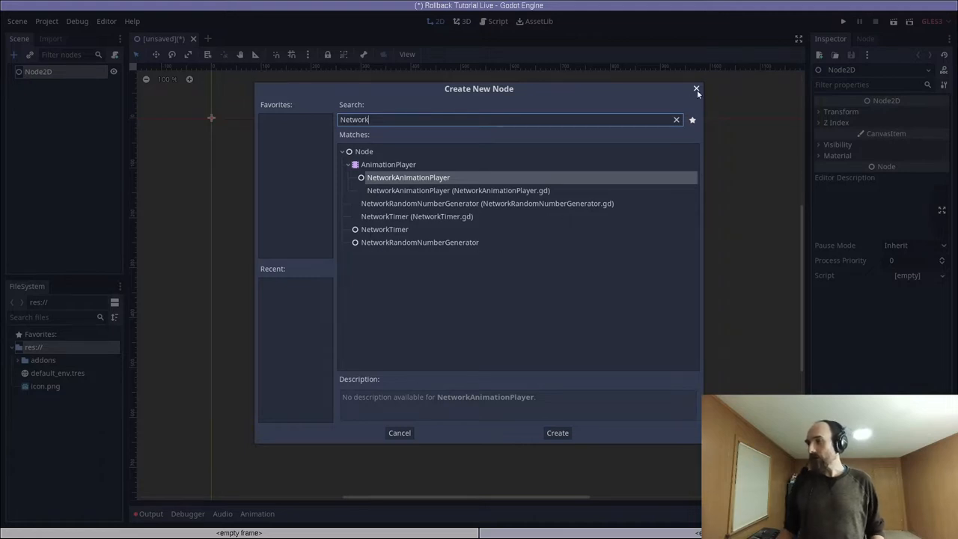
click(695, 89)
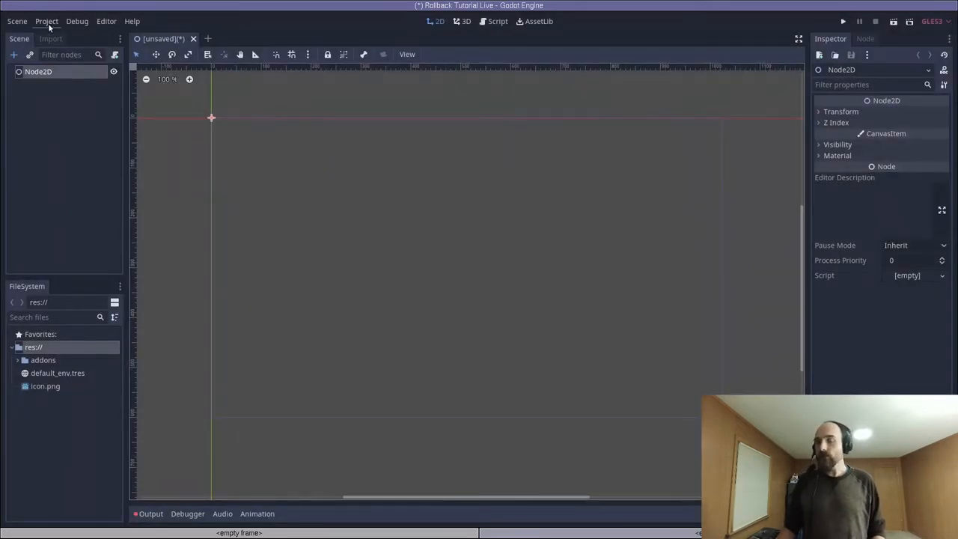
click(46, 21)
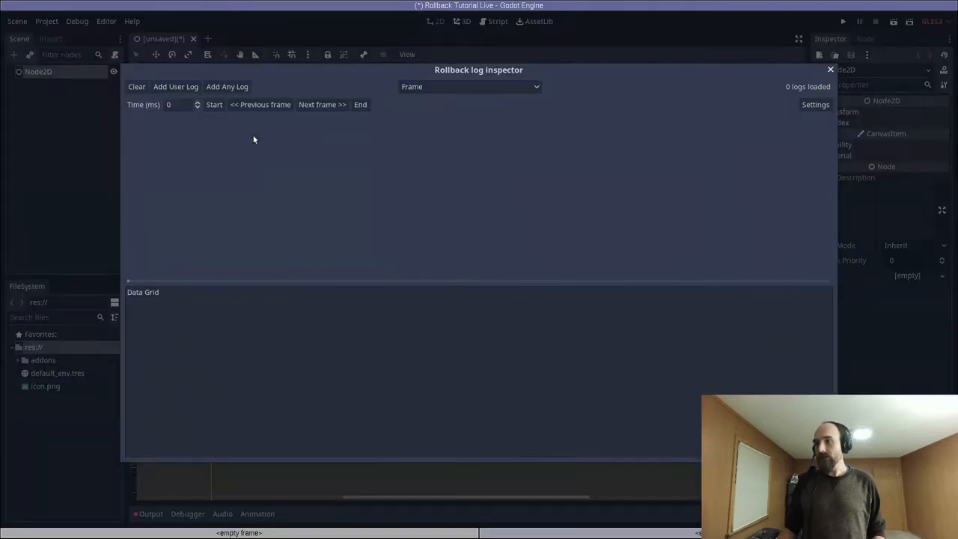
Step: Close the Rollback log inspector window
click(829, 70)
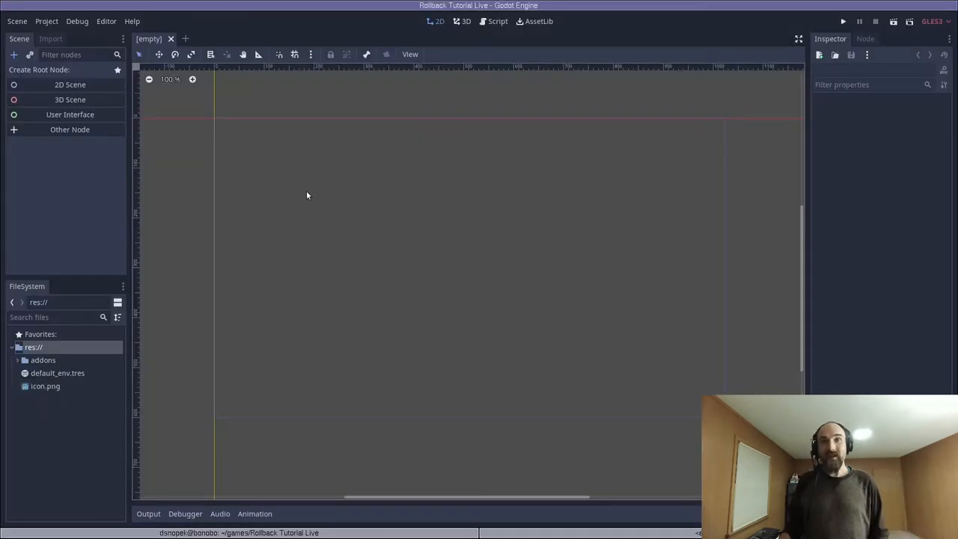
Step: Build Main with CanvasLayer, ConnectionPanel, GridContainer, labels, fields and buttons, and move the panel centre
click(69, 85)
text(Canvas)
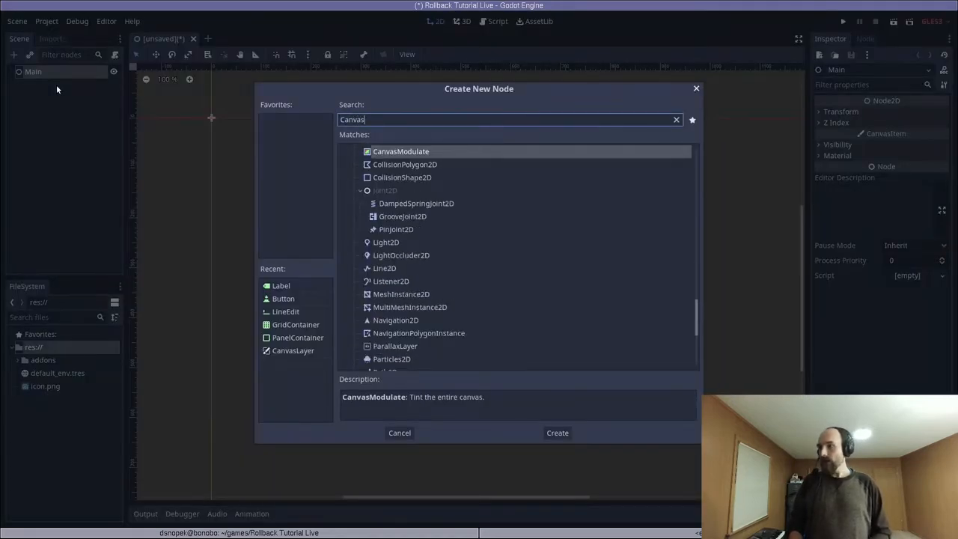
click(557, 433)
text(Pan)
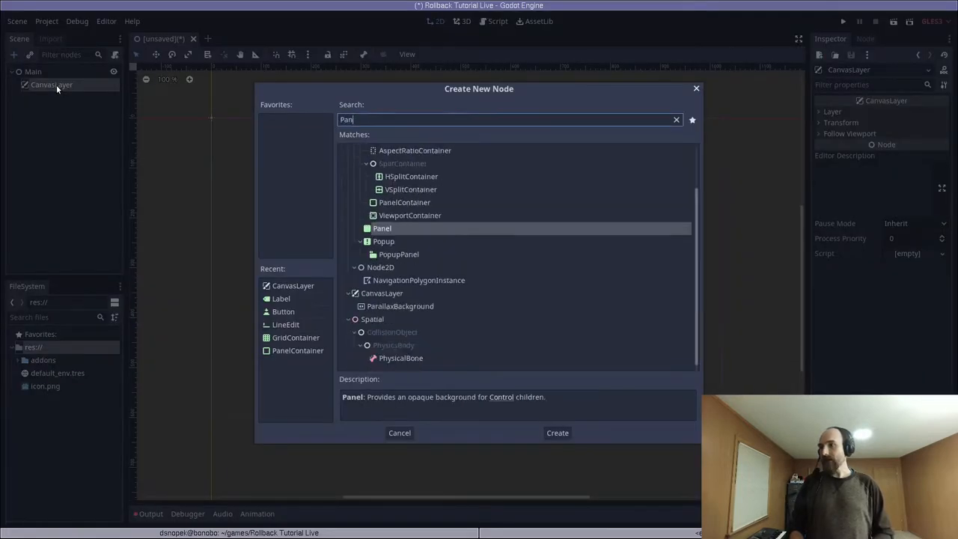
click(557, 432)
text(G)
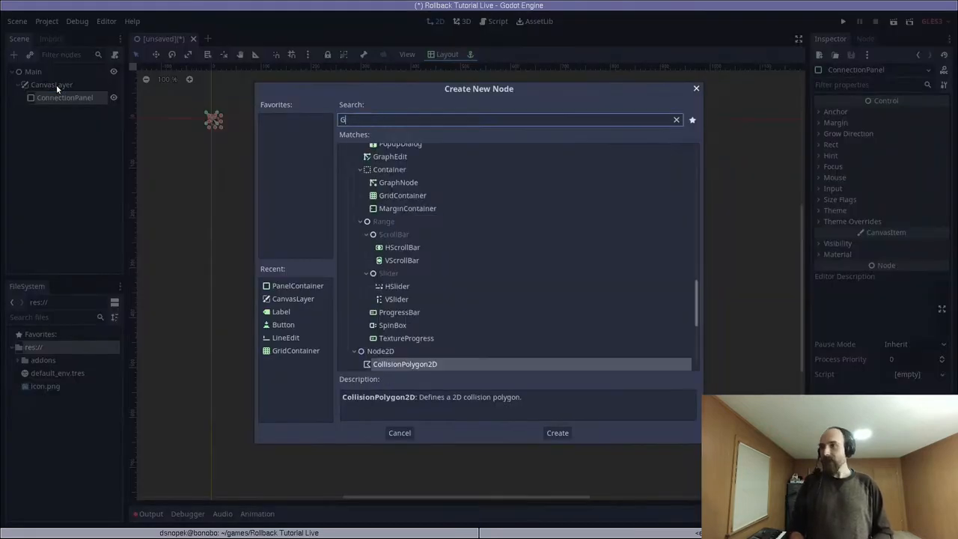
click(558, 432)
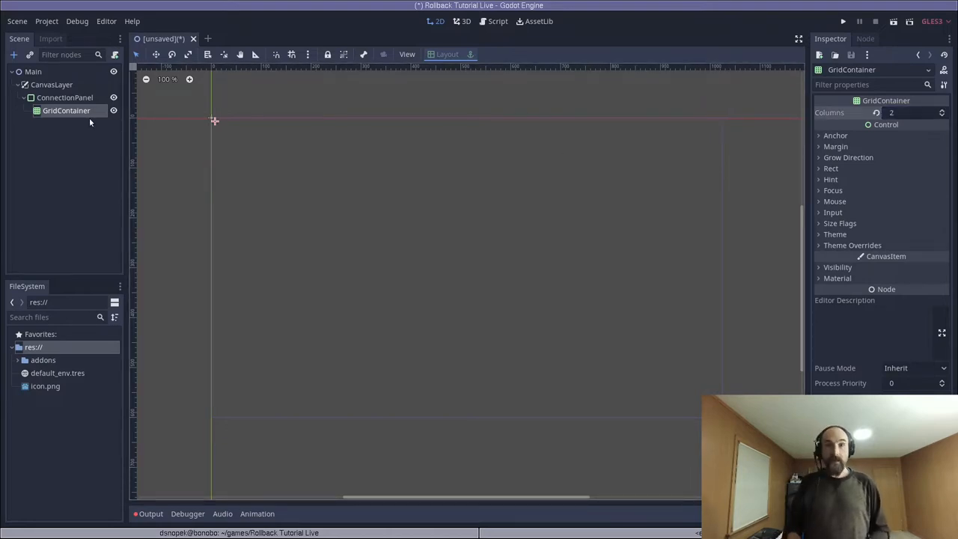
click(58, 123)
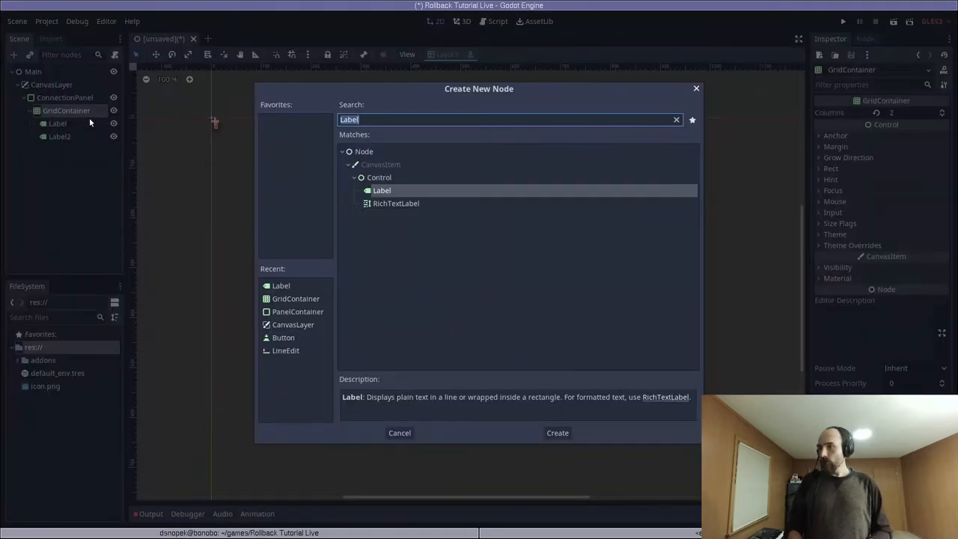
click(558, 432)
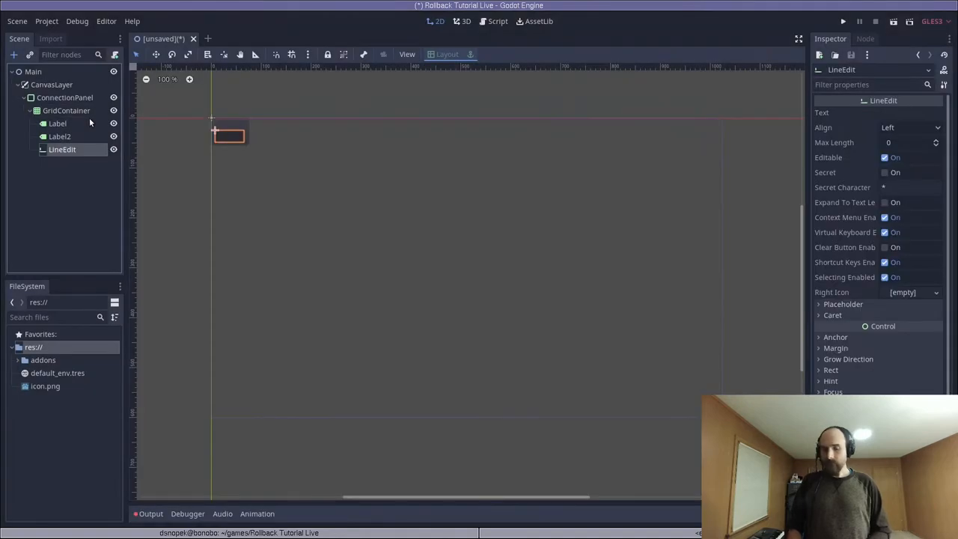
click(58, 123)
text(Button)
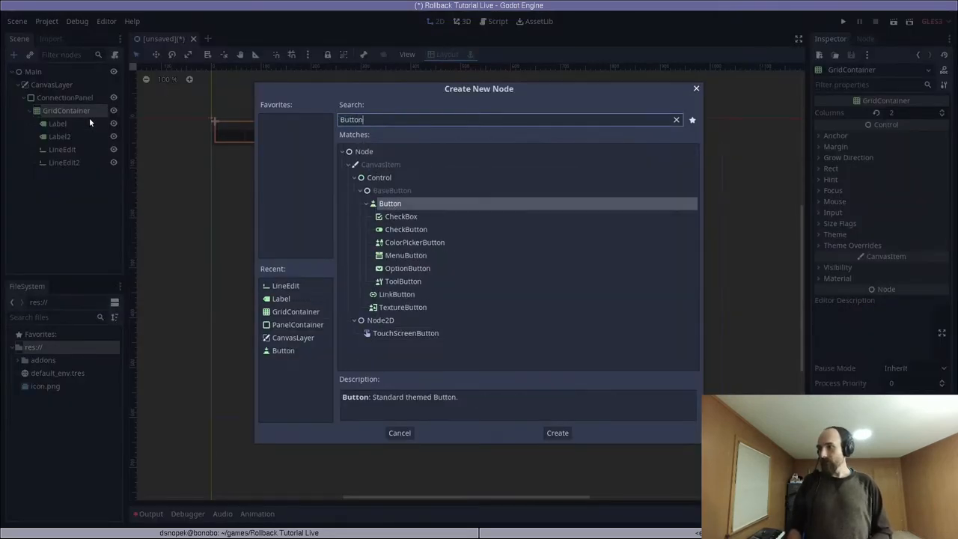
click(557, 432)
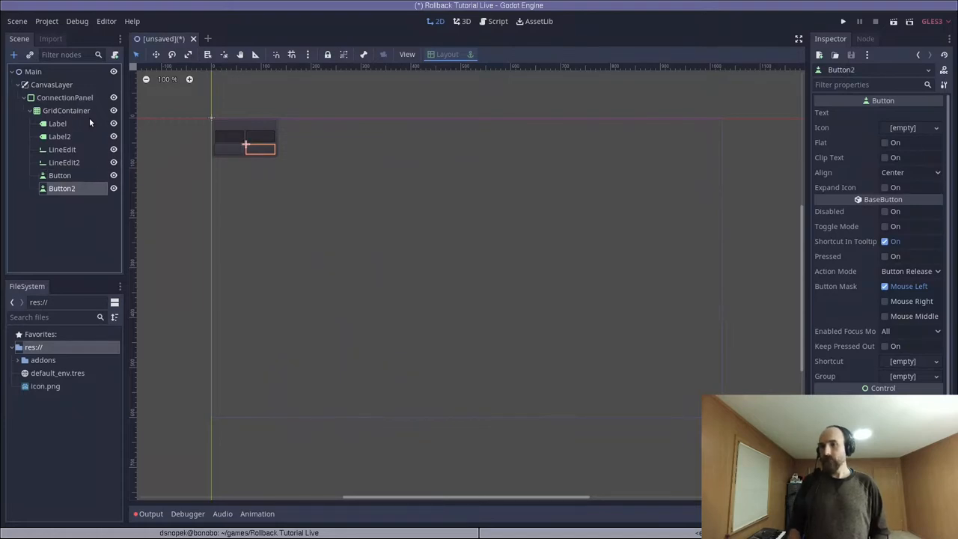
click(64, 98)
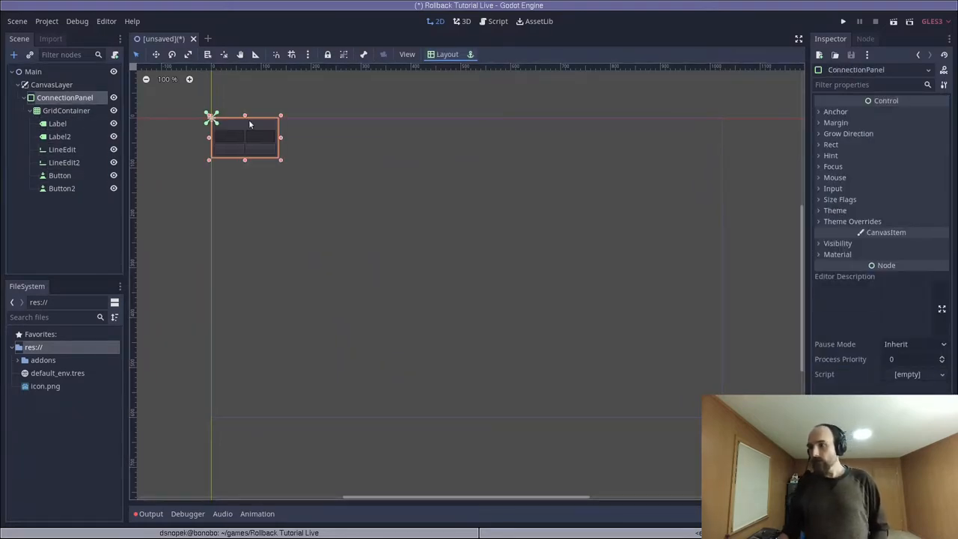
click(59, 136)
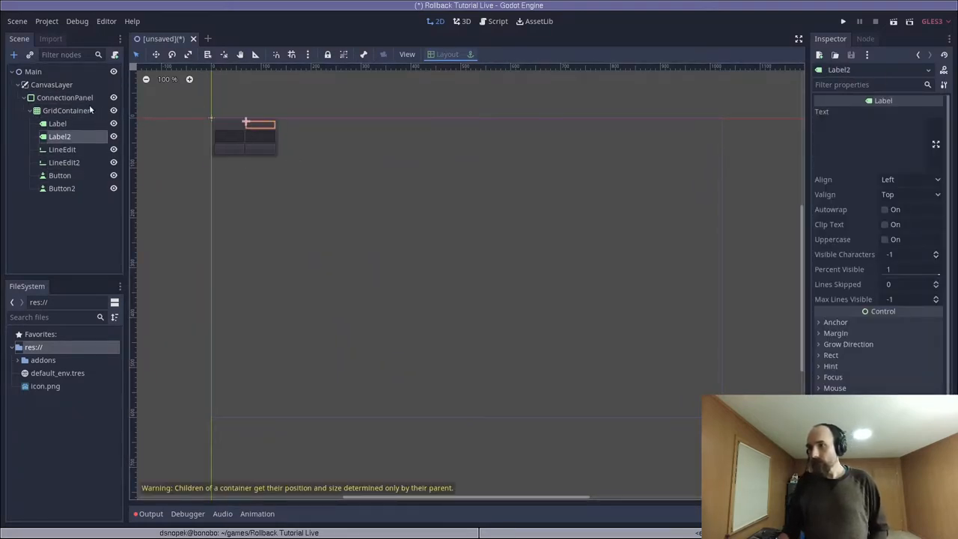
click(64, 97)
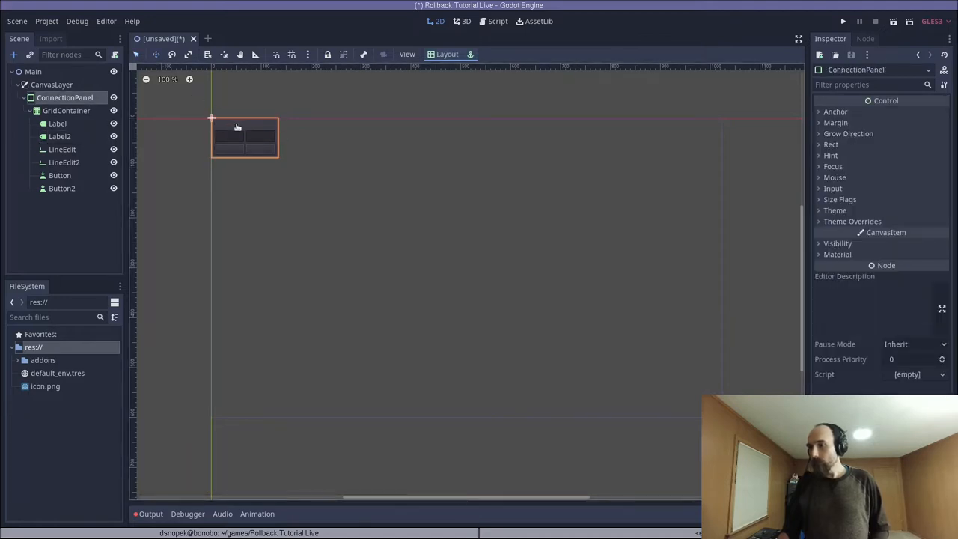
drag(245, 138, 462, 230)
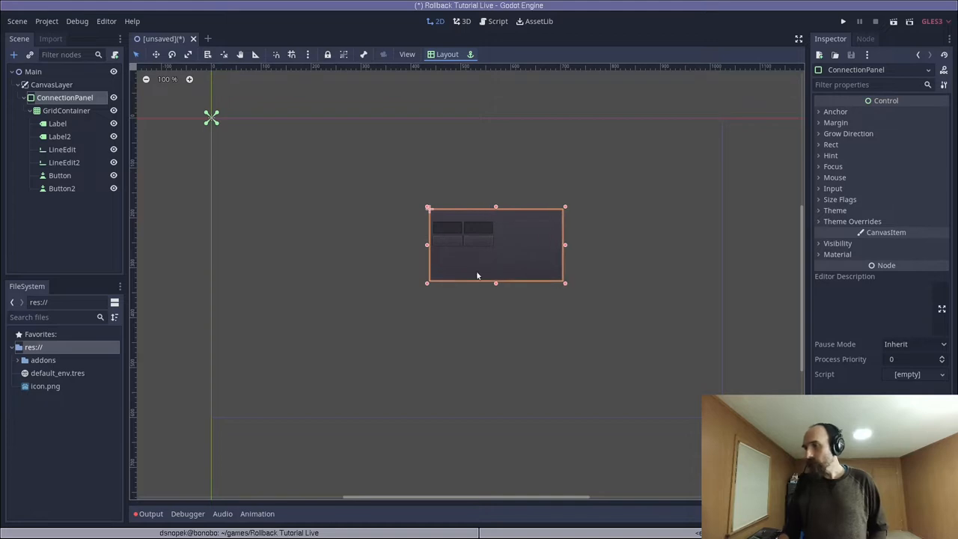
Step: Name and label the Host row with 'Host:' and the field '127.0.0.1'
click(58, 123)
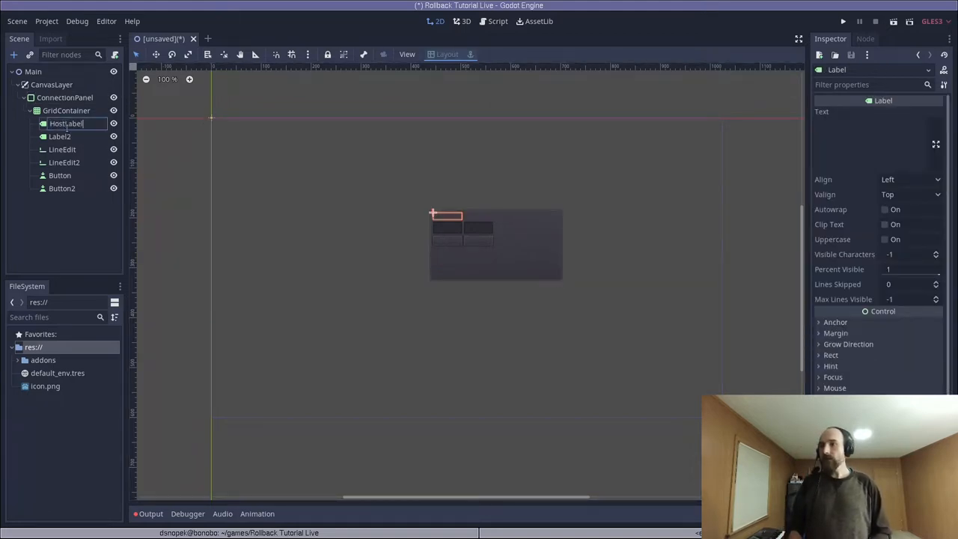
text(HostField)
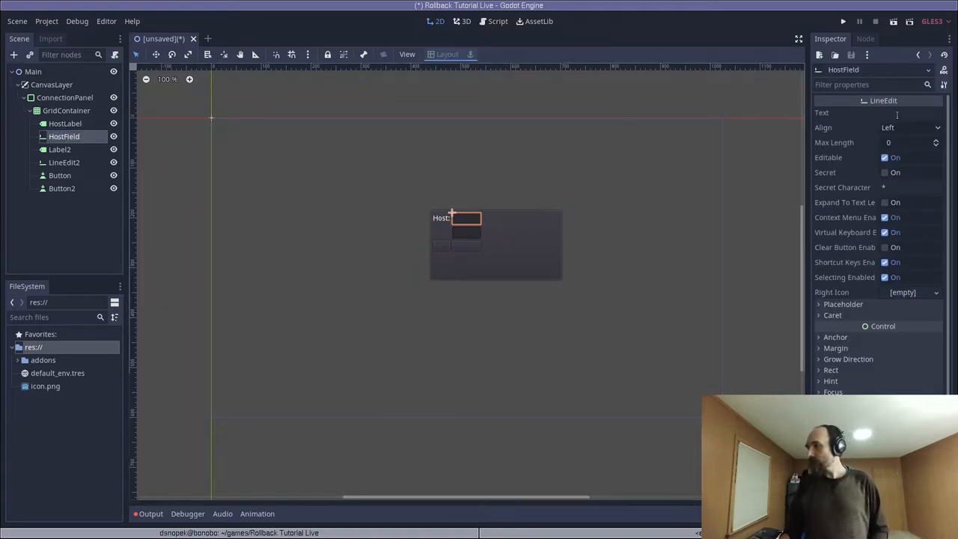
text(127.0.0.1)
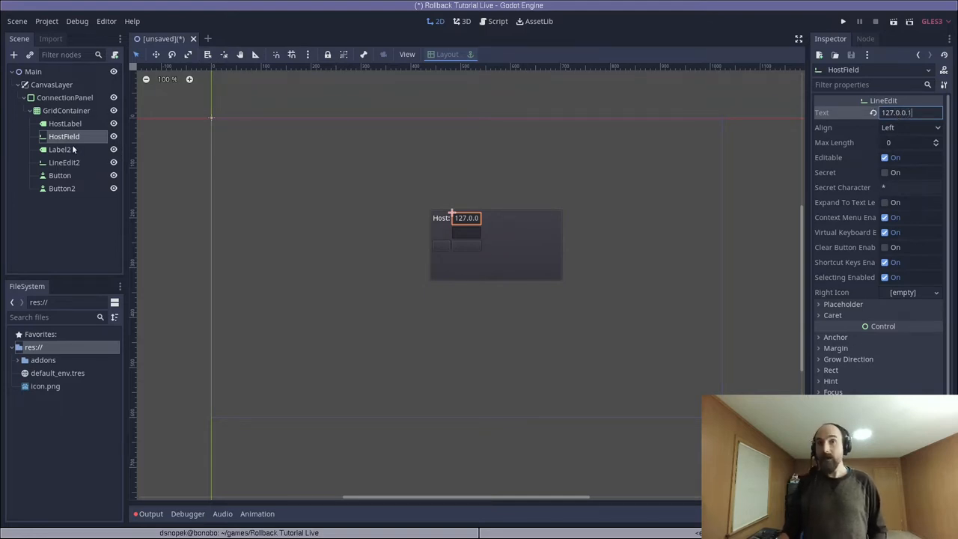
click(60, 149)
text(Port:)
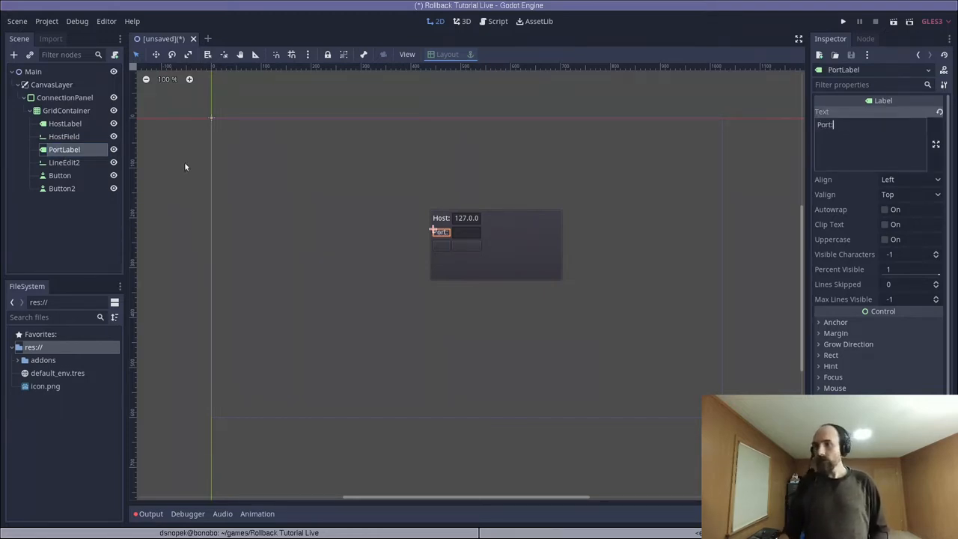
Step: Set up the Port field as 9999 and the buttons as 'Server' and 'Client'
click(64, 163)
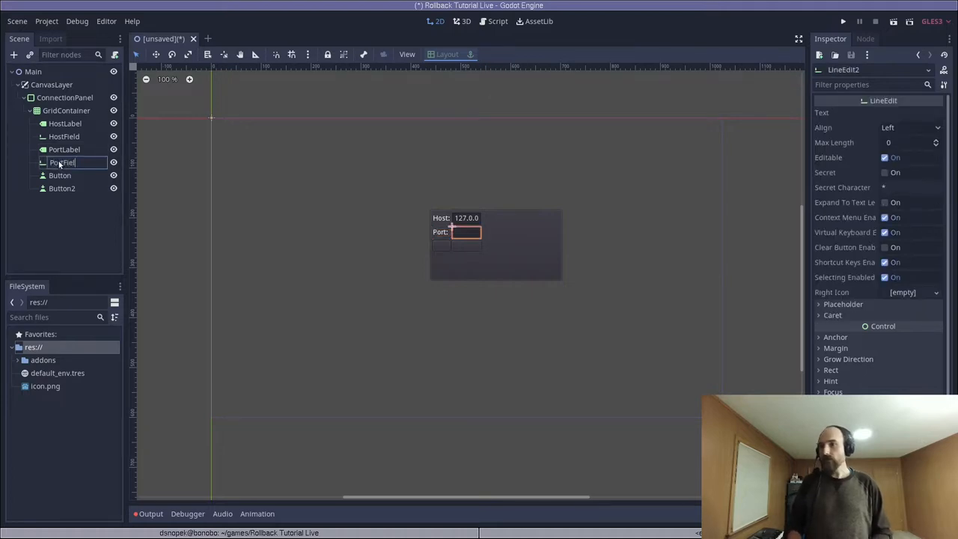
click(63, 162)
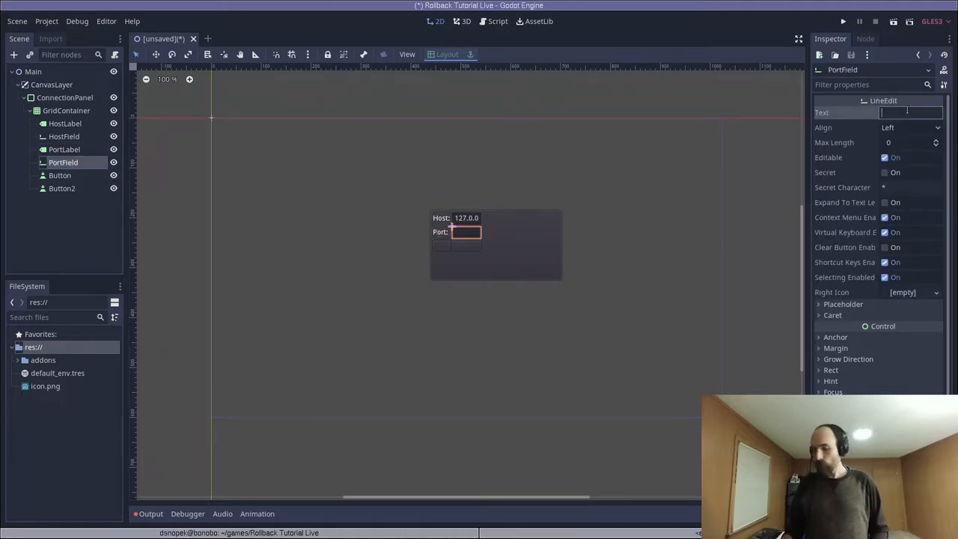
text(9999)
click(79, 188)
text(ClientBut)
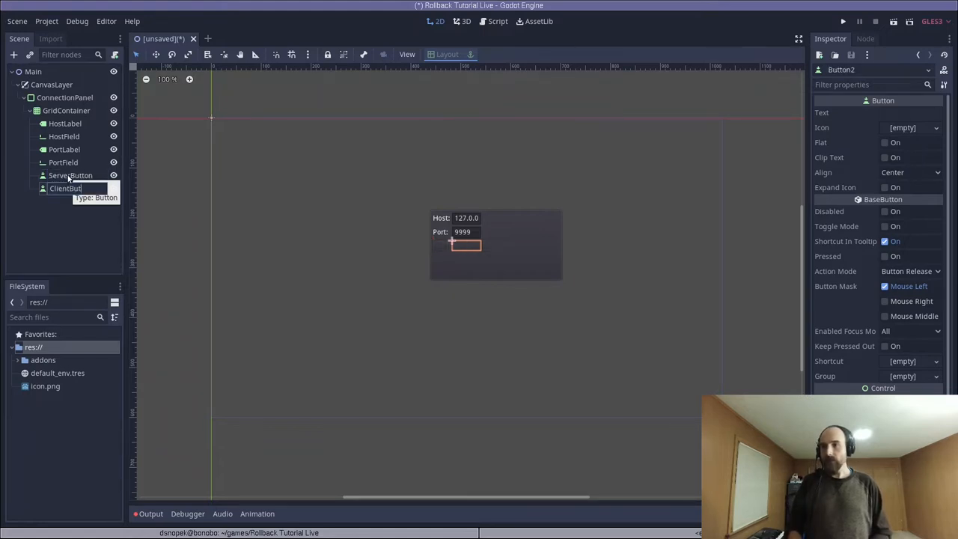
click(71, 175)
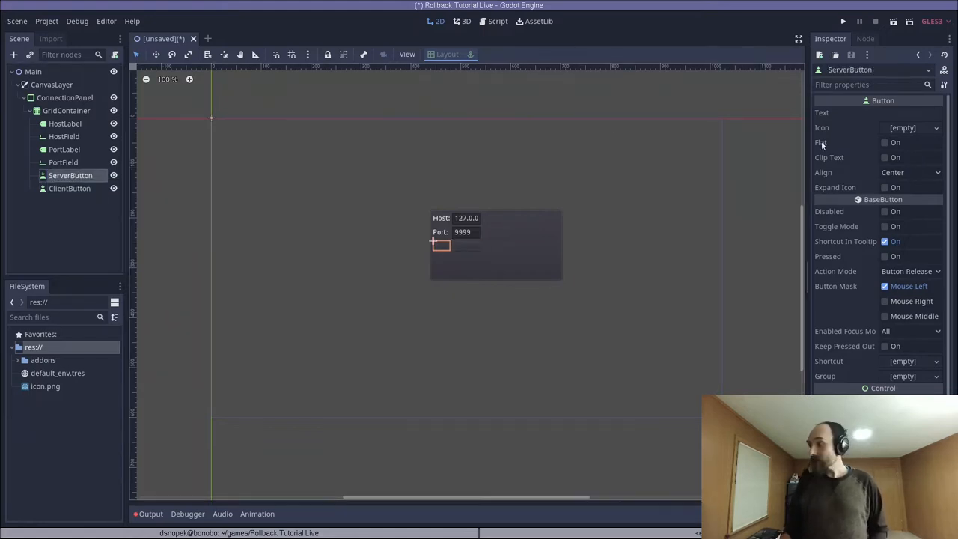
text(Serve)
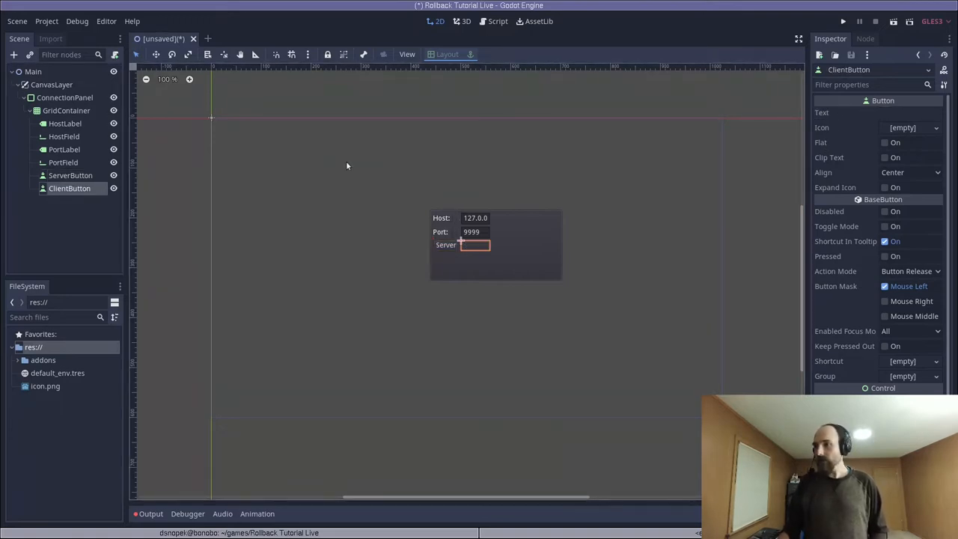
text(Client)
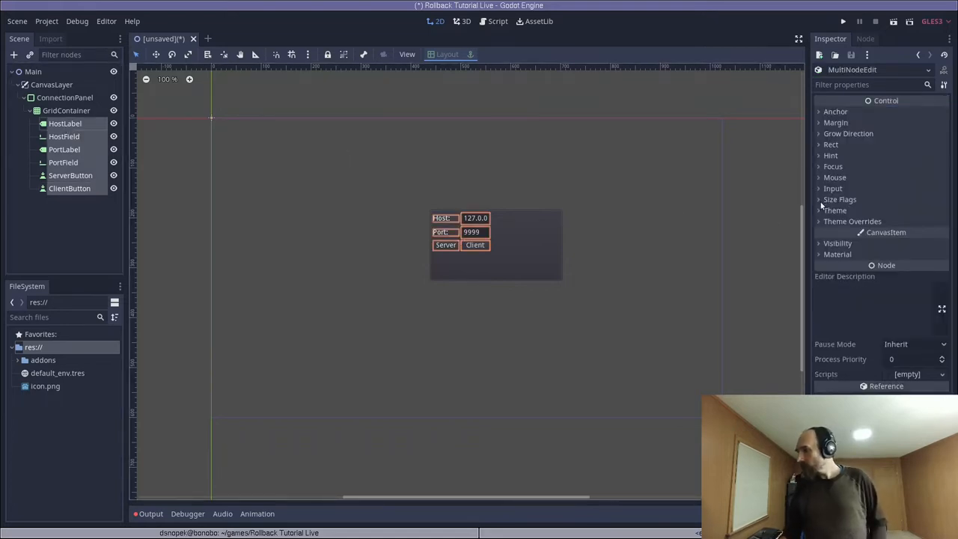
Step: Give all grid children Horizontal Expand size flags and apply the Center layout to ConnectionPanel
click(839, 199)
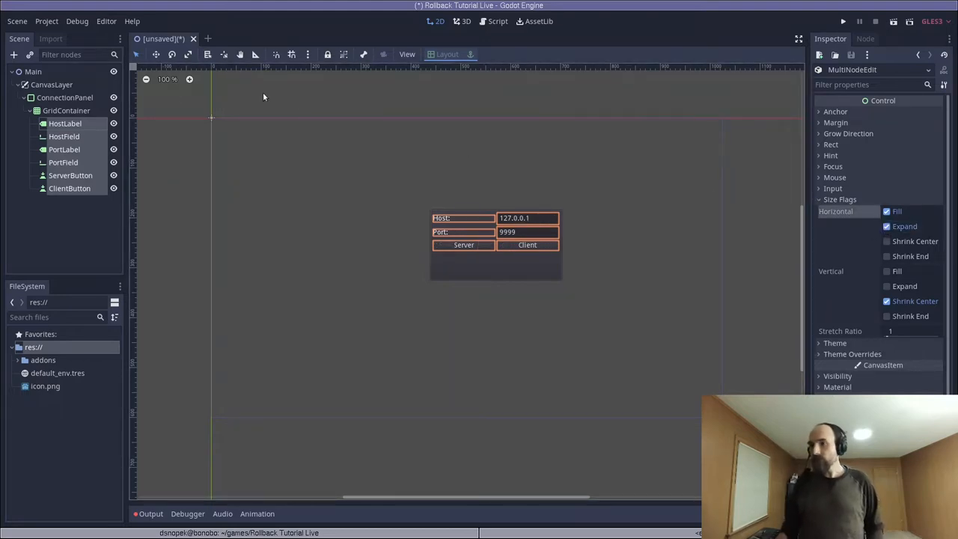
click(65, 97)
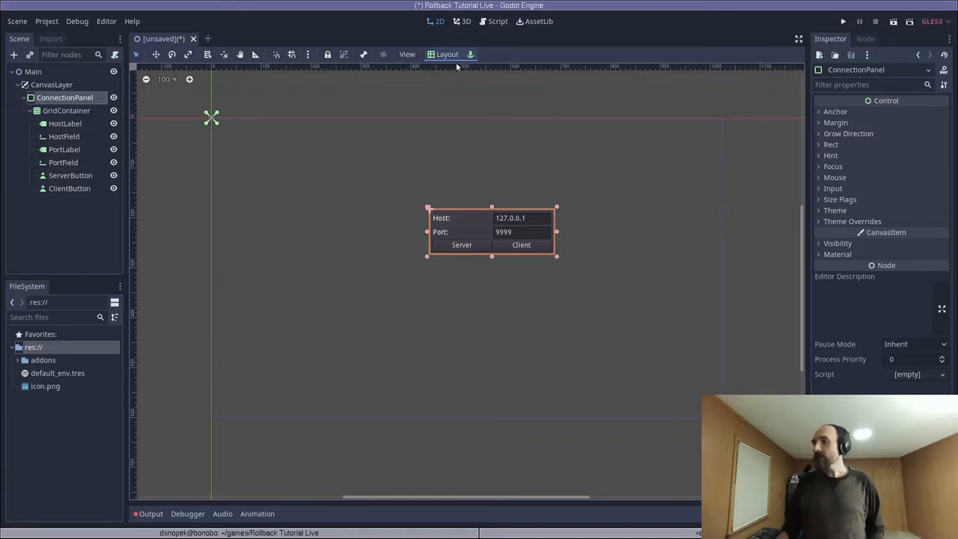
click(447, 54)
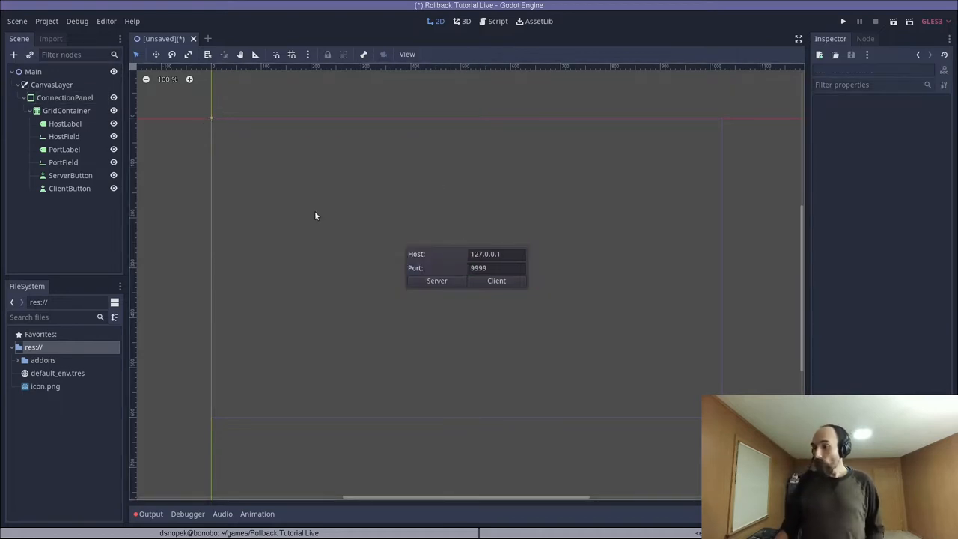
Step: Add a Label under CanvasLayer with the Top Wide layout and centred text alignment
click(51, 84)
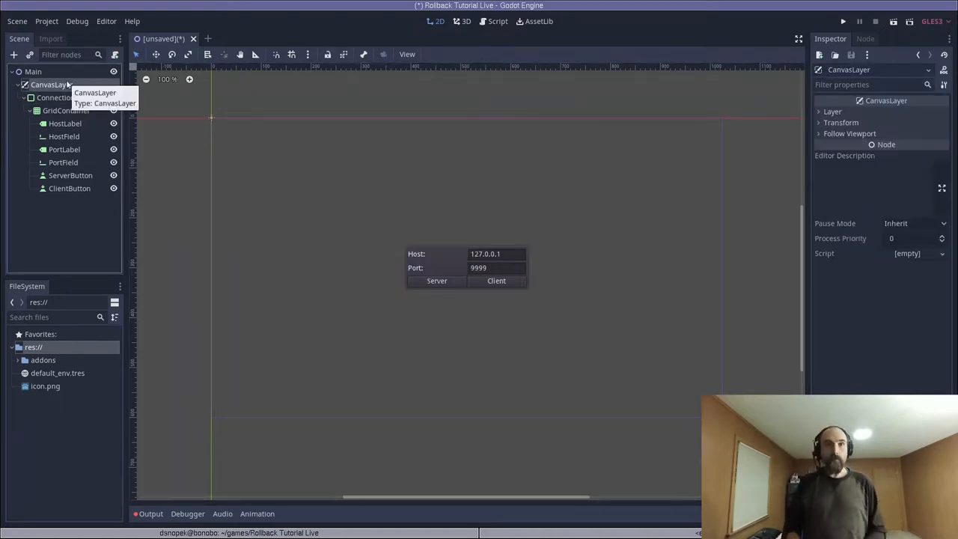
click(13, 54)
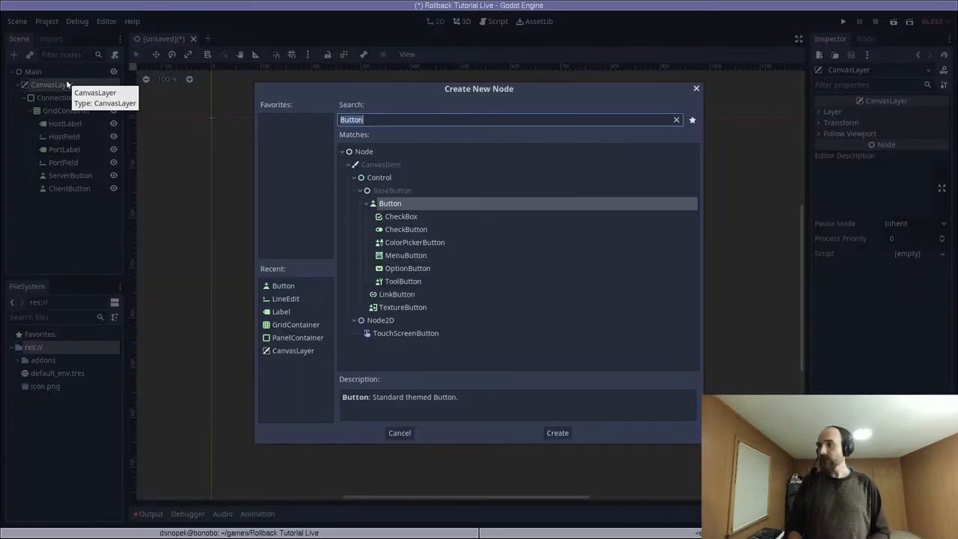
text(Label)
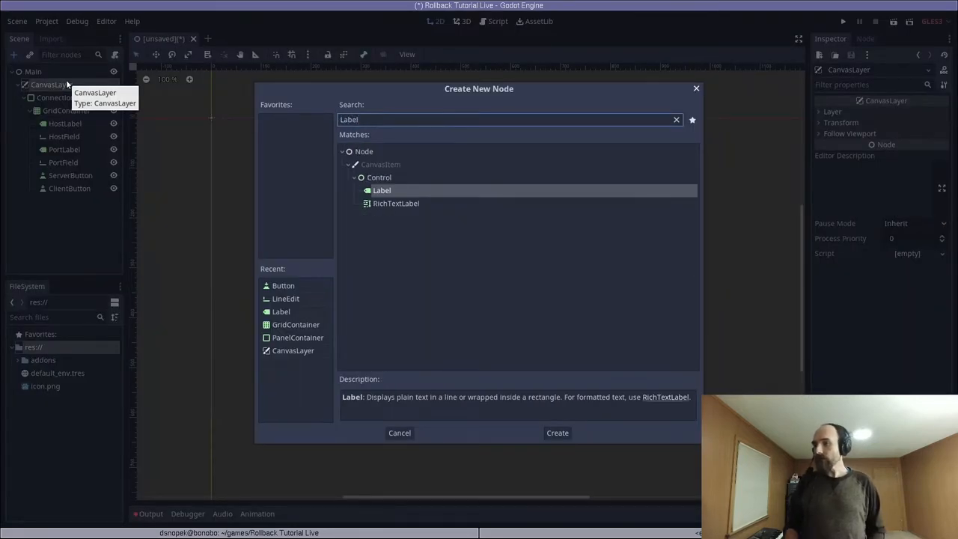
click(558, 433)
text(MessageLabel)
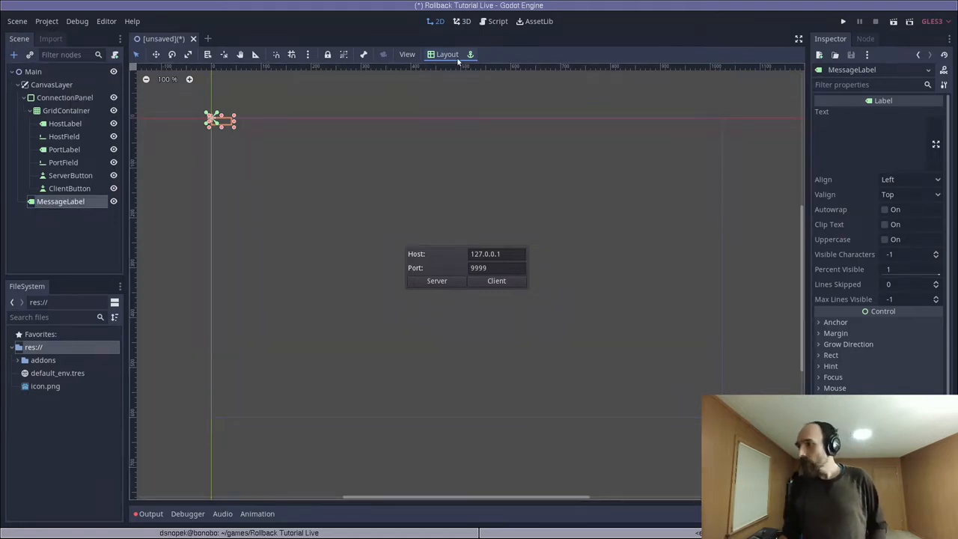
click(447, 54)
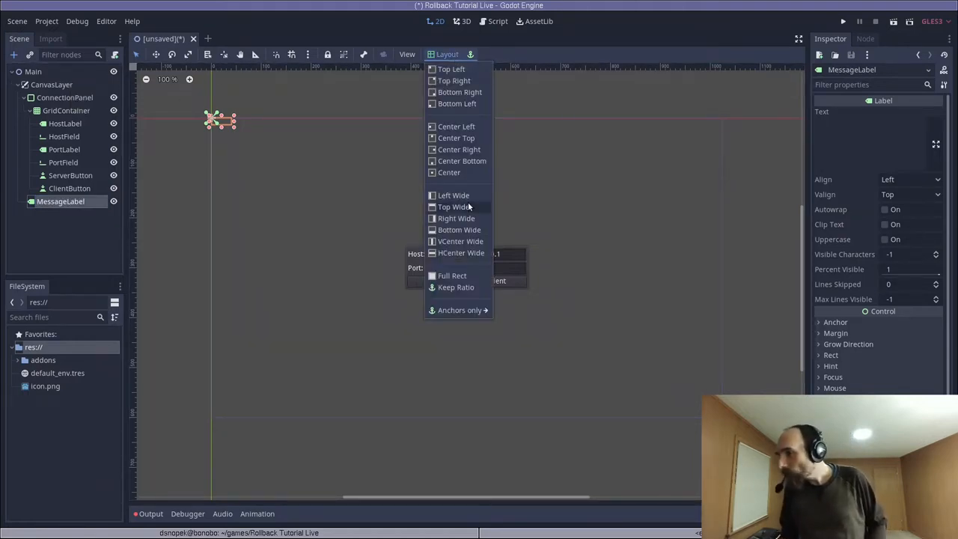
click(454, 207)
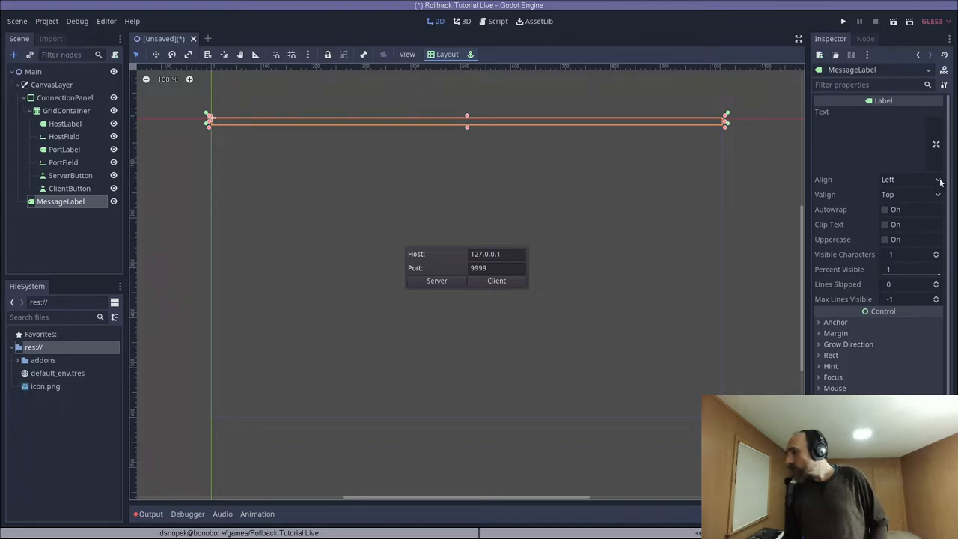
click(910, 179)
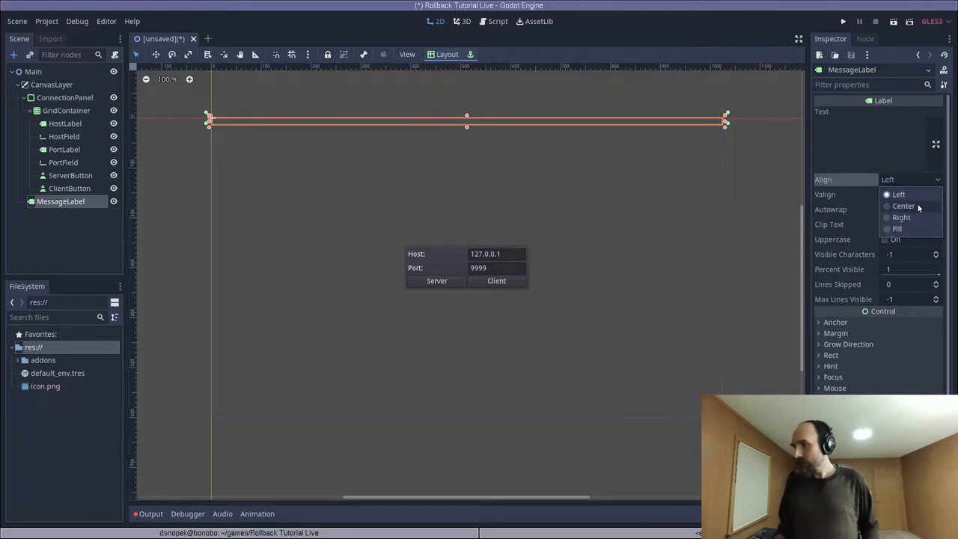
click(904, 206)
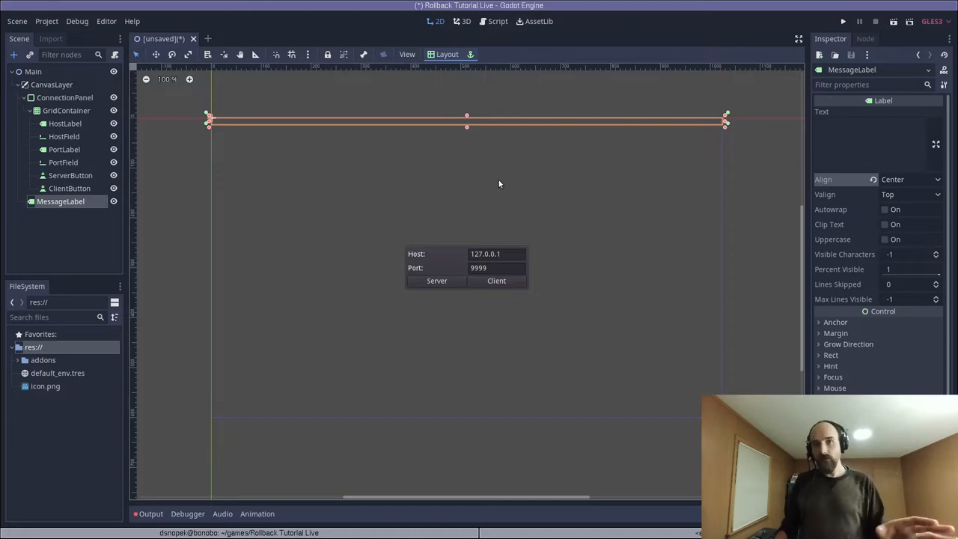
mouse_move(314, 163)
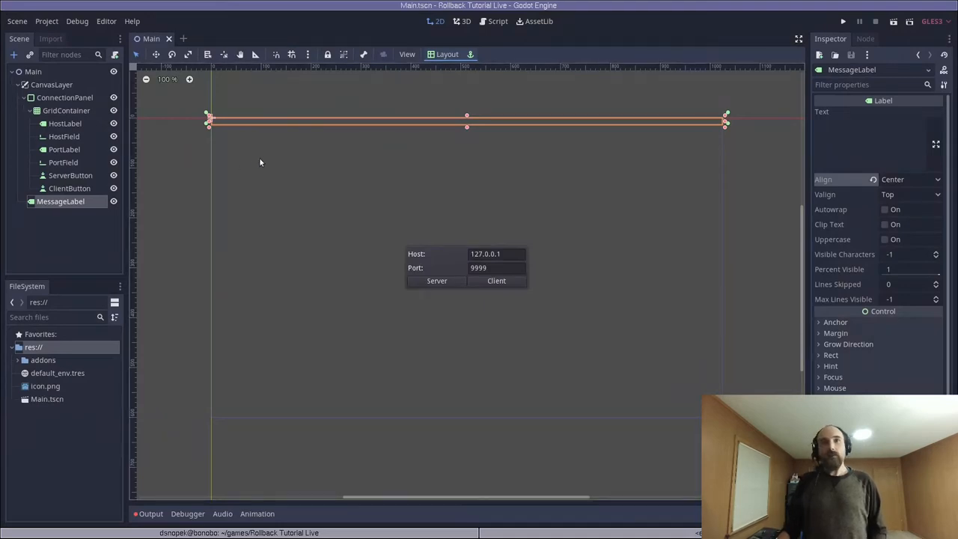
Step: Create Main.gd on Main and declare 'onready var connection_panel = $CanvasLayer/ConnectionPanel'
click(32, 71)
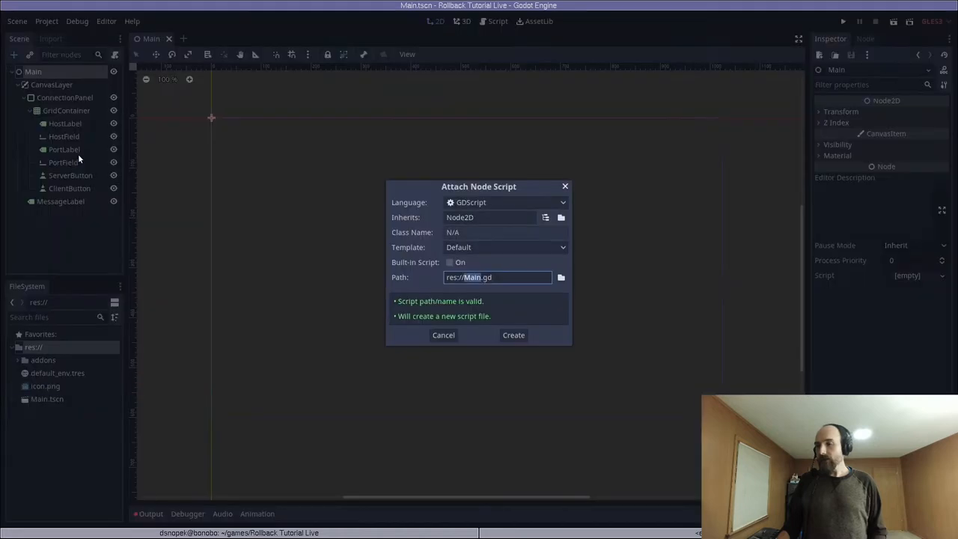
click(514, 335)
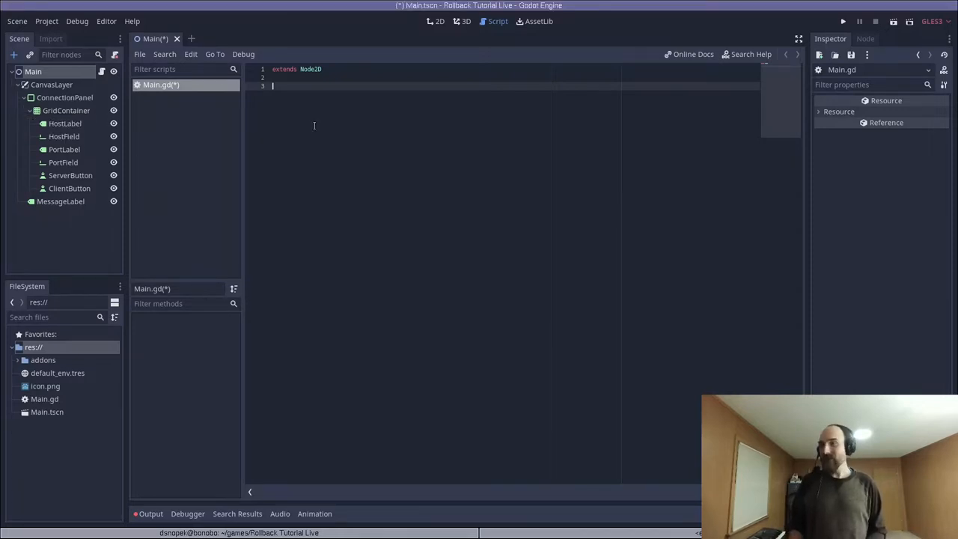
text(onready var connection_panel = $CanvasLayer/ConnectionPanel)
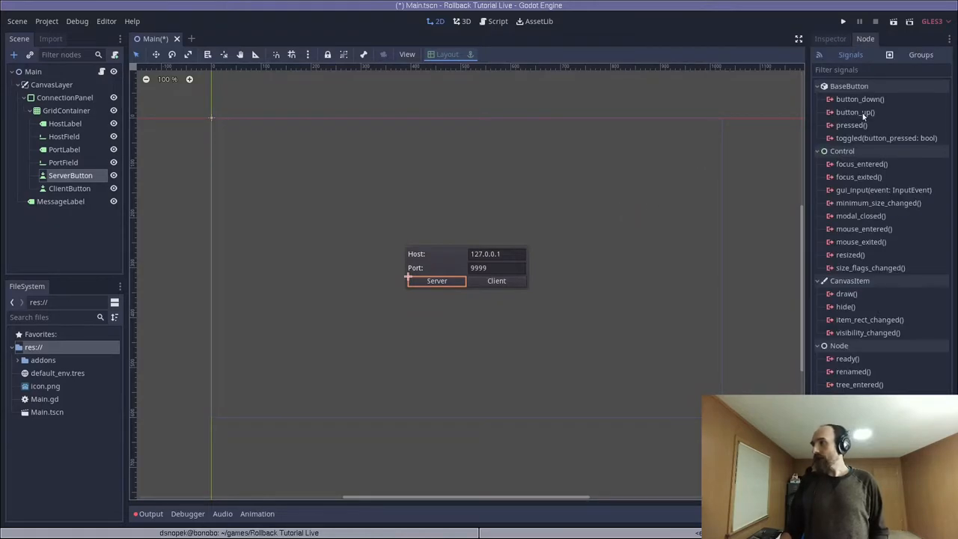
Step: Connect ServerButton's pressed signal to Main, creating the _on_ServerButton_pressed handler
double_click(852, 126)
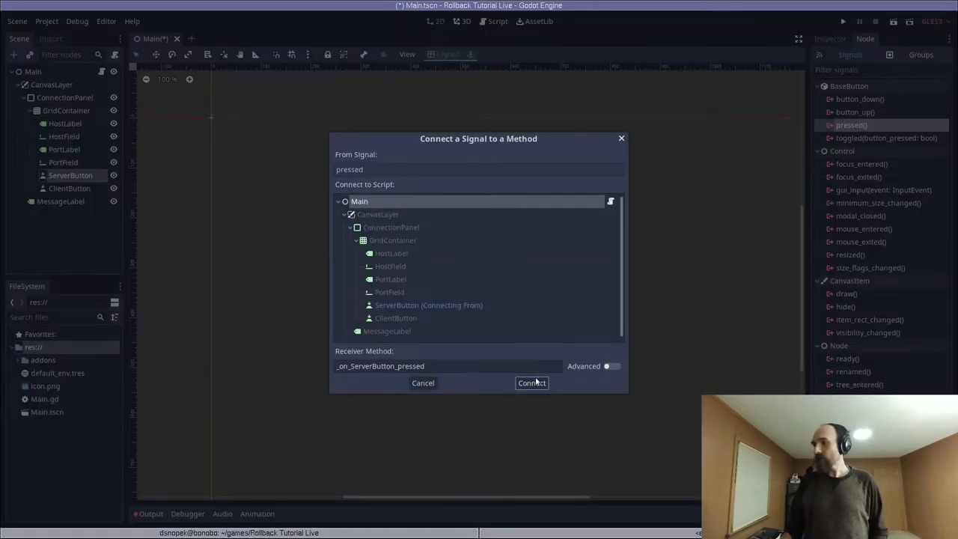
click(532, 383)
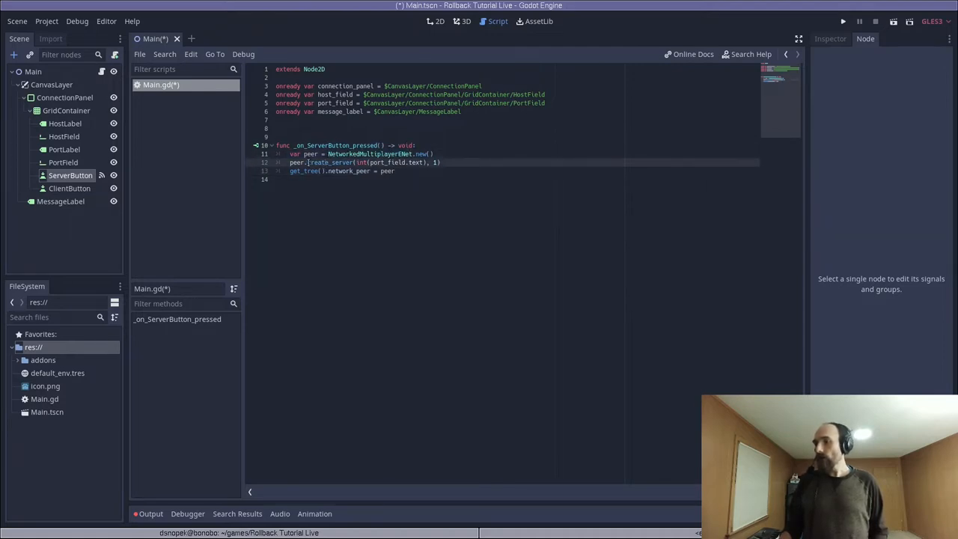
double_click(329, 163)
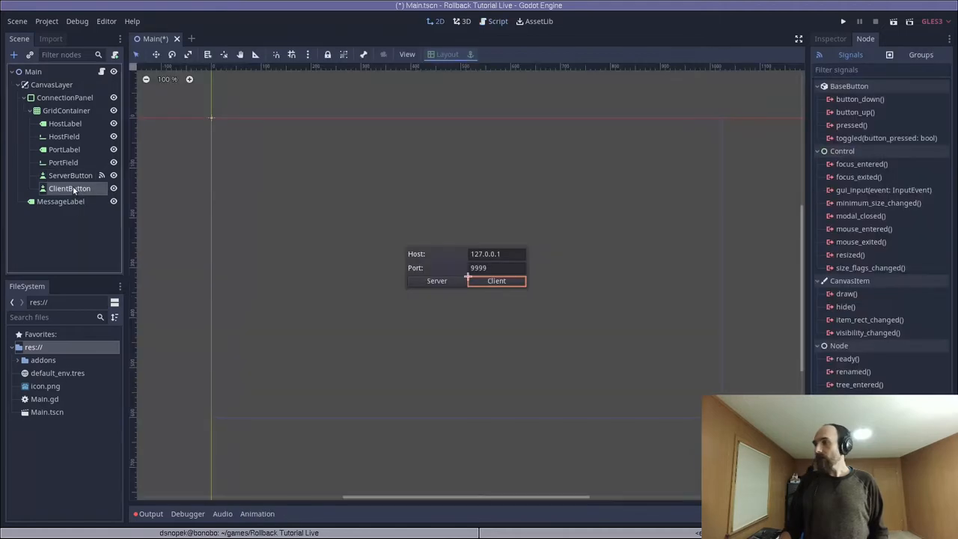
Step: Connect ClientButton's pressed signal to Main as _on_ClientButton_pressed, creating an ENet client
double_click(852, 125)
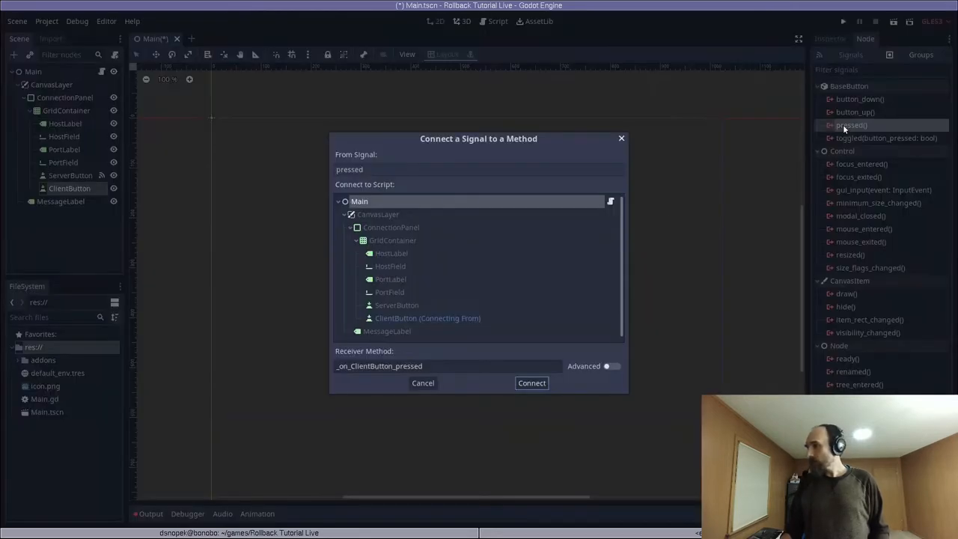
click(532, 383)
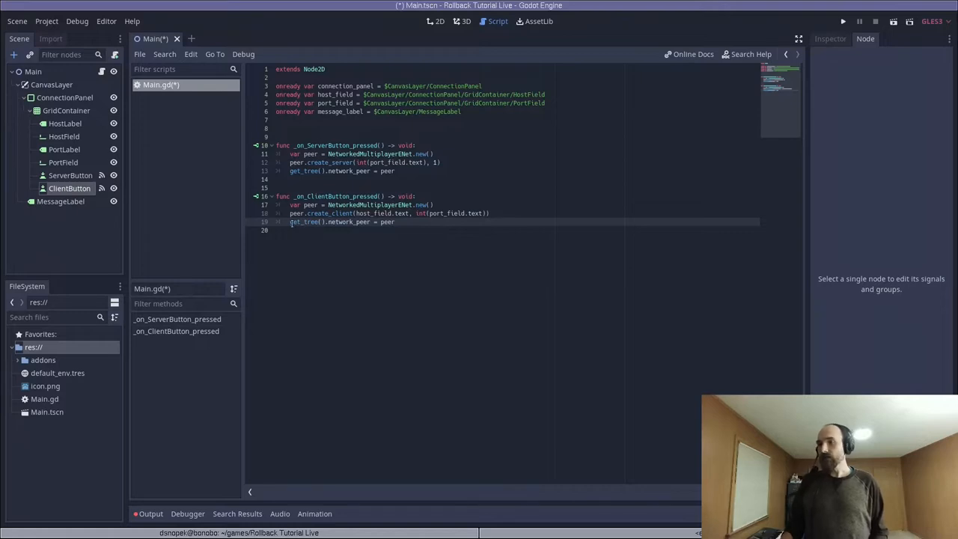
click(342, 222)
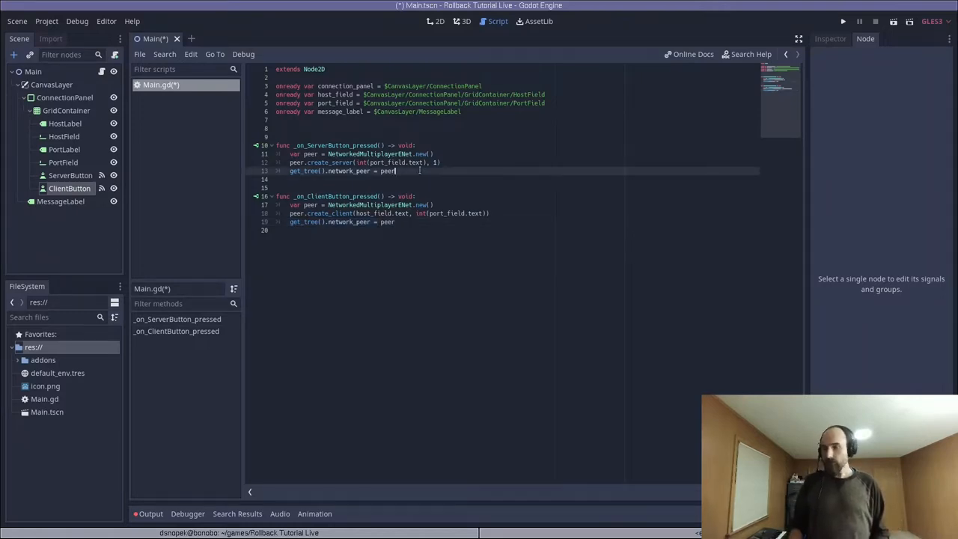
Step: Append connection_panel.visible = false and a Listening... message to the server handler
key(Return)
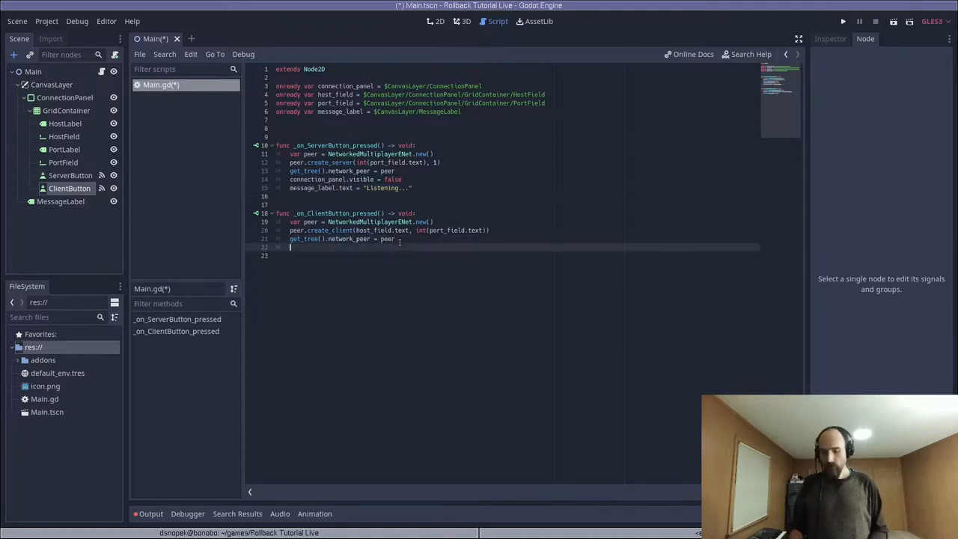
text(connection_panel.visible = false)
text(message_label.text = "Disconnected")
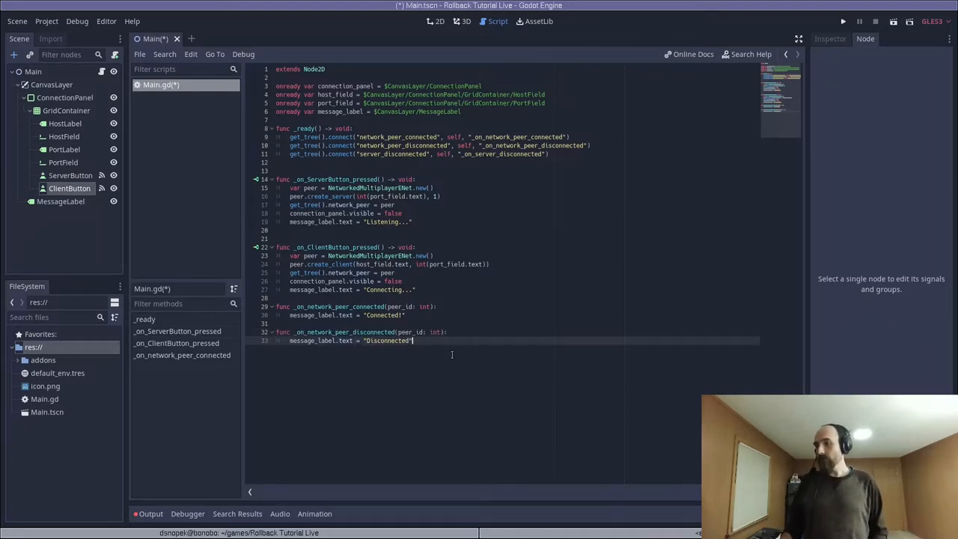
Step: Write peer connected, disconnected and server-disconnected handlers updating the message label, then save Main.gd
key(enter)
text(_on_network_peer_disconnected()
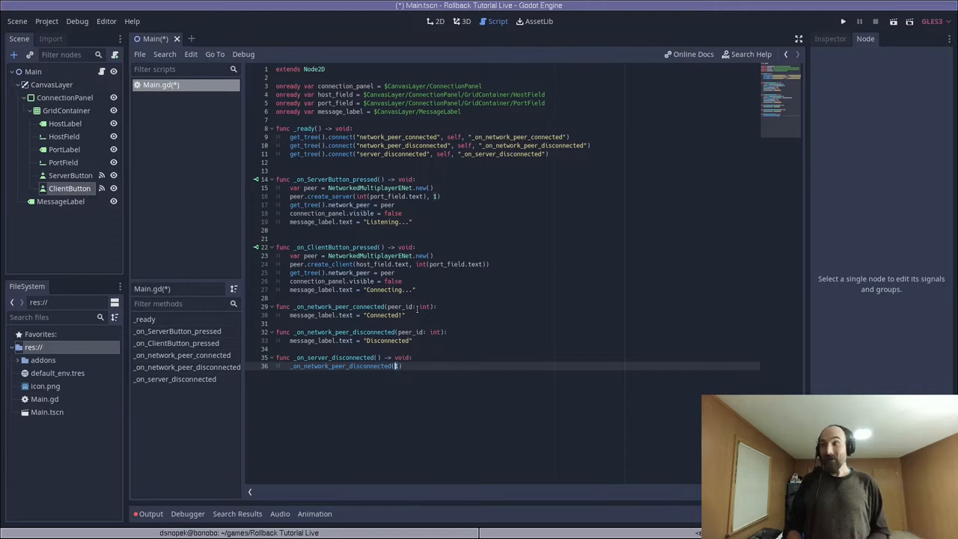
text(1)
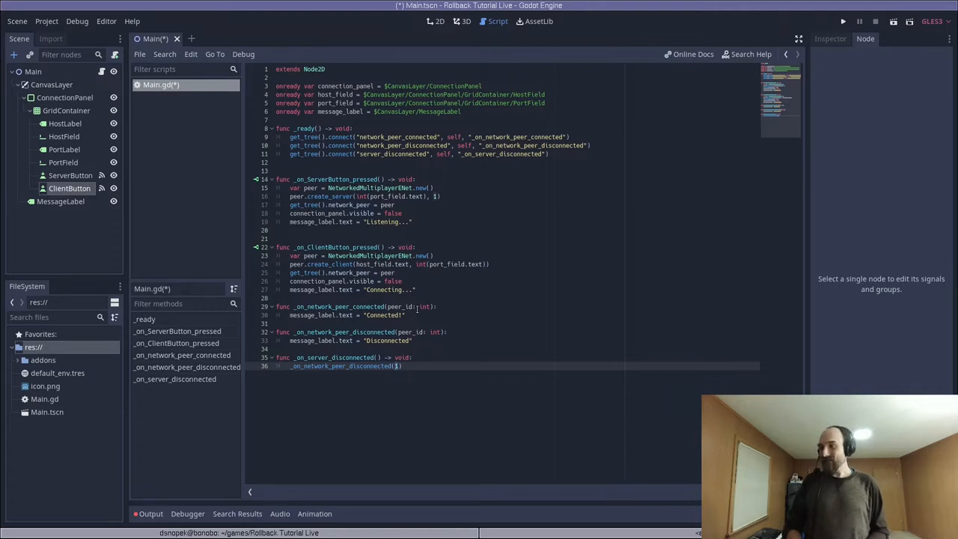
key(ctrl+s)
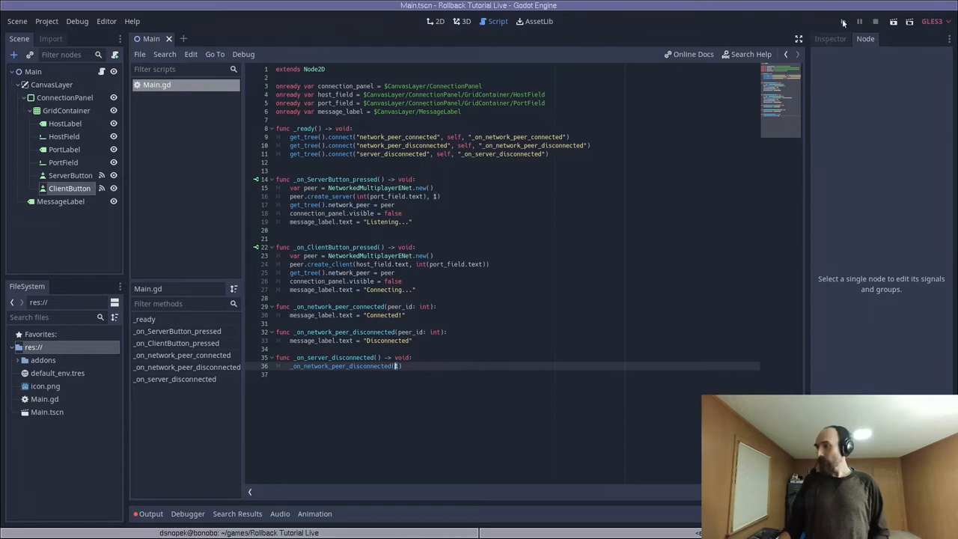
Step: Set Main.tscn as main scene, run as server, and join a second godot instance as client
click(843, 21)
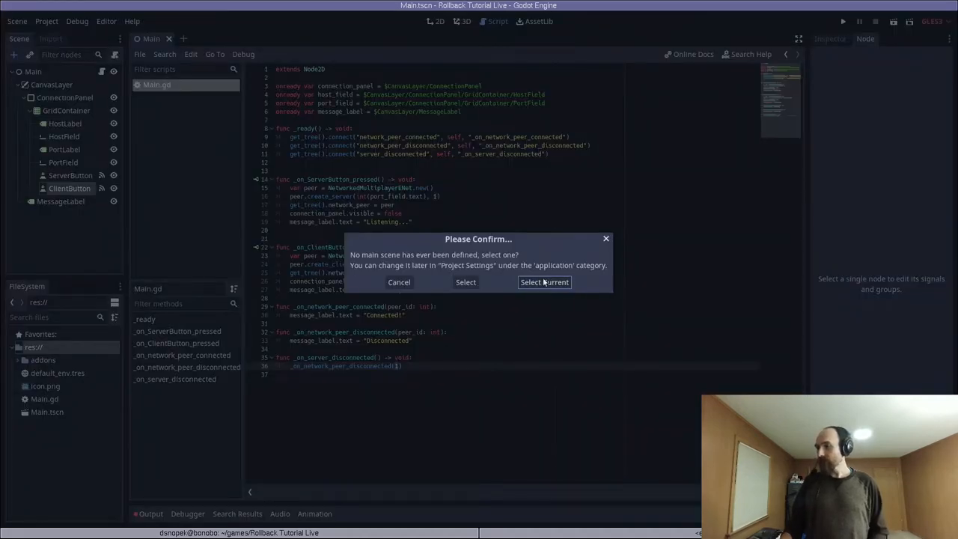
click(544, 282)
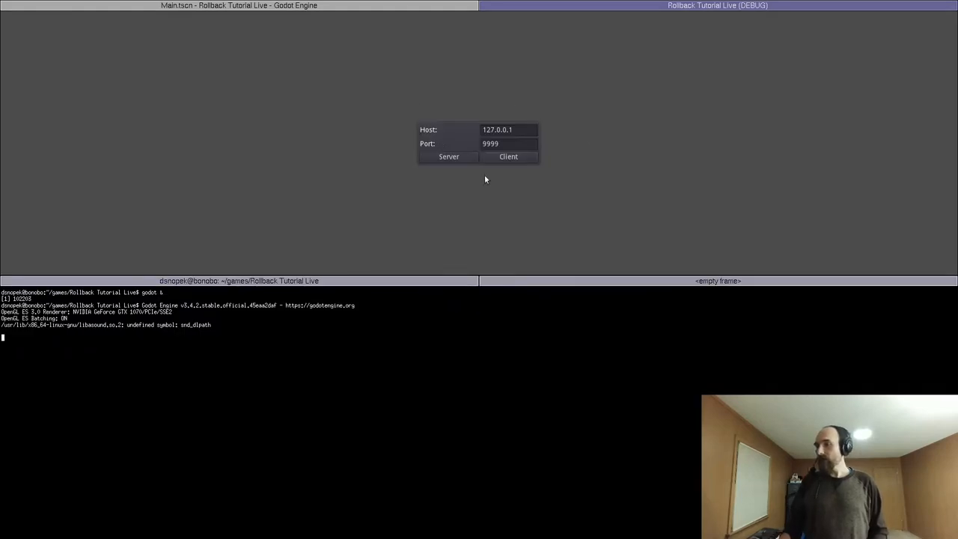
click(449, 156)
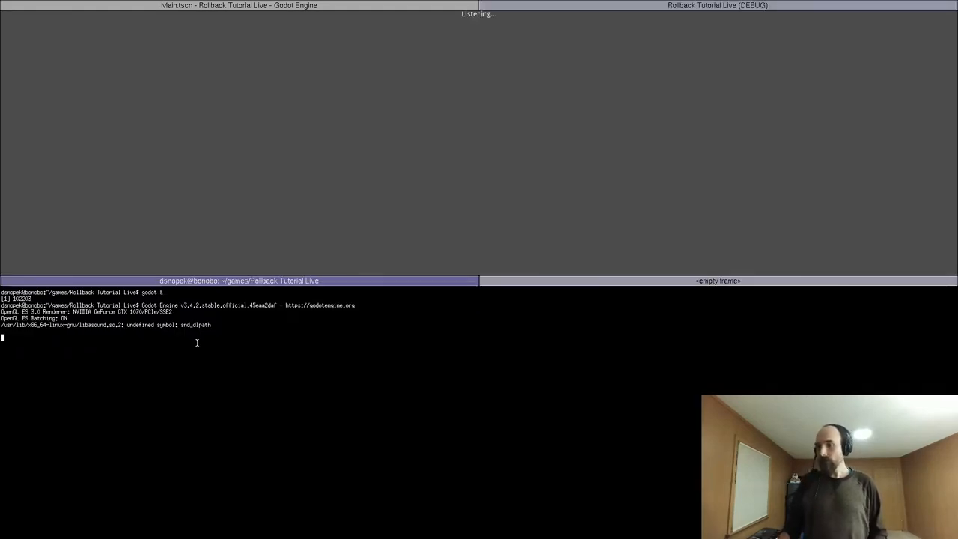
text(godot)
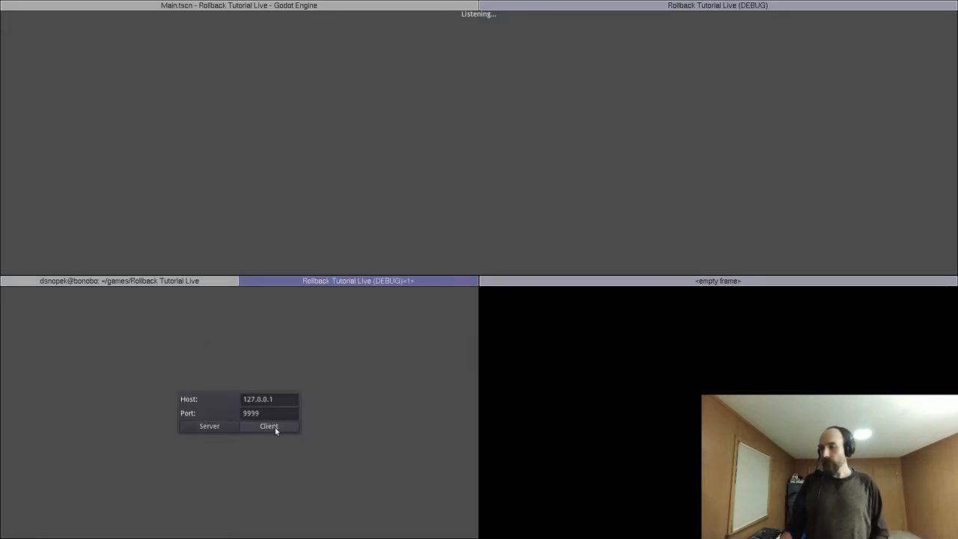
click(268, 426)
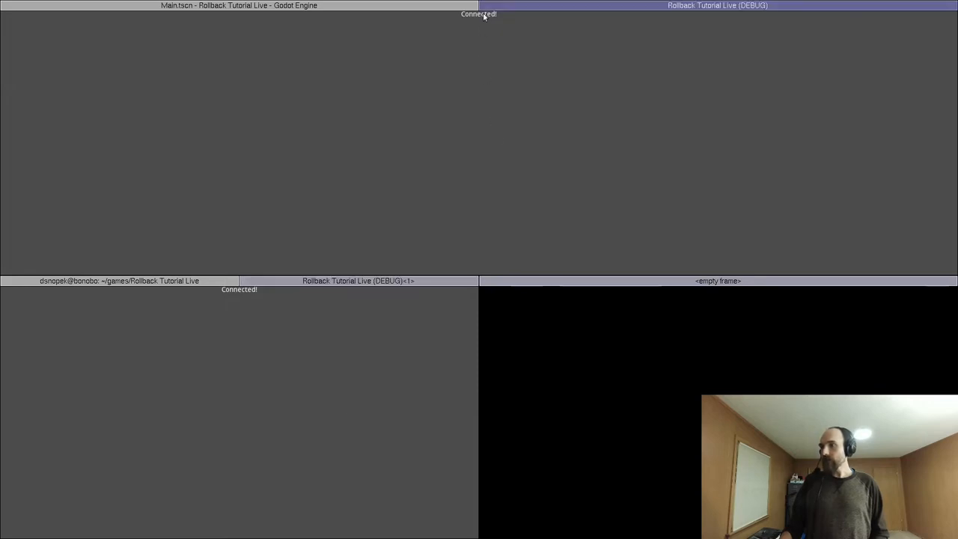
mouse_move(425, 118)
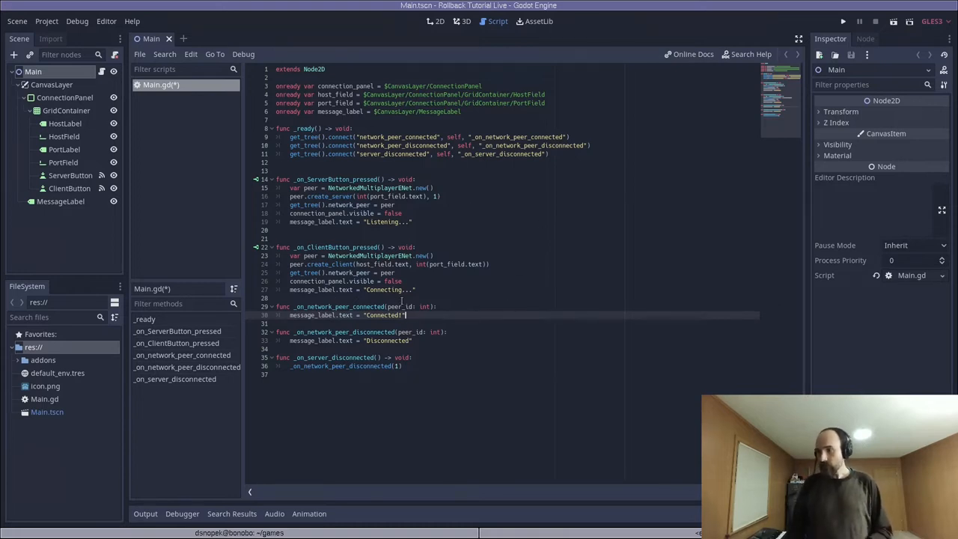
Step: Call SyncManager.add_peer(peer_id) and remove_peer(peer_id) in the connect and disconnect handlers
text(SyncManager.add_peer(peer_id))
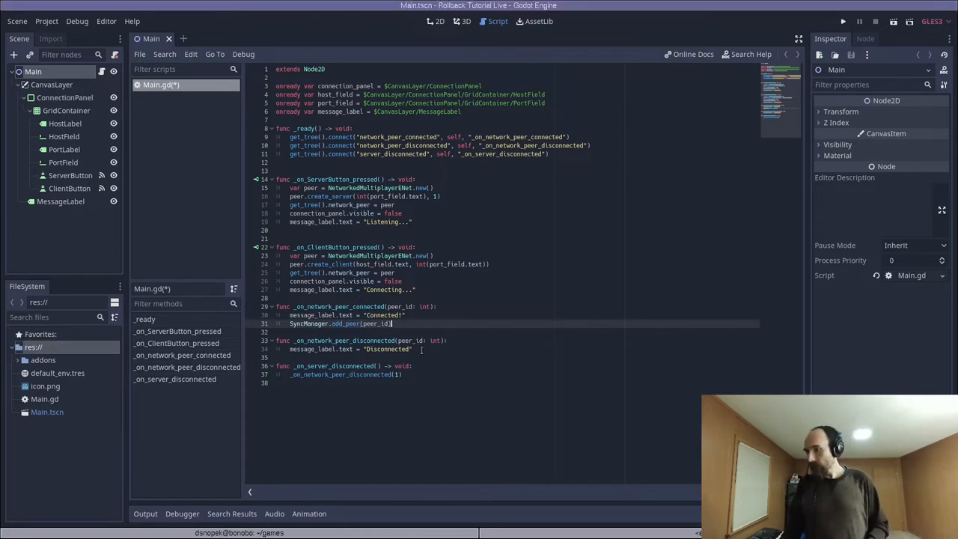
text(SyncManager.remove_peer(peer_id))
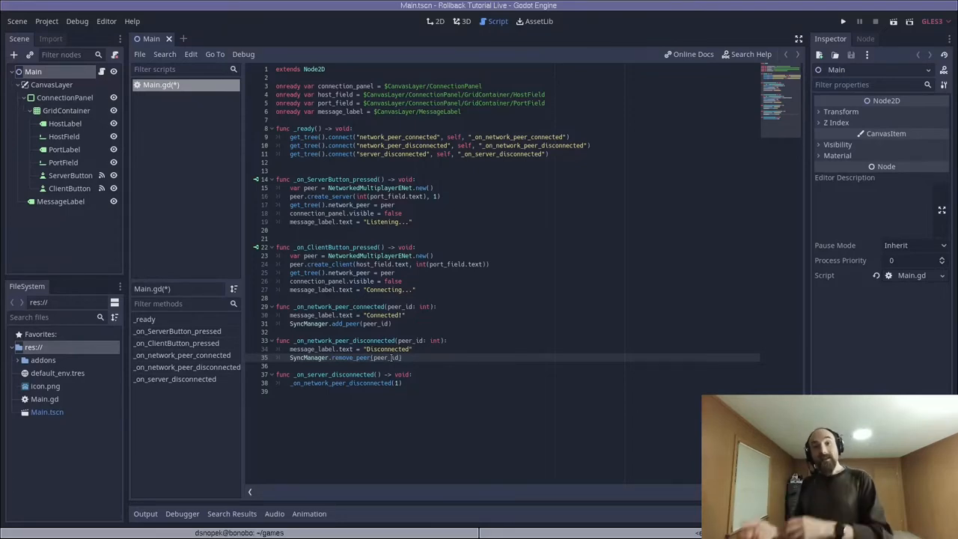
click(403, 357)
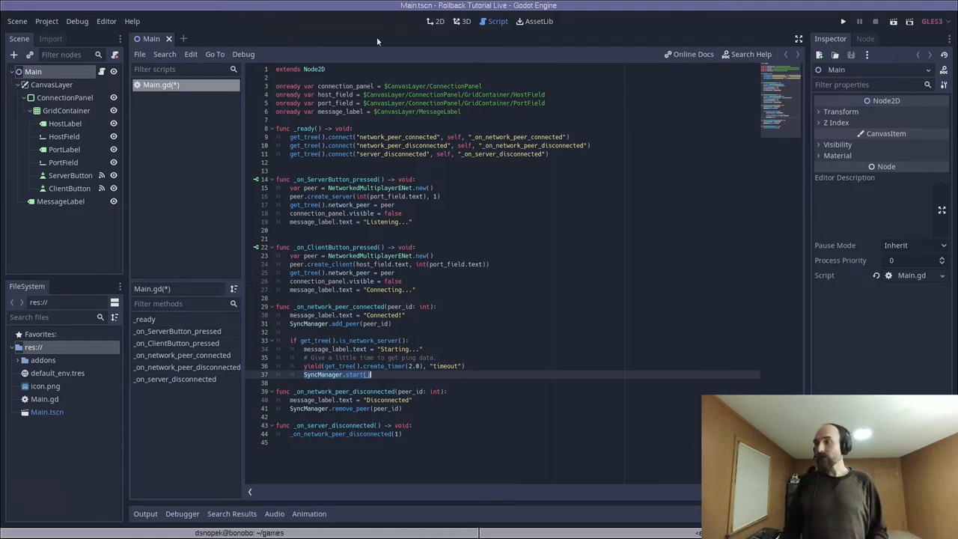
Step: Add a RESET ResetButton under CanvasLayer and link its pressed signal to Main
click(436, 21)
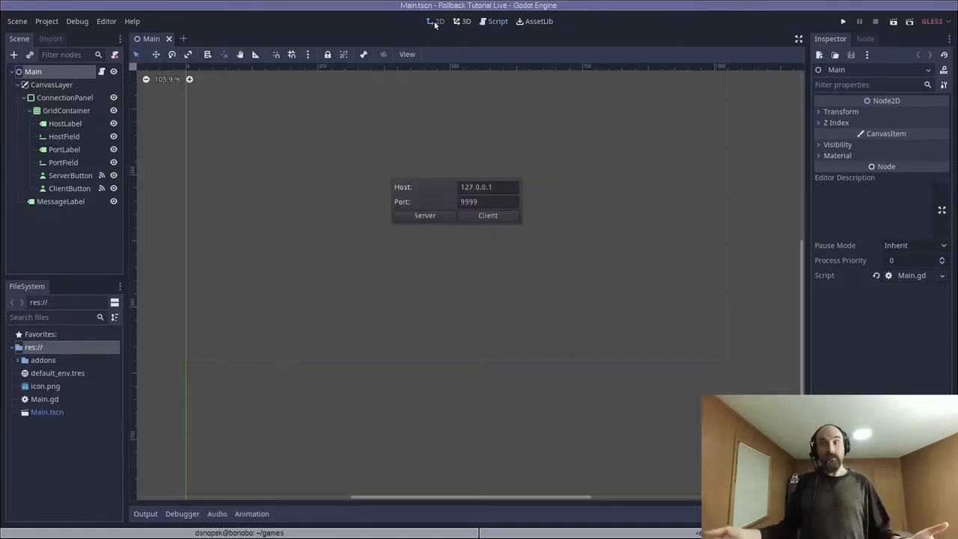
click(52, 84)
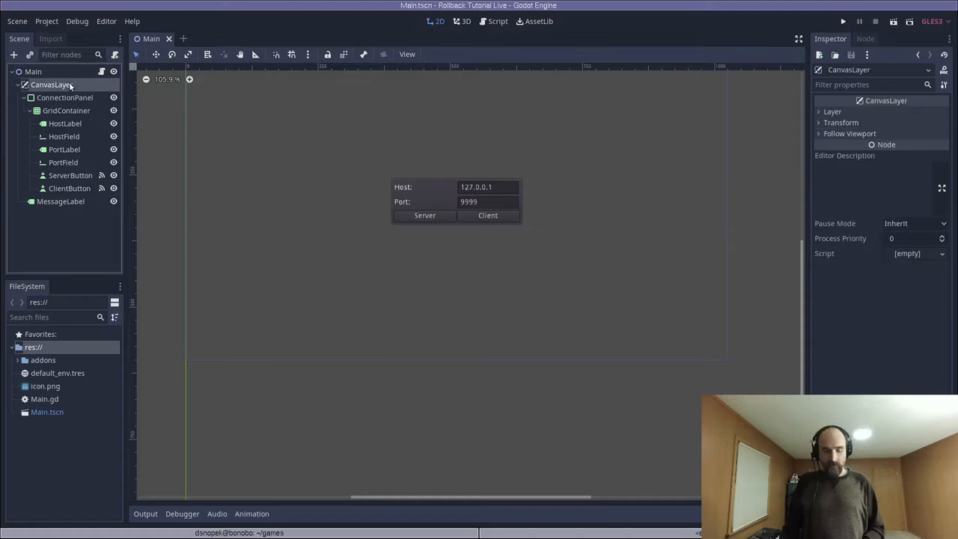
click(14, 54)
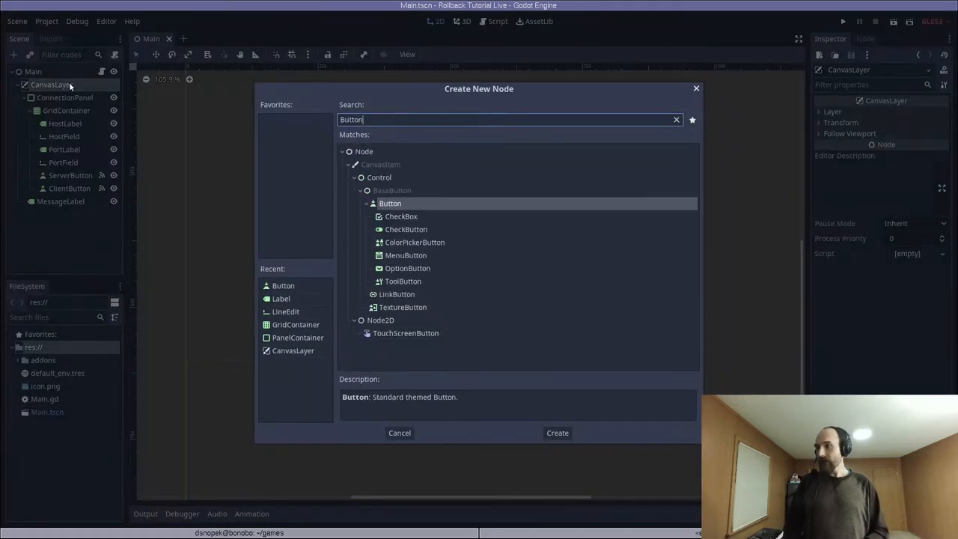
click(557, 433)
text(RESET)
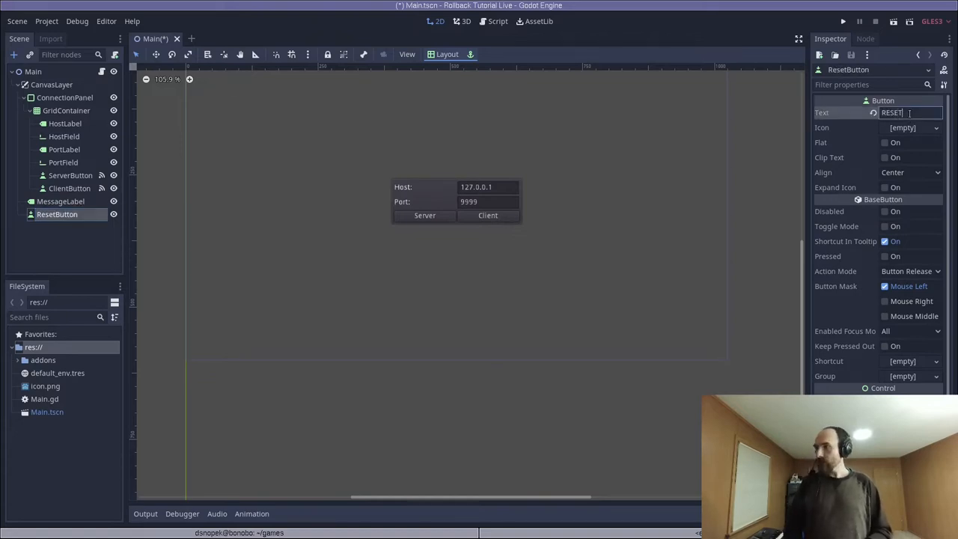
click(446, 54)
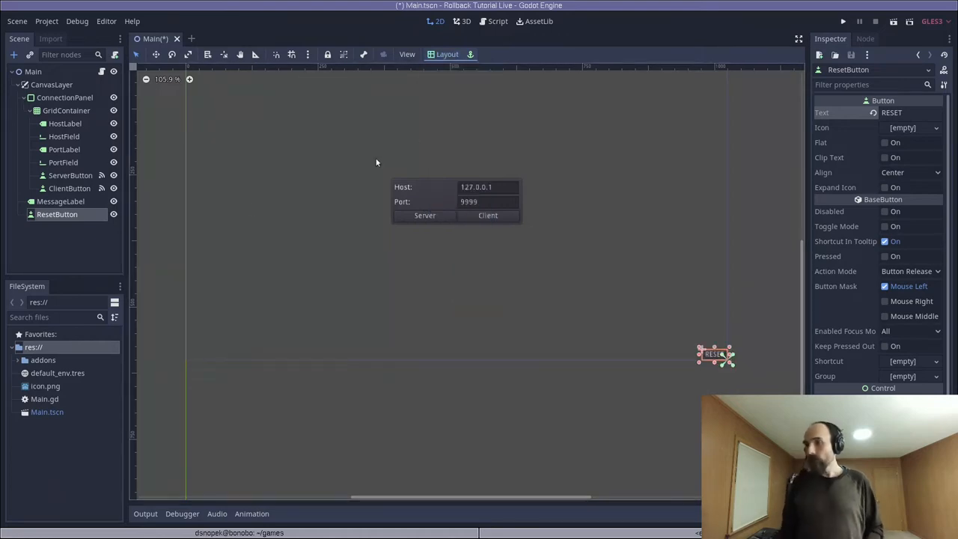
click(866, 39)
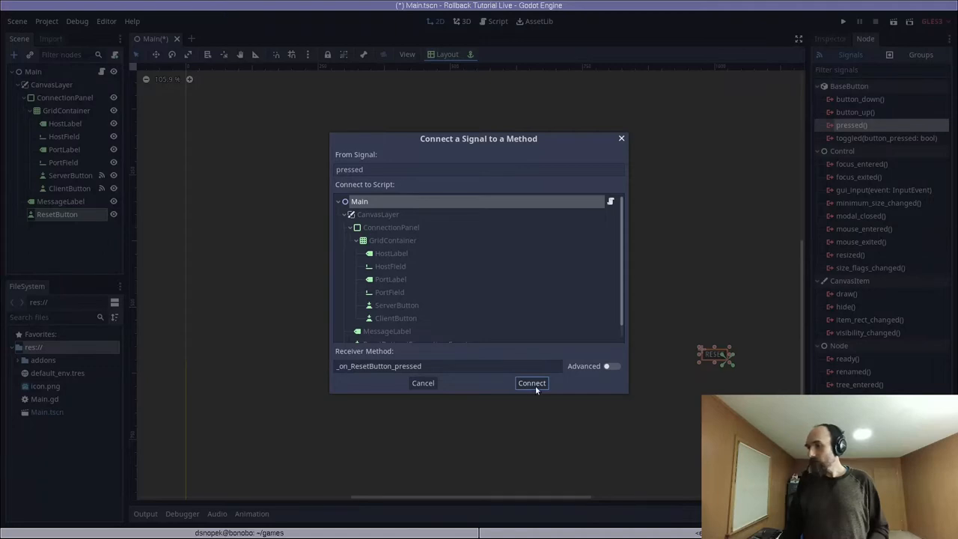
click(532, 382)
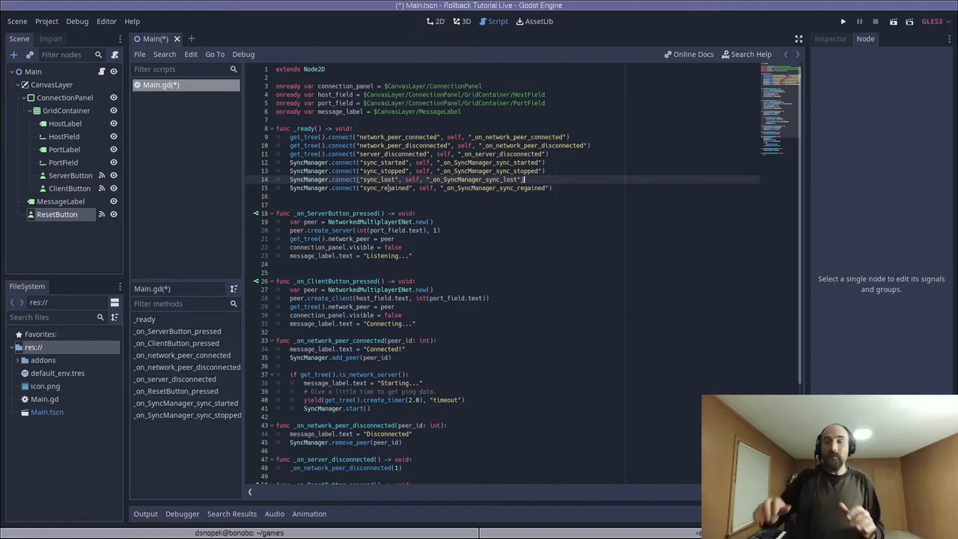
Step: Add SyncLostLabel under CanvasLayer reading 'Regaing sync...' with the Top Wide layout
click(51, 85)
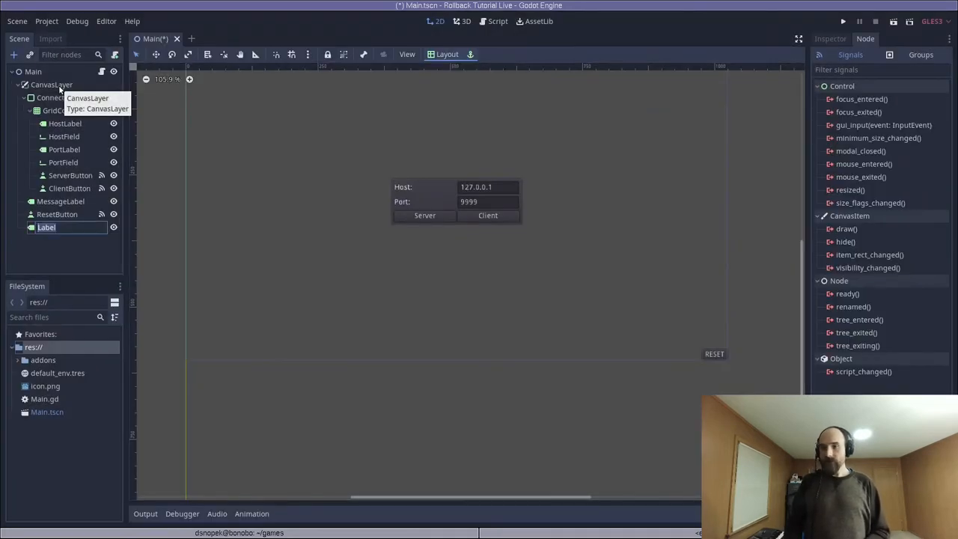
text(SyncLostL)
text(Regaing)
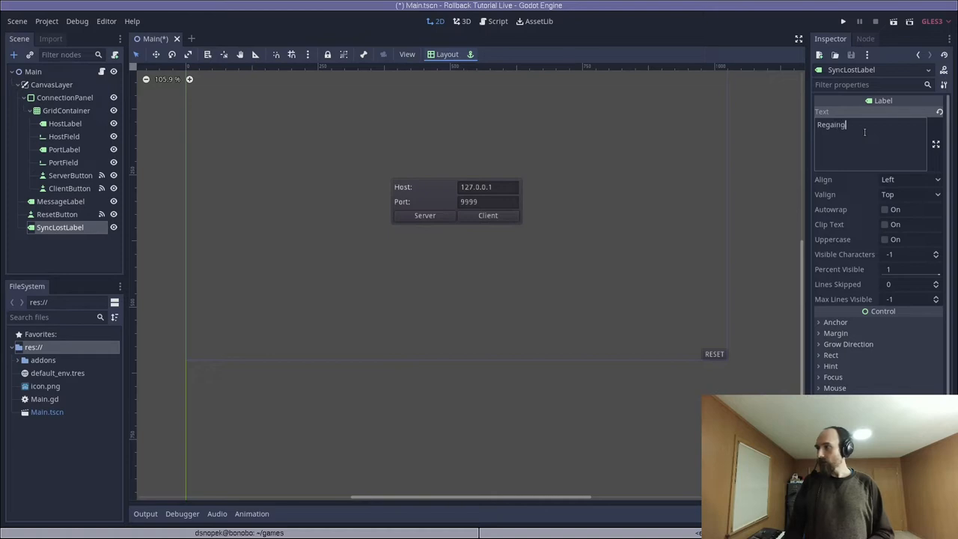
text(sync...)
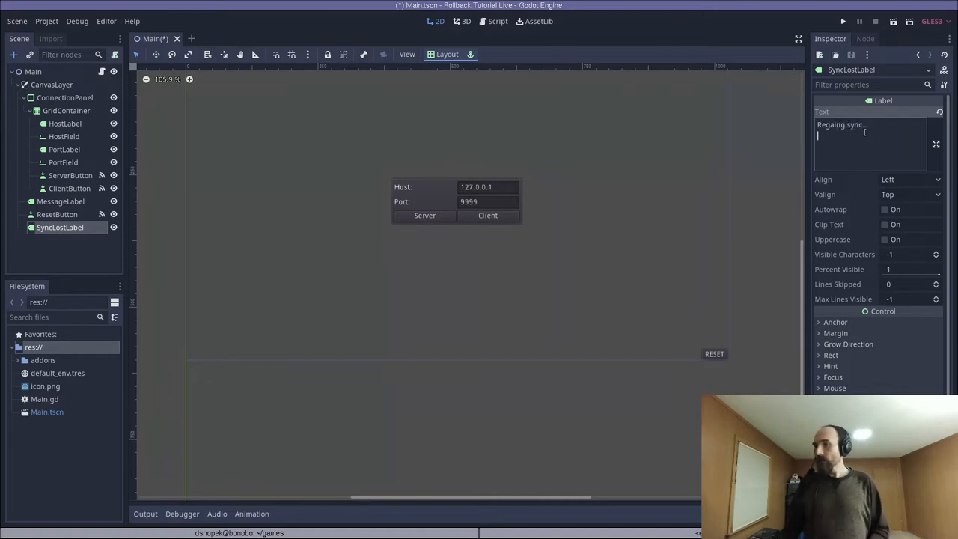
click(447, 54)
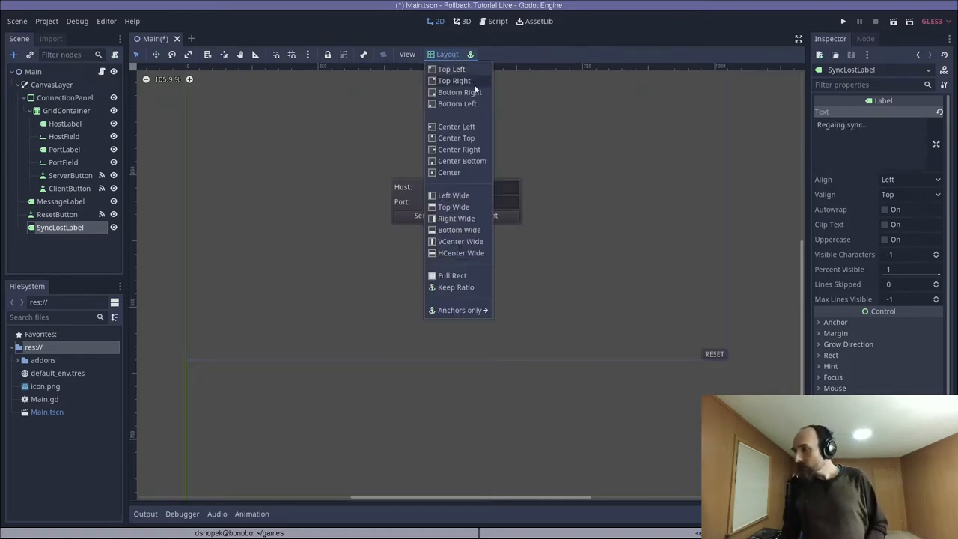
click(455, 80)
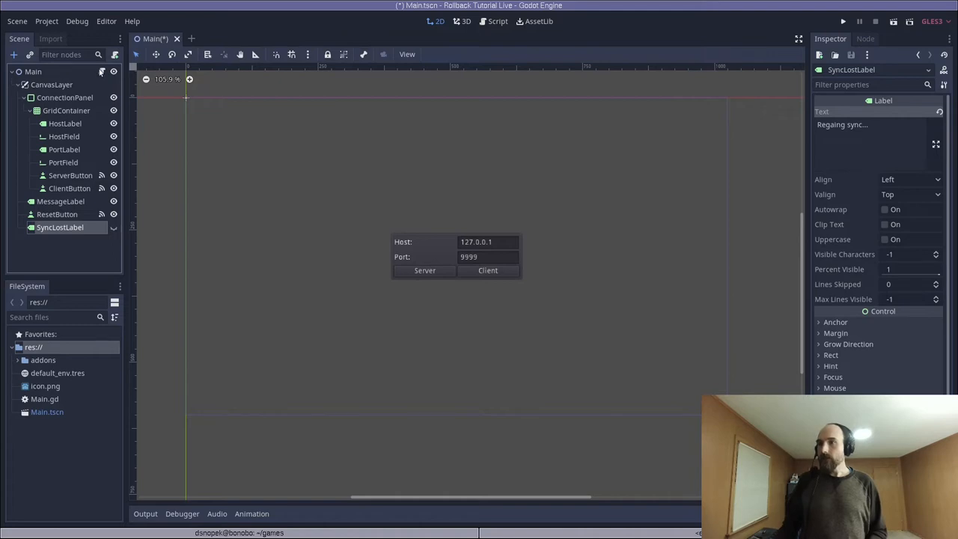
click(497, 21)
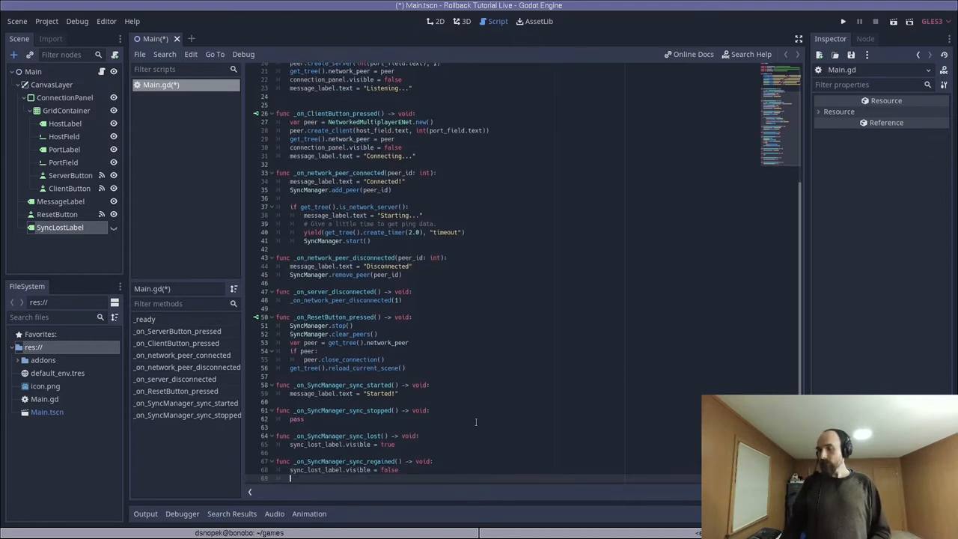
Step: Declare onready sync_lost_label, connect sync_error to its handler, and save Main.gd
scroll(down, 3)
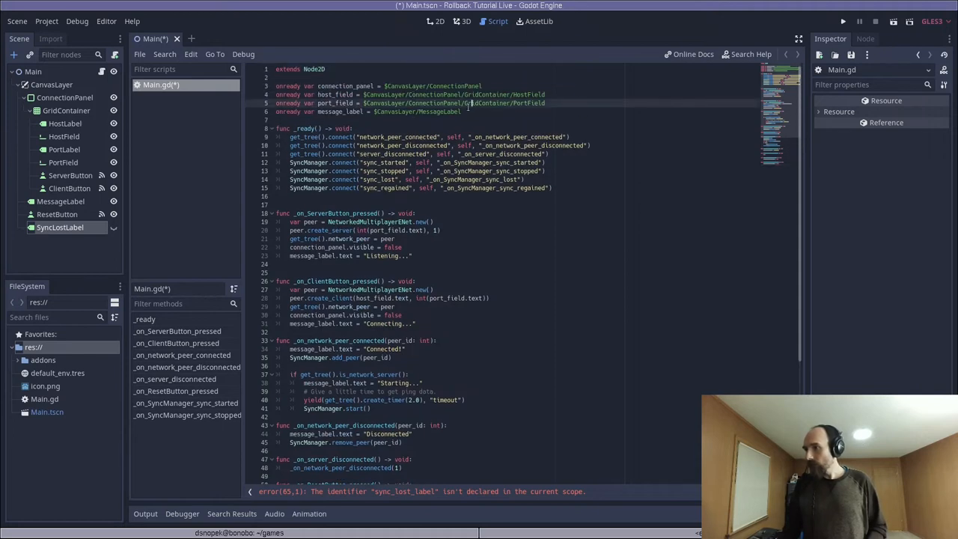
text(onready var sync_lost_label = $CanvasLayer/SyncLostLabel)
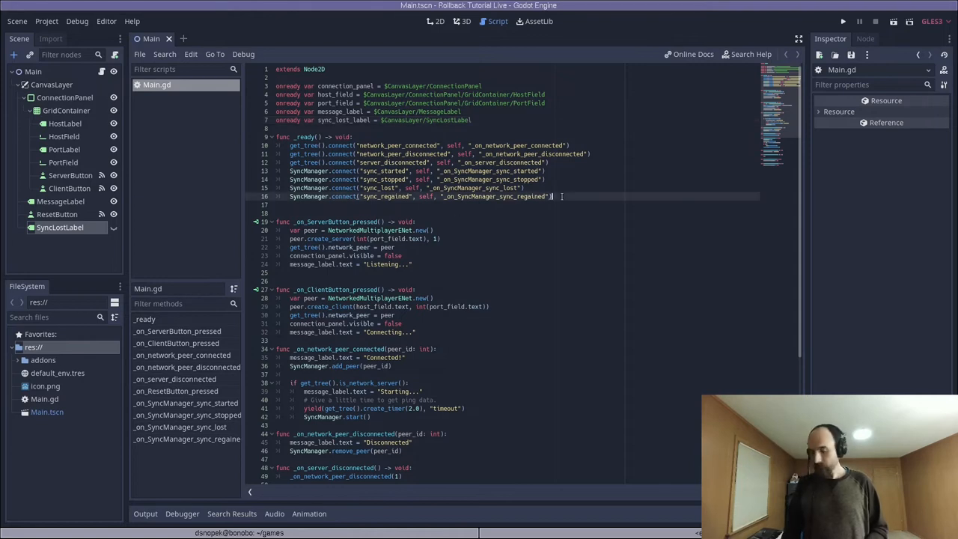
text(SyncManager.connect("sync_error", self, "_on_SyncManager_sync_error"))
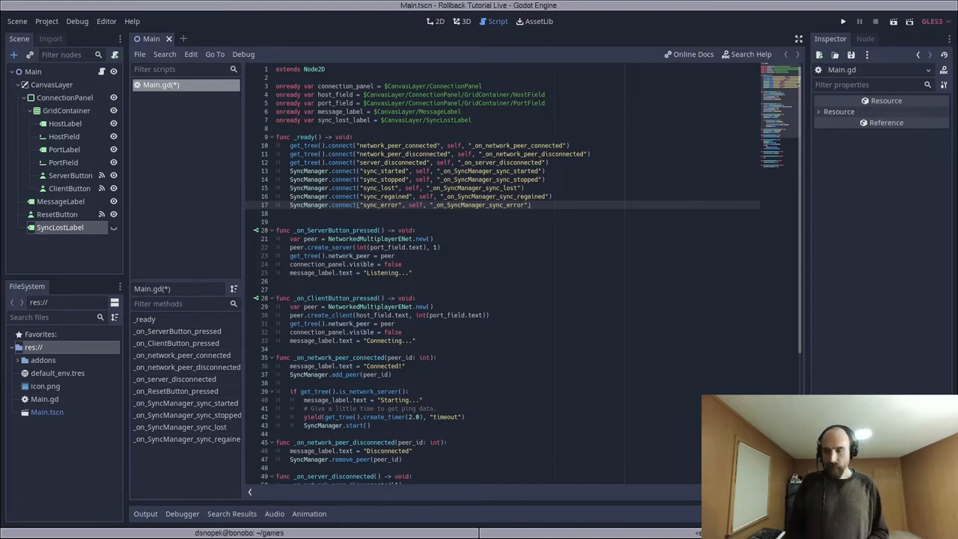
scroll(down, 3)
text(SyncManager.clear_peers())
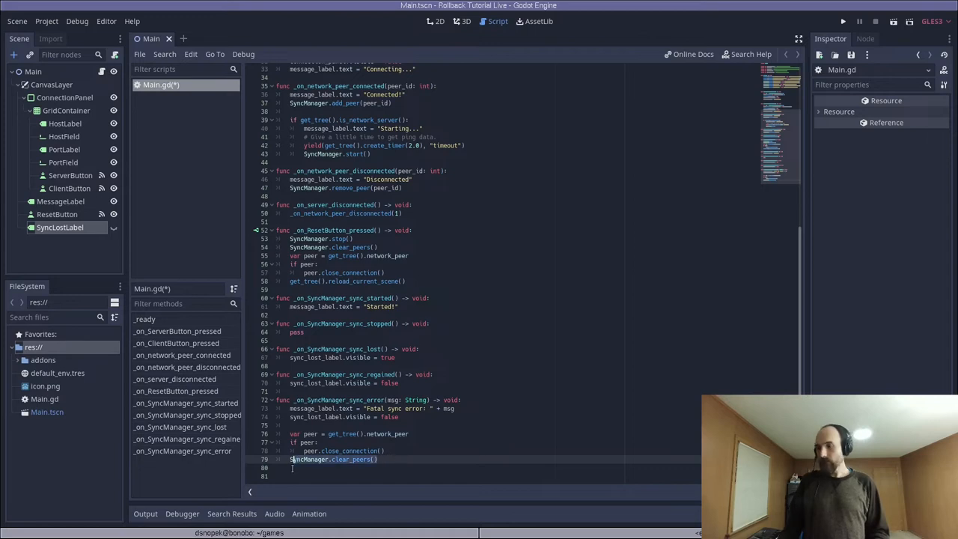
key(ctrl+s)
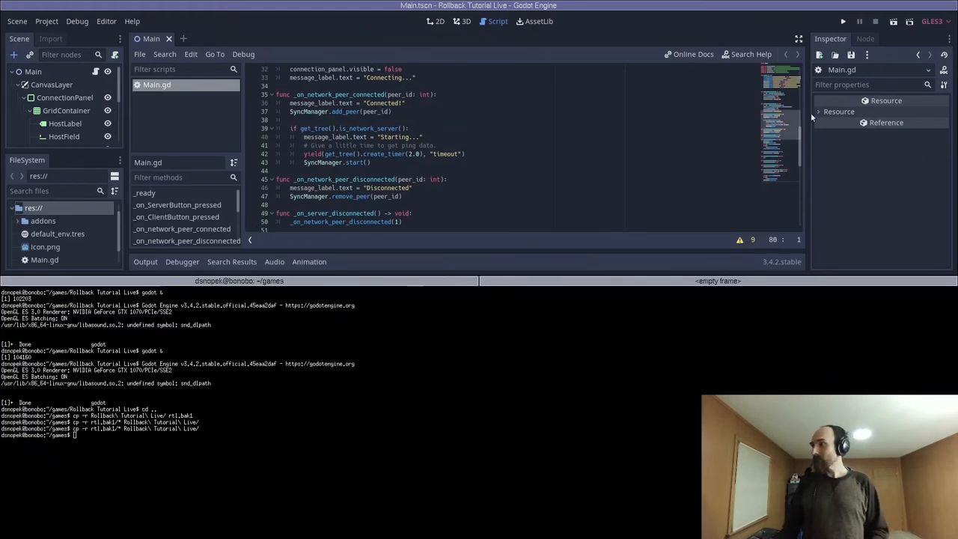
Step: Run as server, launch a second instance from the Rollback folder, and join as client
click(843, 21)
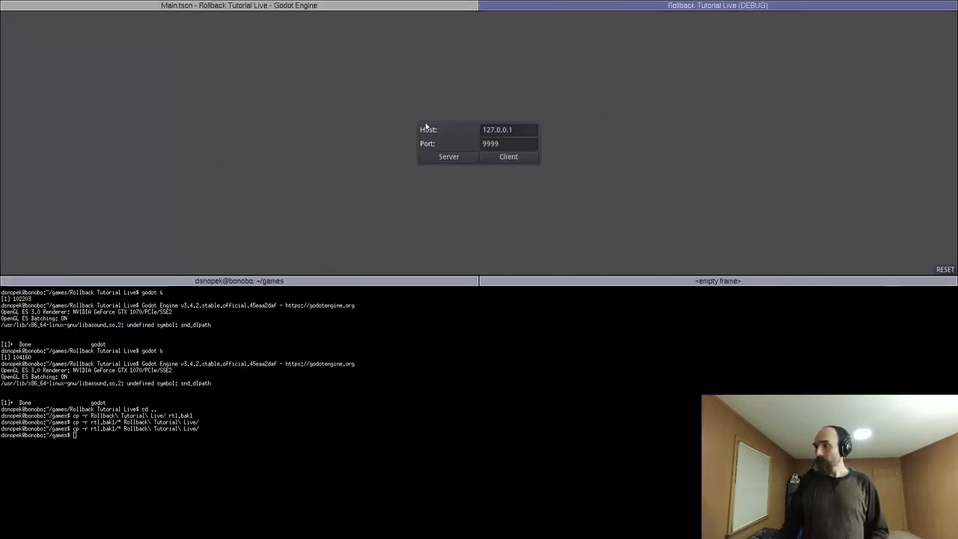
click(449, 157)
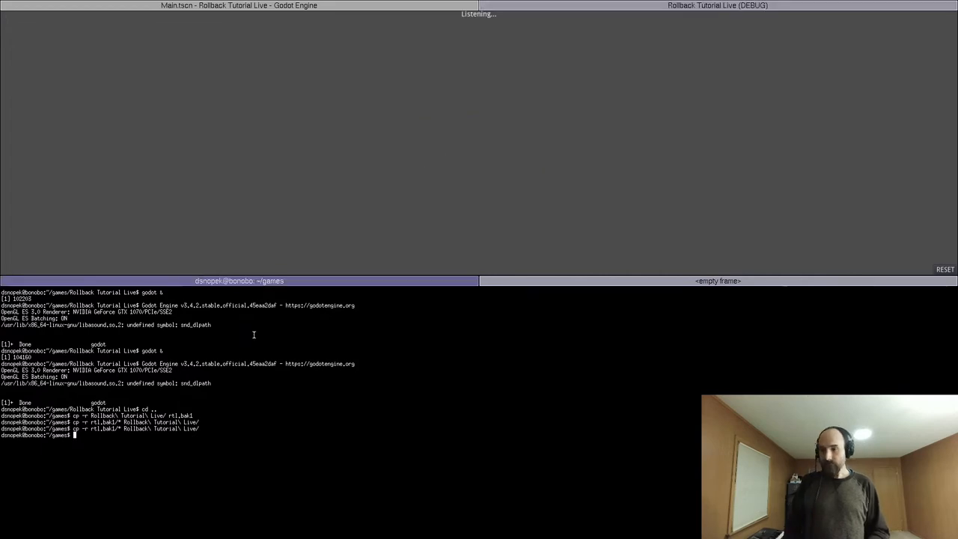
text(cd Rollback\ Tutorial\ Live/)
text(godot &)
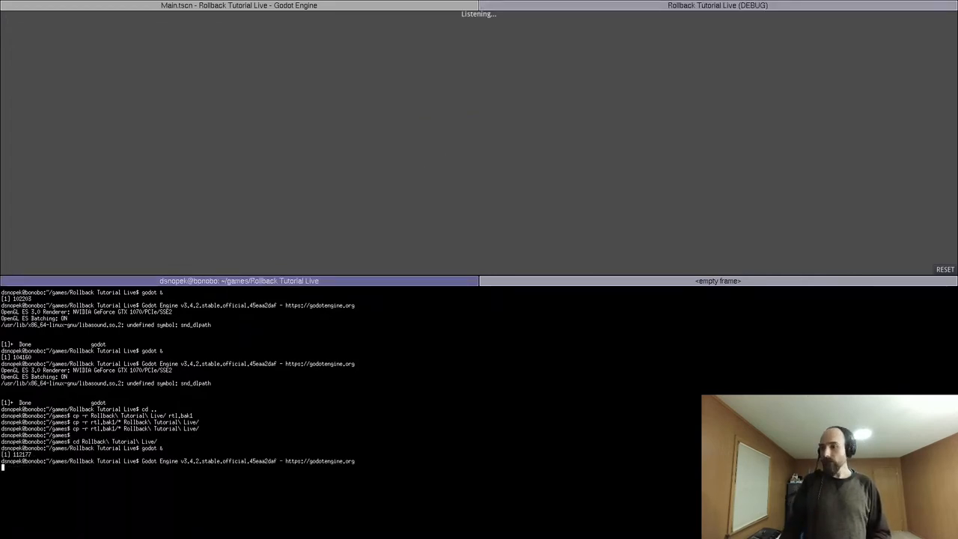
key(Return)
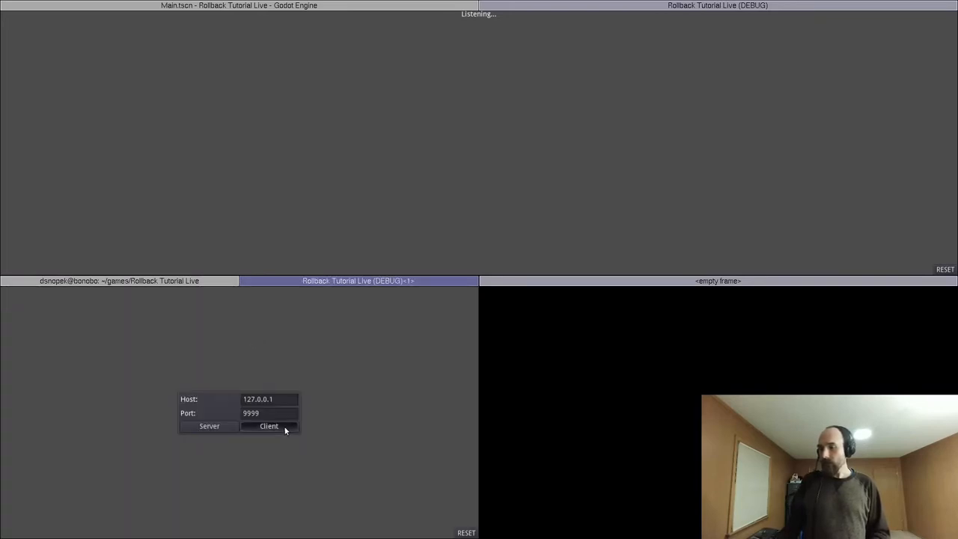
click(269, 427)
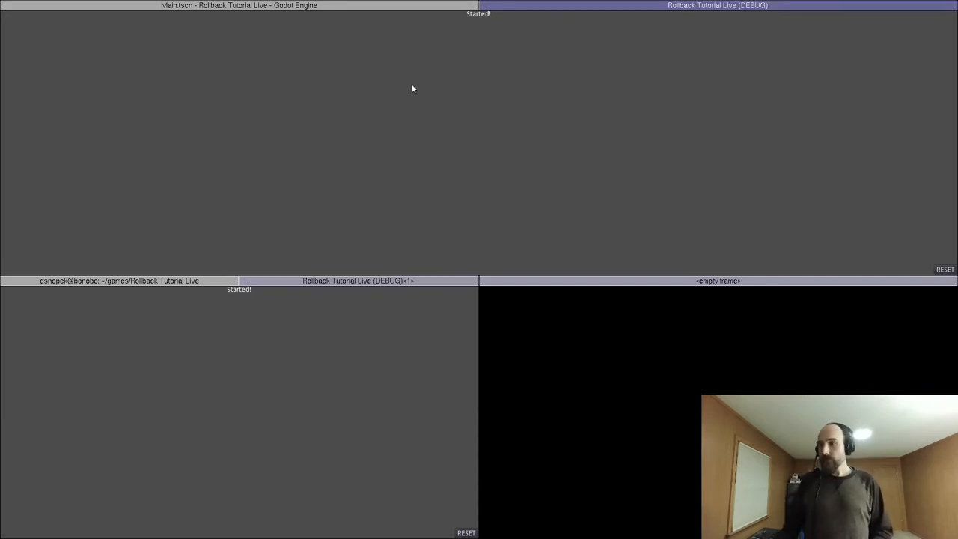
mouse_move(399, 148)
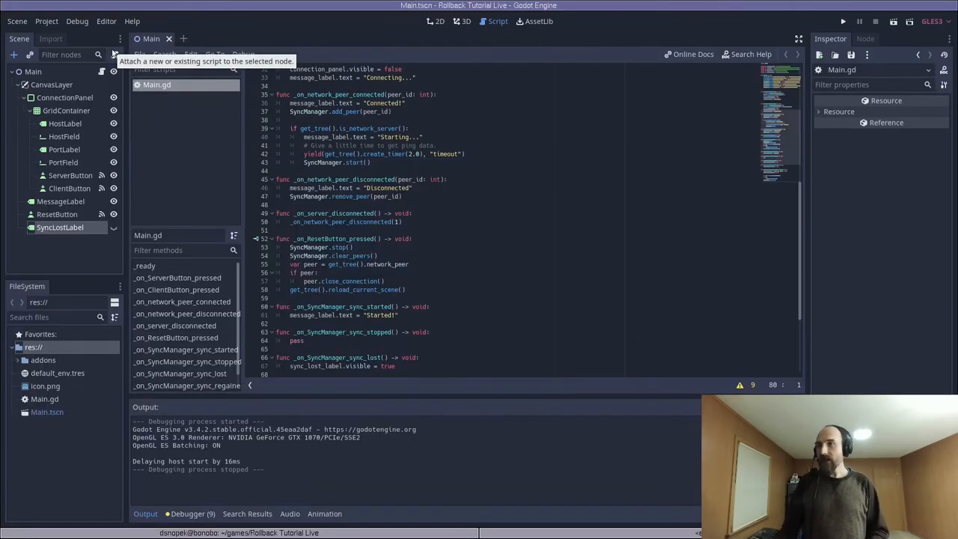
Step: Autoload the addon's SyncDebugger script under the name SyncDebugger in Project Settings
click(46, 21)
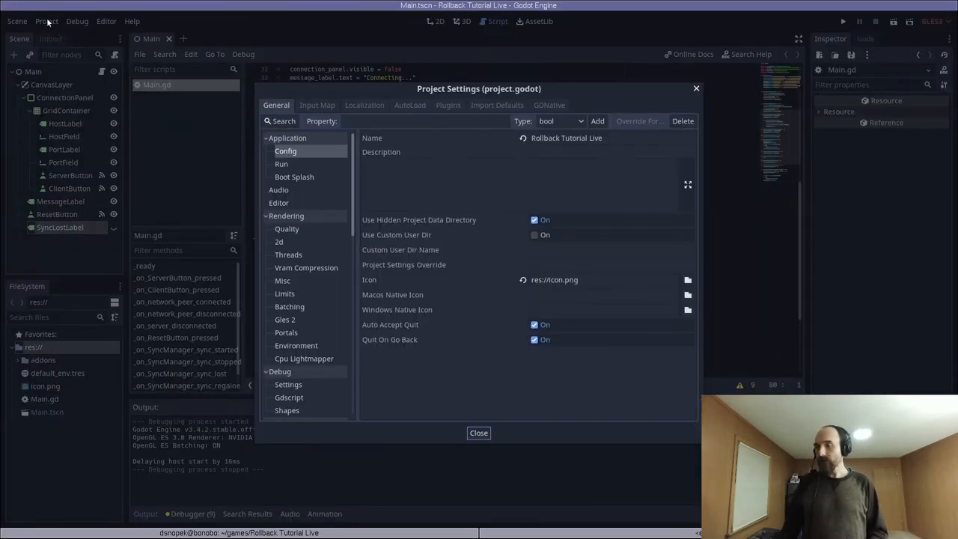
click(410, 105)
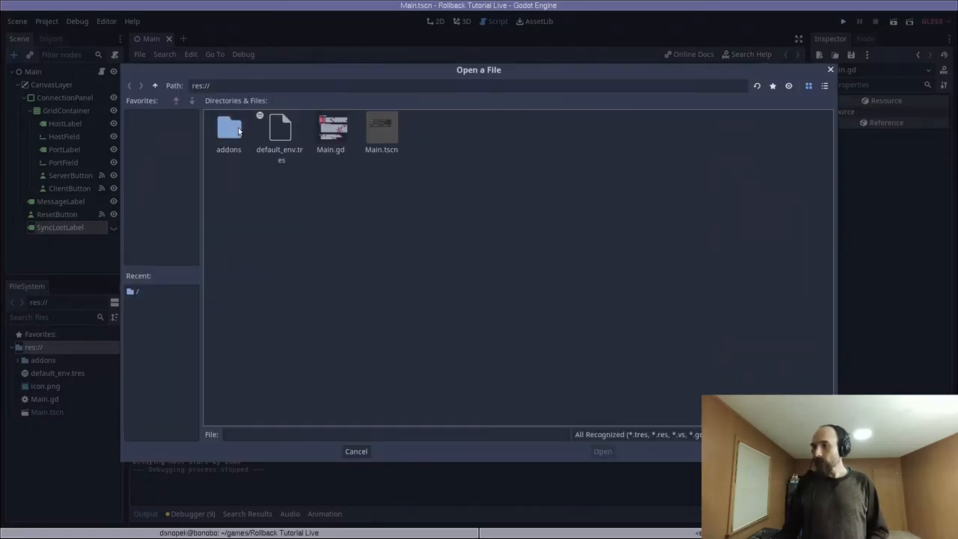
double_click(228, 131)
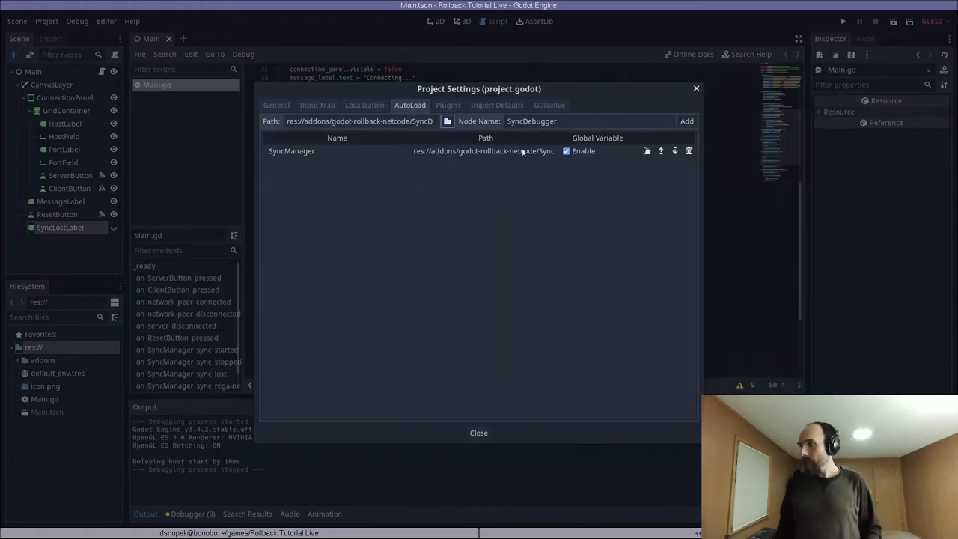
click(686, 121)
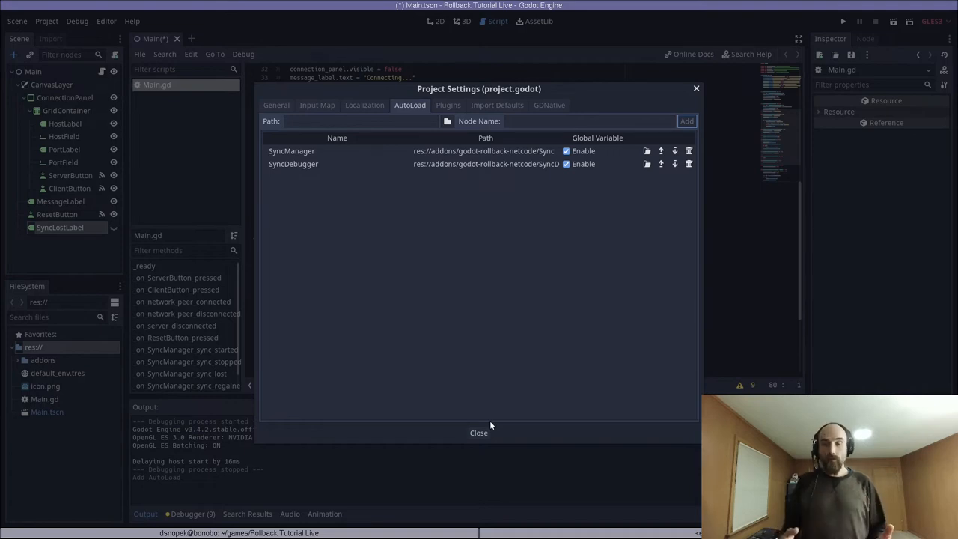
click(478, 433)
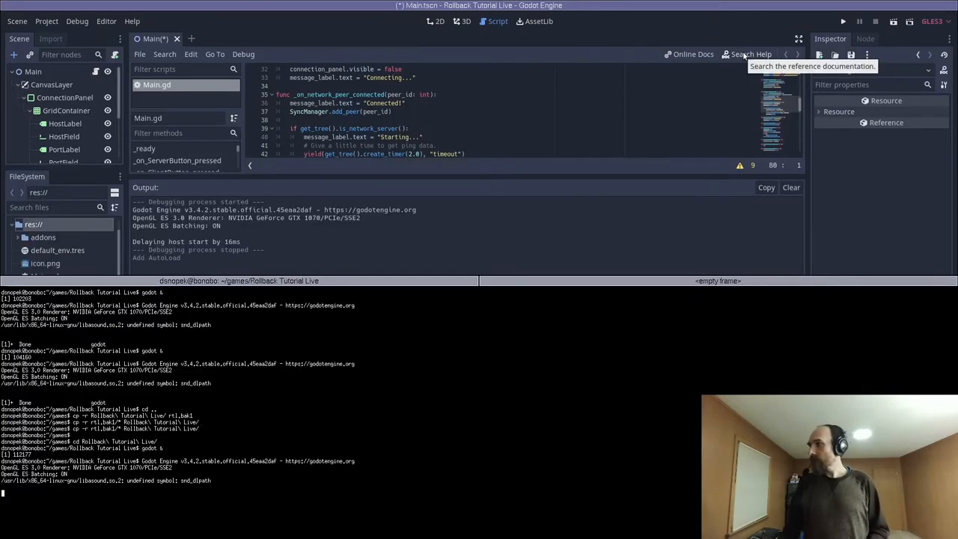
Step: Run the project again, host as Server in one instance, connect as Client in the other
click(843, 21)
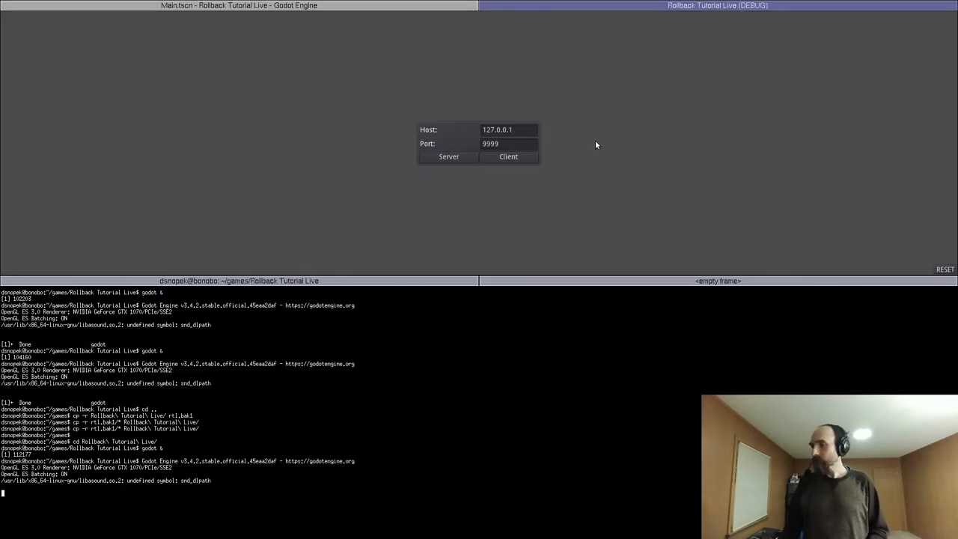
click(448, 157)
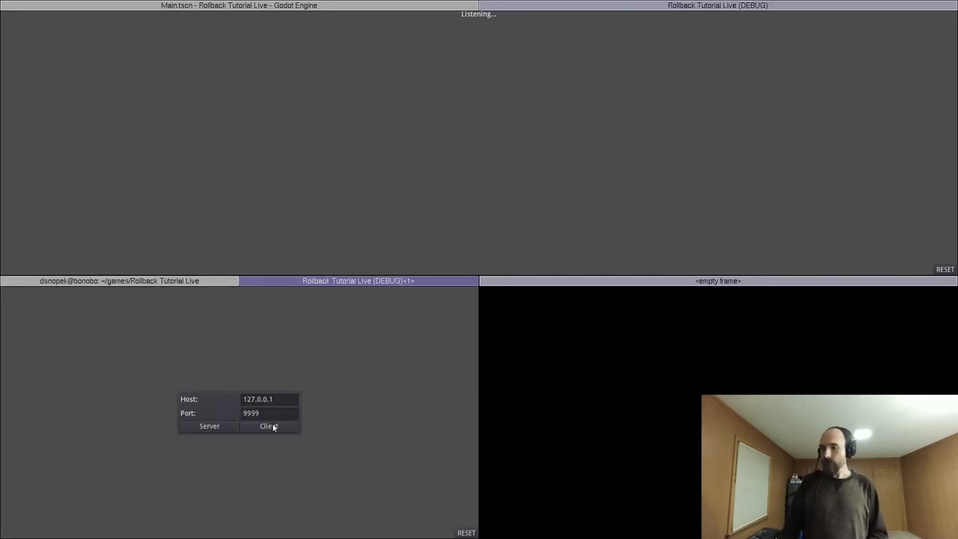
click(269, 426)
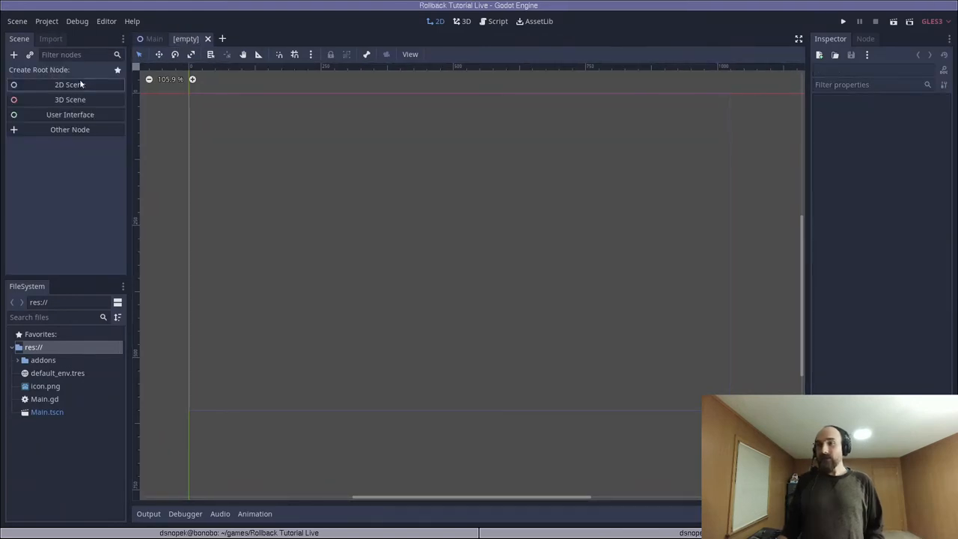
Step: Build a Player root with a Sprite child using icon.png as its texture
click(69, 85)
text(S)
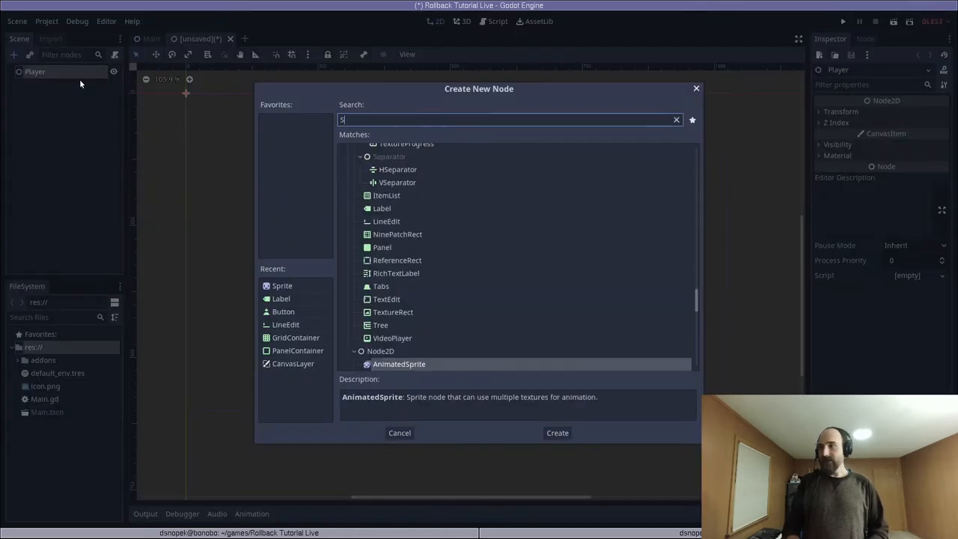
text(prit)
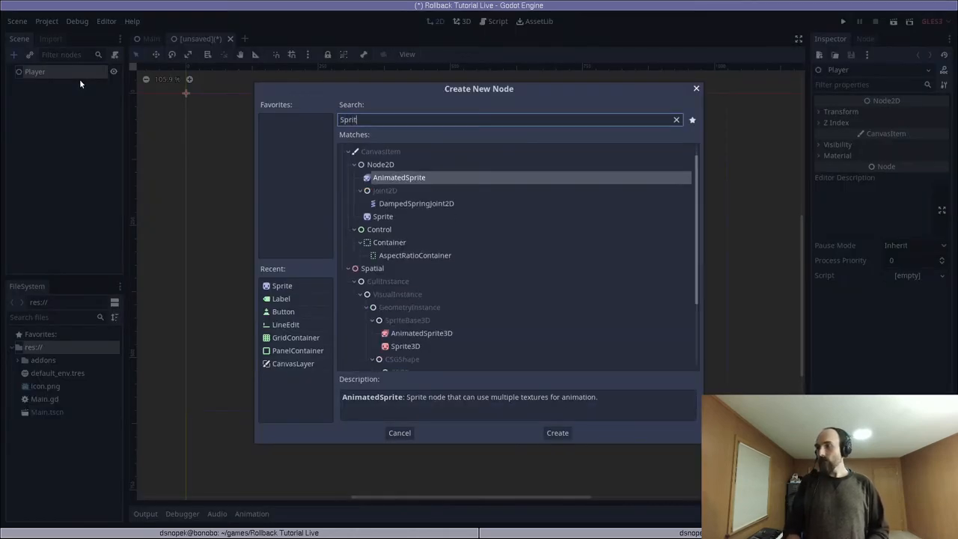
click(557, 433)
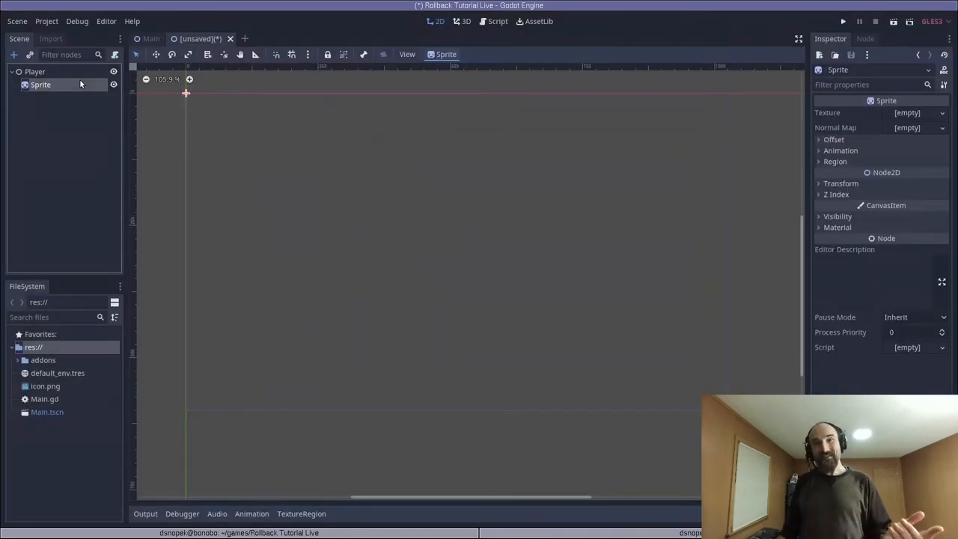
click(45, 386)
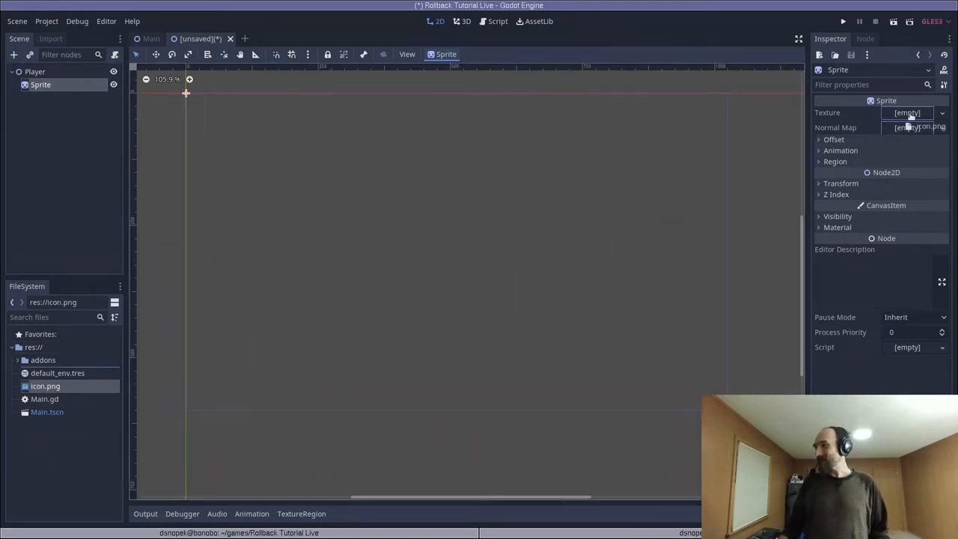
click(920, 127)
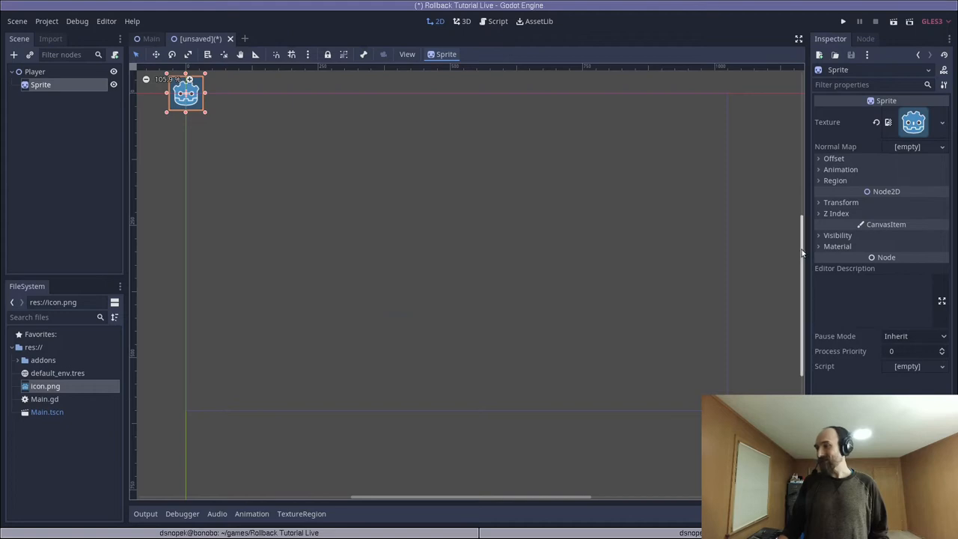
click(35, 71)
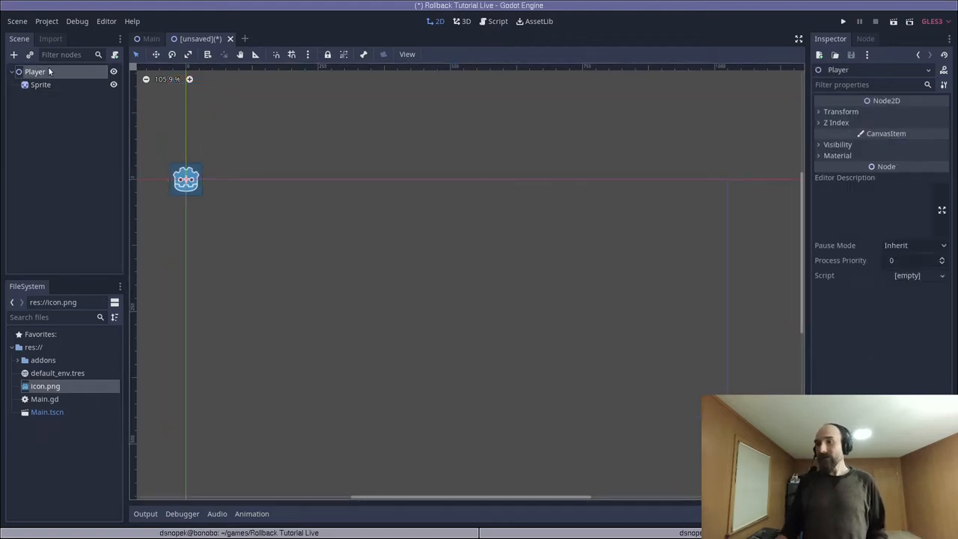
Step: Add the Player node to the 'network_sync' group in the Node dock's Groups
click(866, 38)
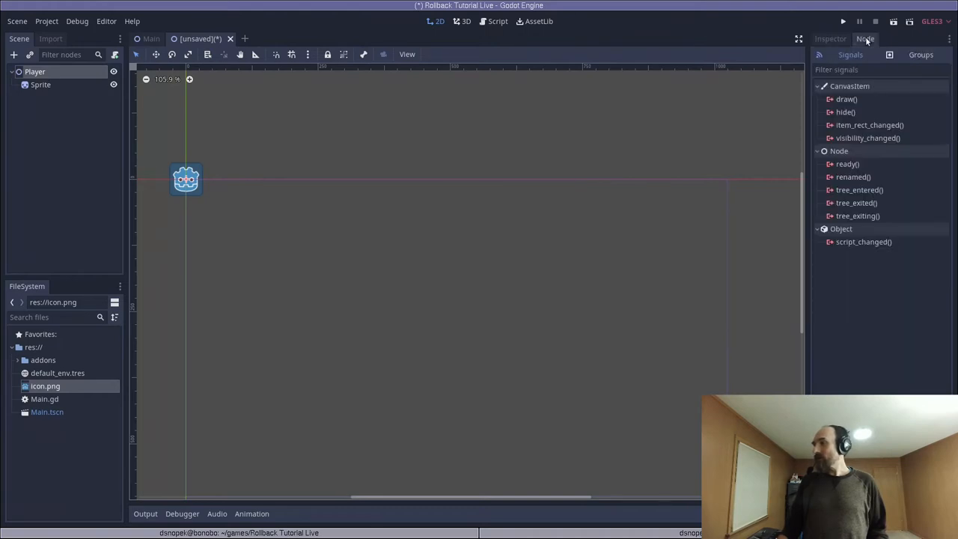
click(921, 54)
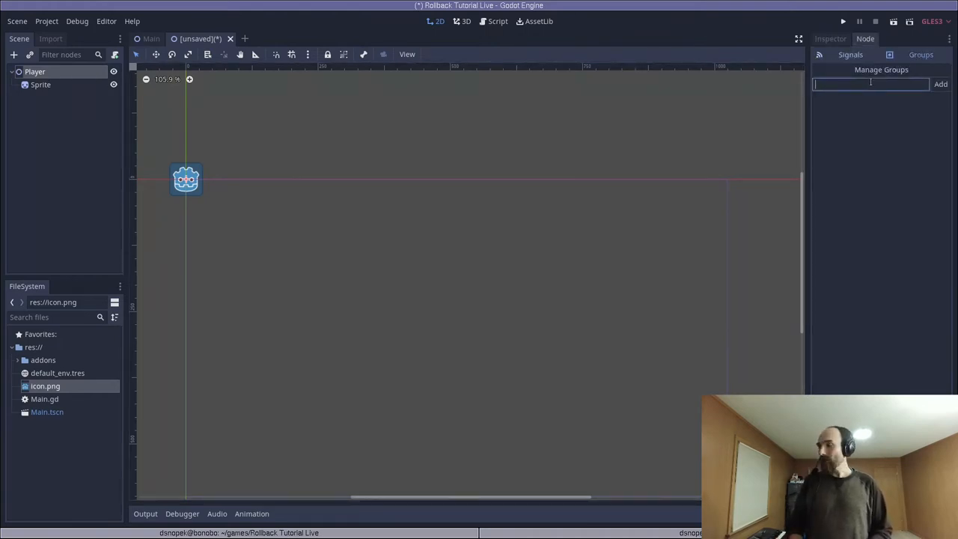
text(network_sync)
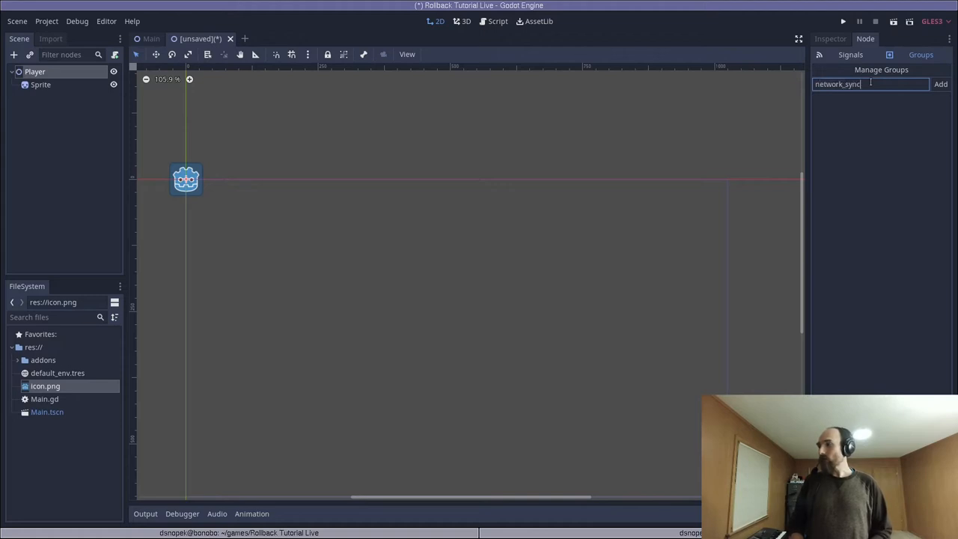
click(941, 84)
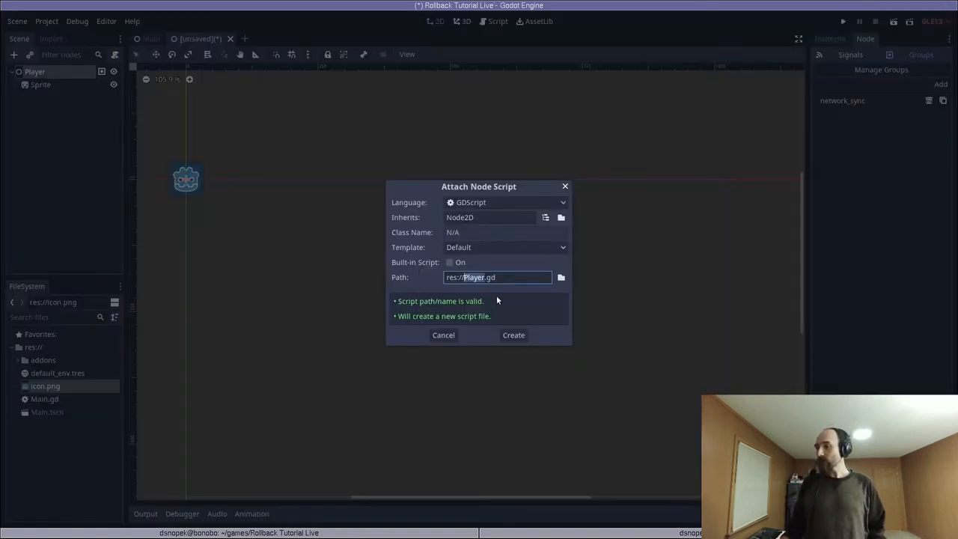
Step: Create Player.gd and write _get_local_input returning an input_vector from Input.get_vector
click(514, 334)
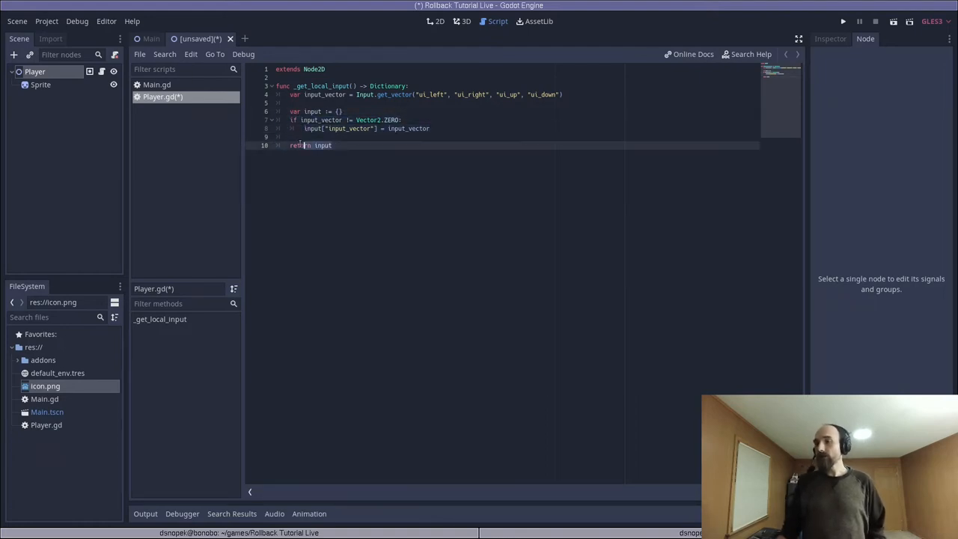
Step: Write _network_process(input) adding input_vector (default Vector2.ZERO) times 8 to position
key(Return)
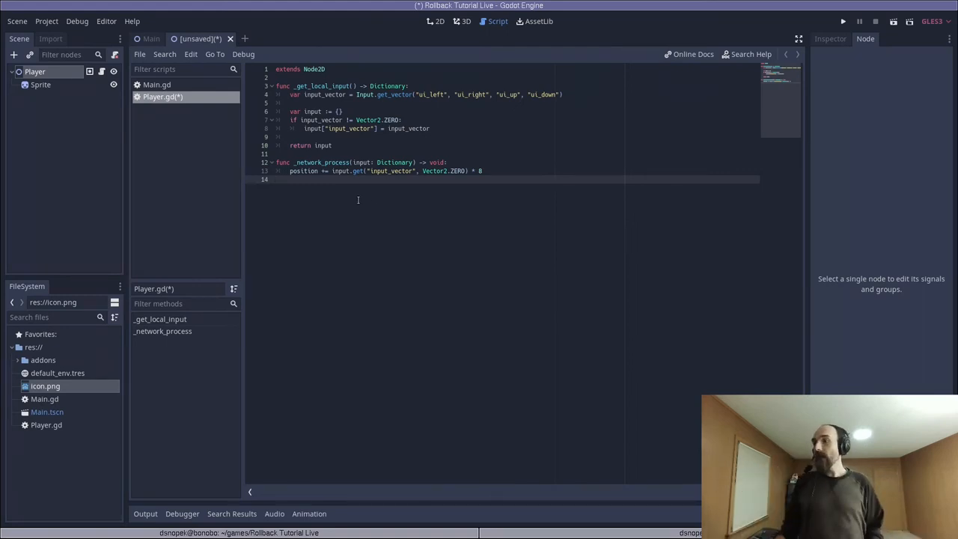
double_click(362, 163)
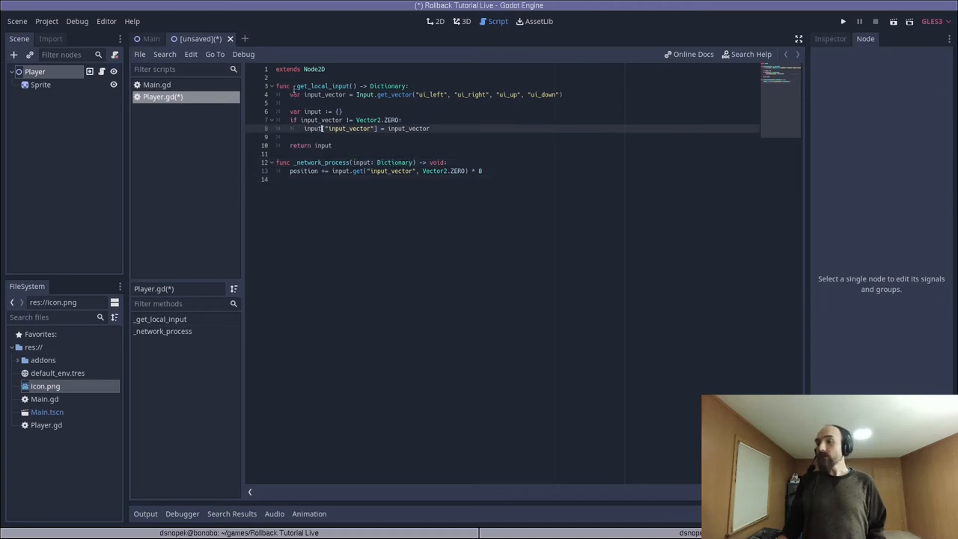
double_click(323, 85)
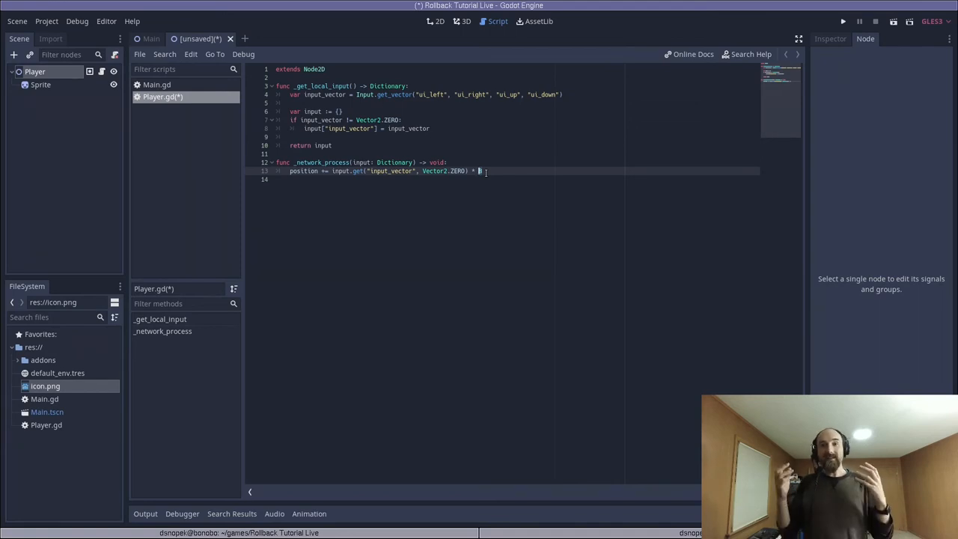
text(8)
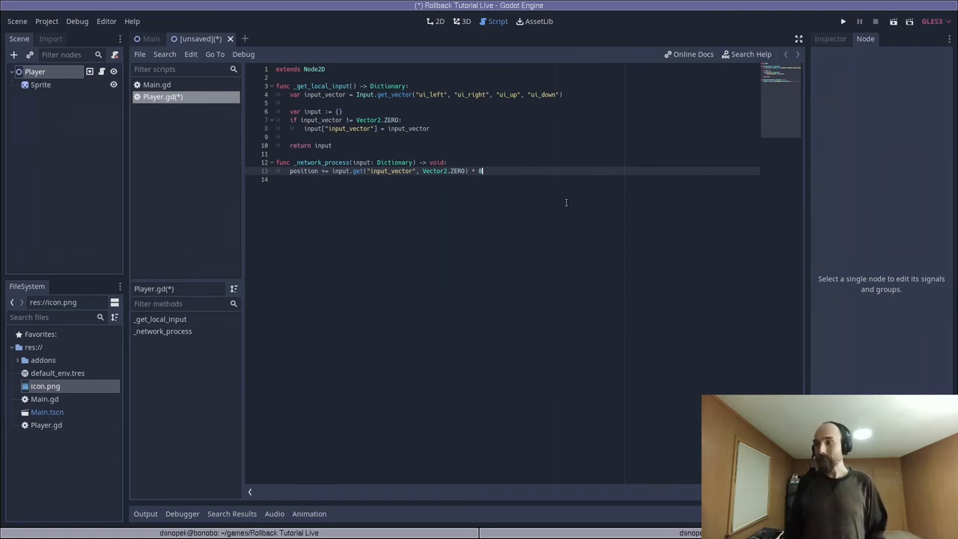
Step: Write _save_state returning position and _load_state(state) restoring it in Player.gd
key(enter)
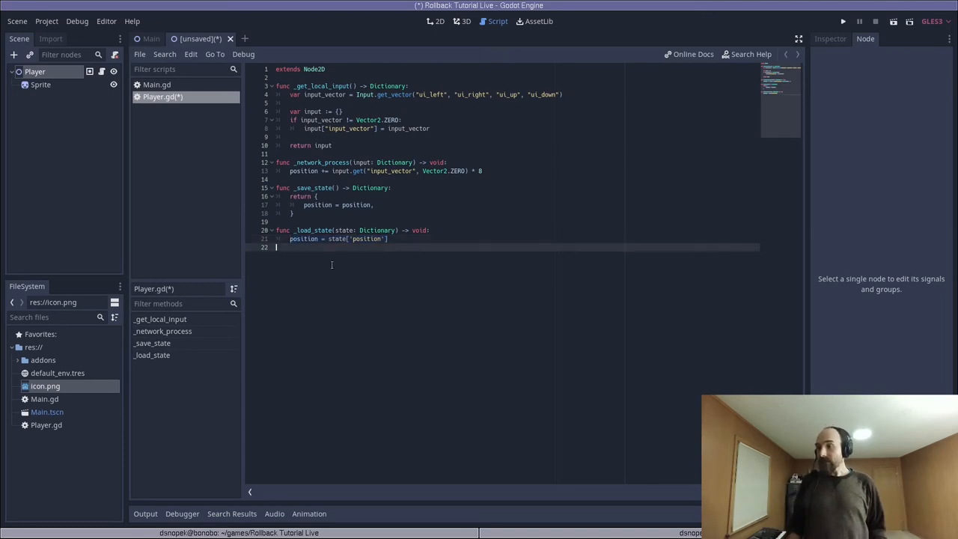
mouse_move(422, 198)
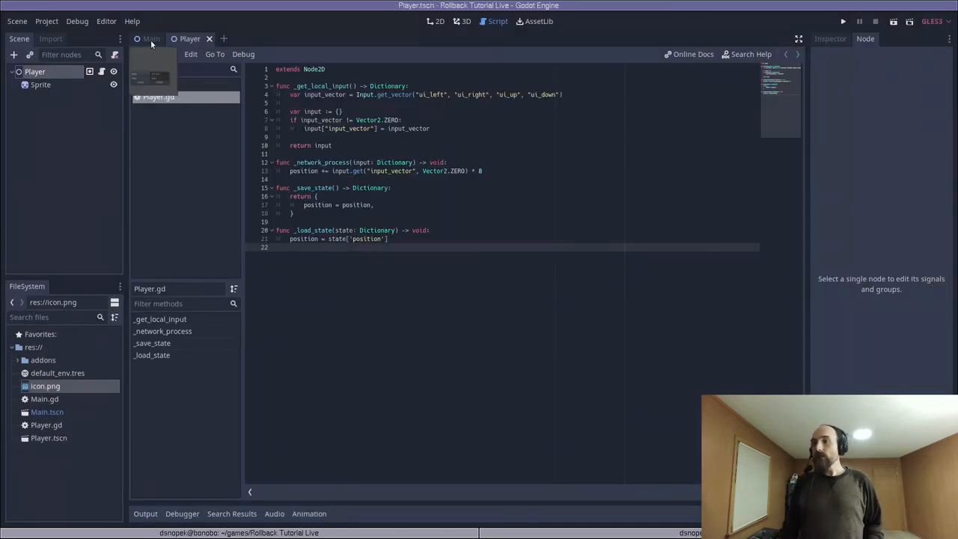
Step: Instance Player.tscn twice in Main as ServerPlayer and ClientPlayer, then save Main.tscn
click(150, 39)
text(Player)
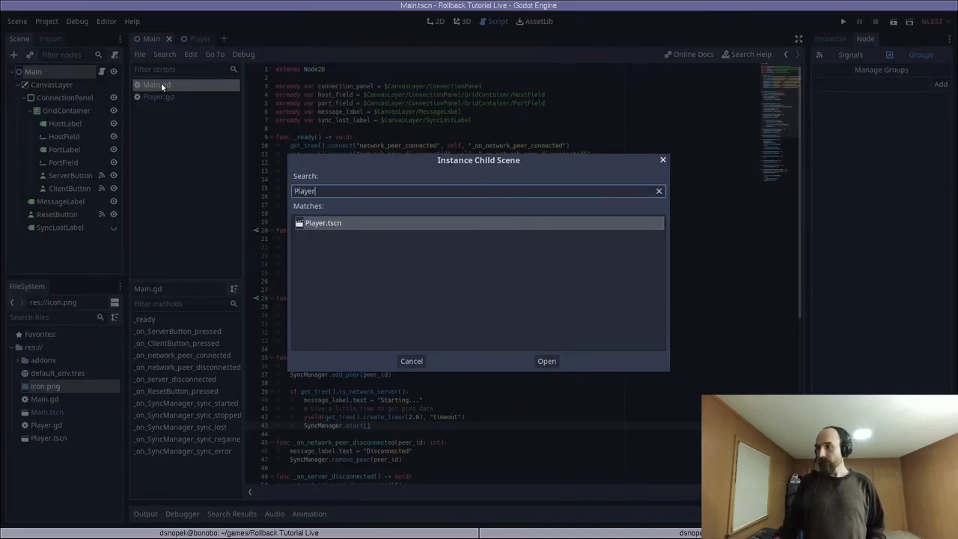
click(547, 361)
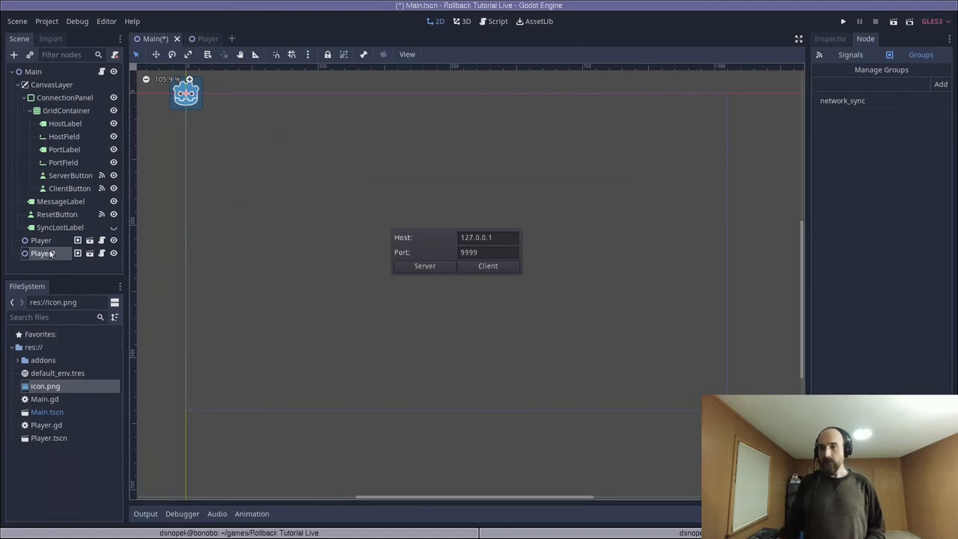
double_click(41, 239)
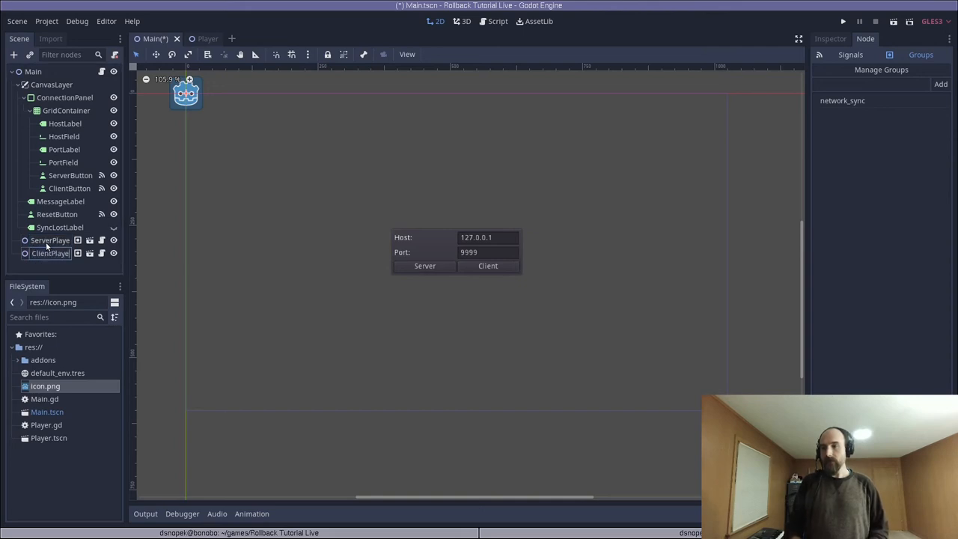
click(50, 240)
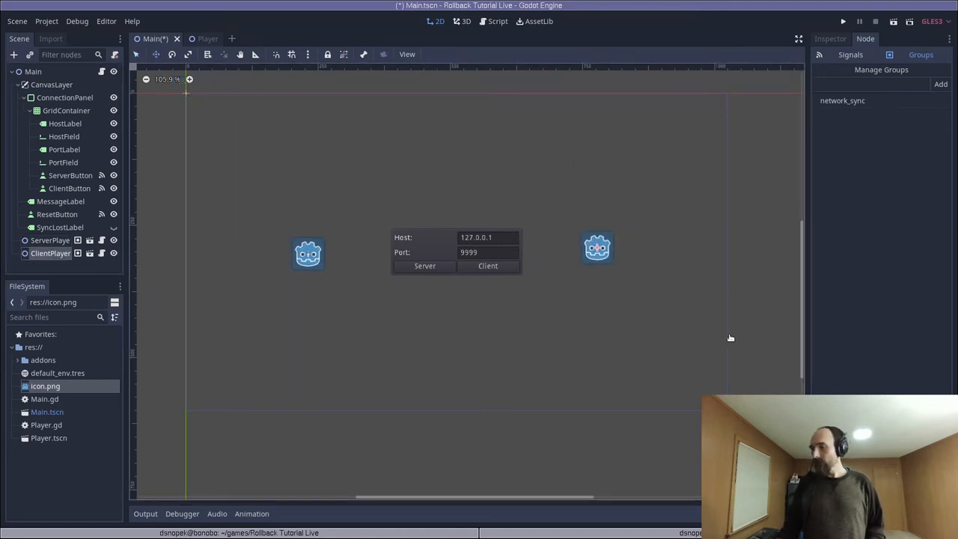
key(ctrl+s)
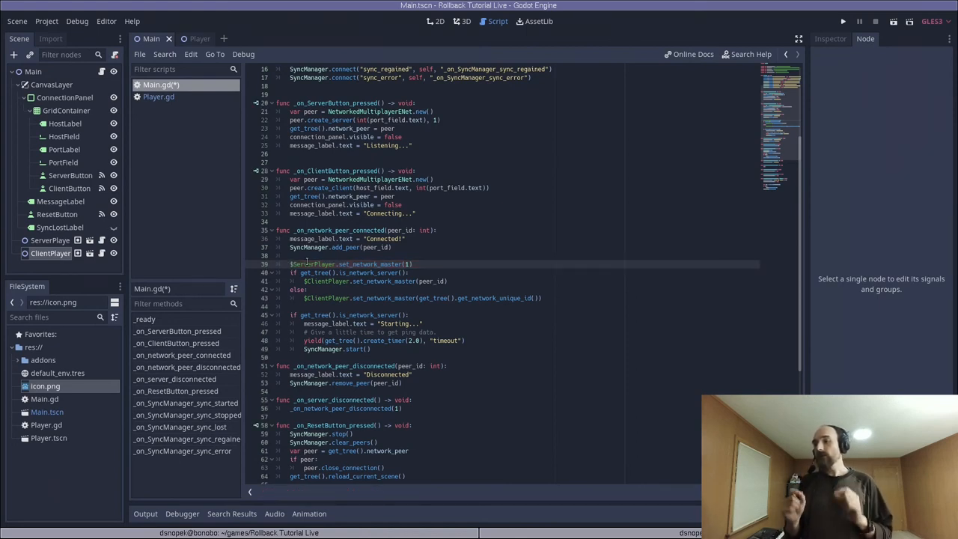
mouse_move(203, 264)
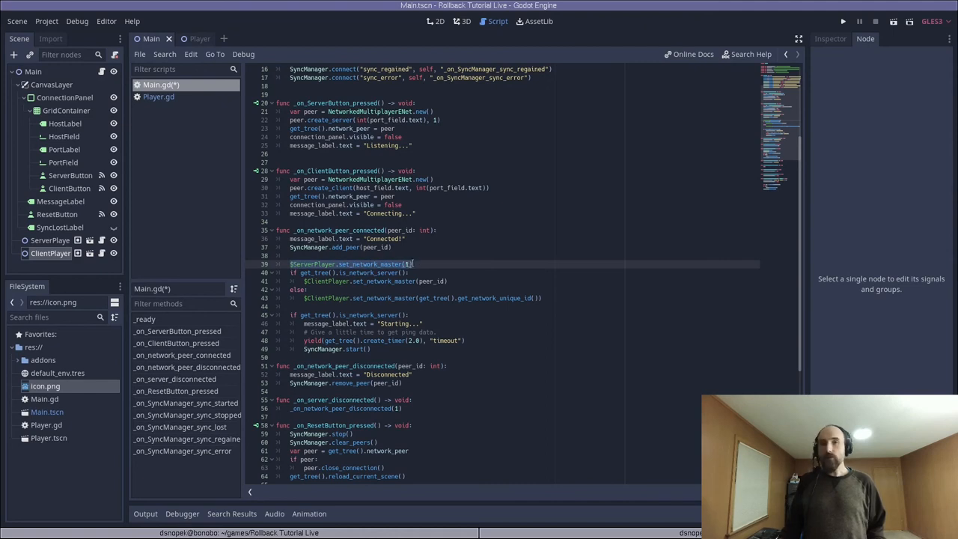
Step: Set network masters for $ServerPlayer and $ClientPlayer in Main.gd's peer-connected handler, then run
scroll(down, 3)
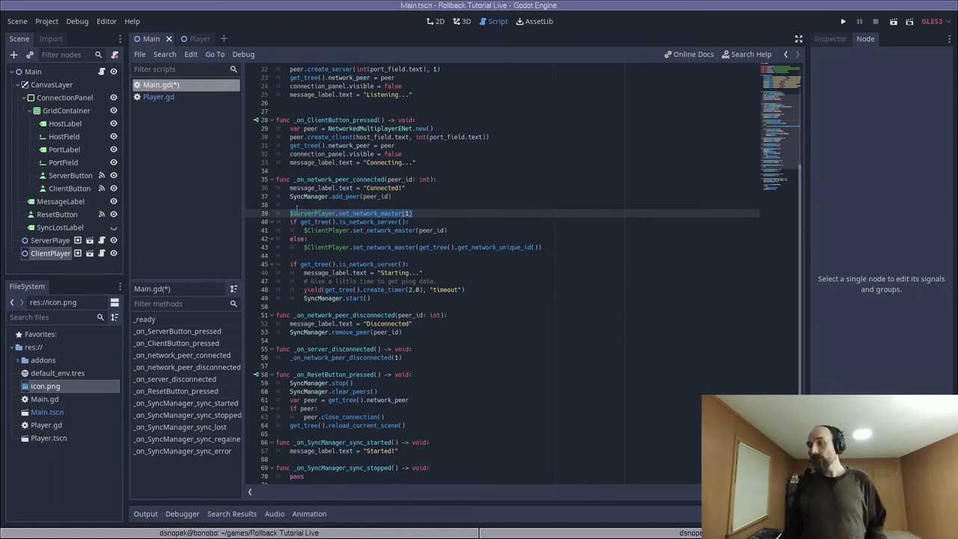
click(303, 222)
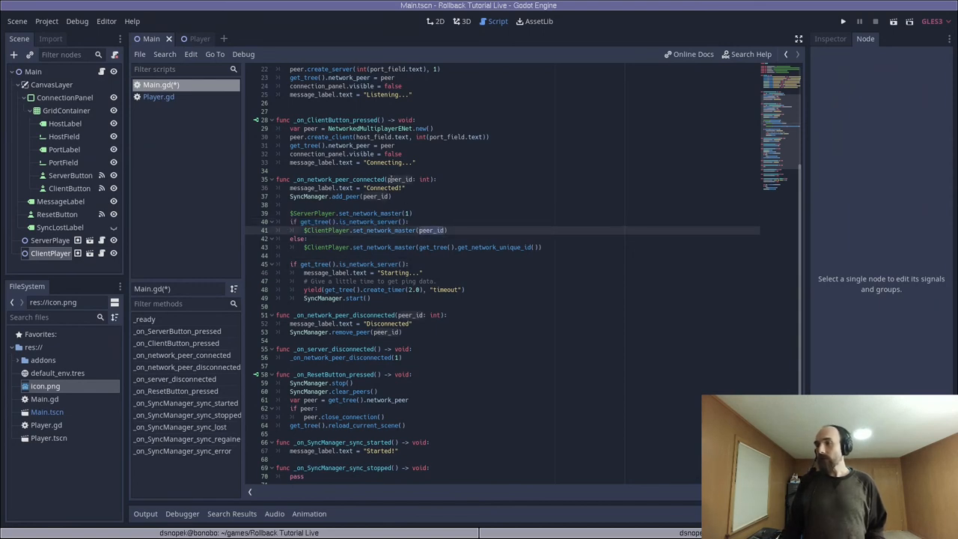
double_click(400, 179)
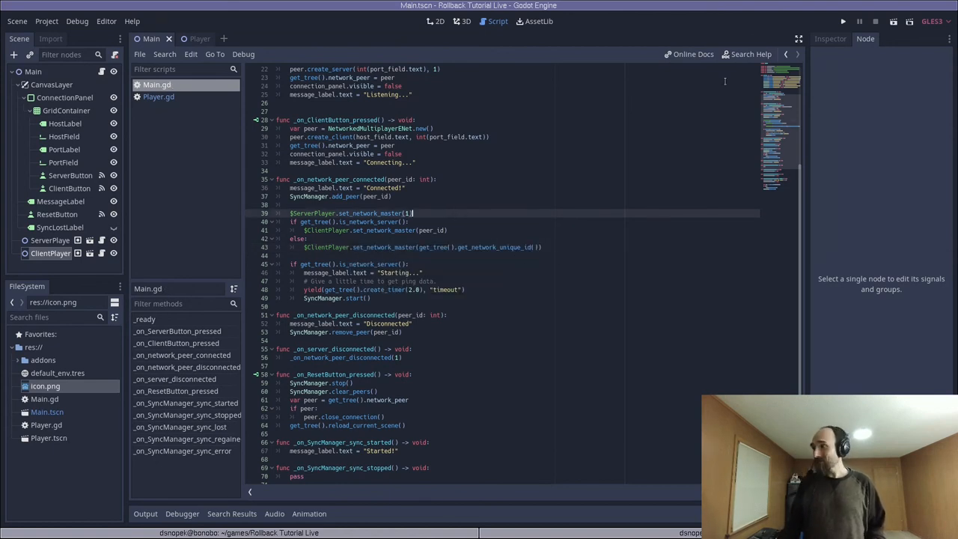
click(843, 21)
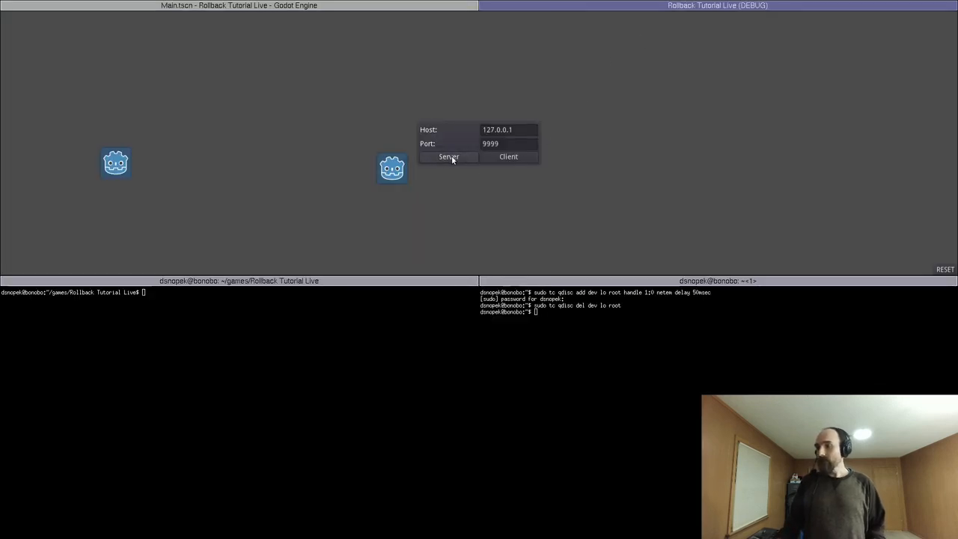
Step: Start Server and Client instances, then add a 50 ms netem delay on loopback
click(448, 156)
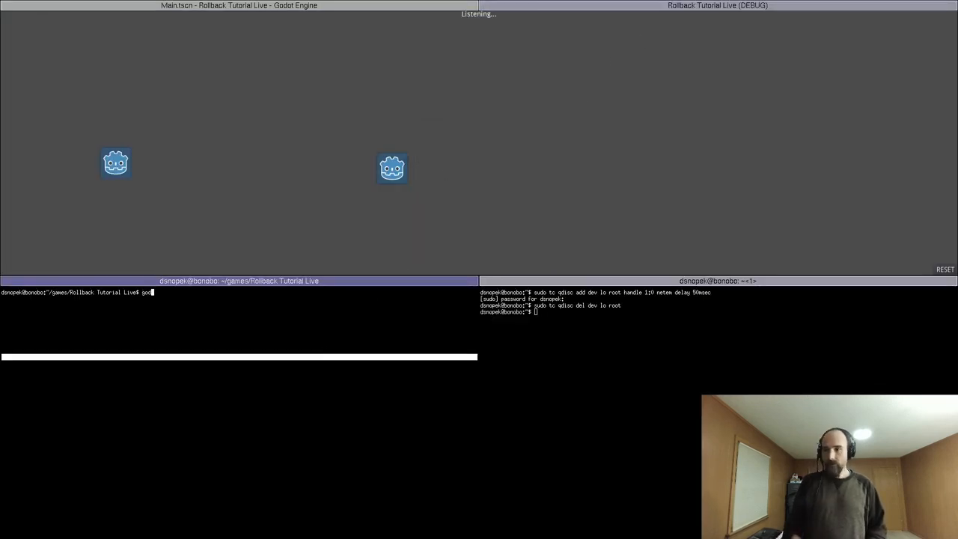
key(Return)
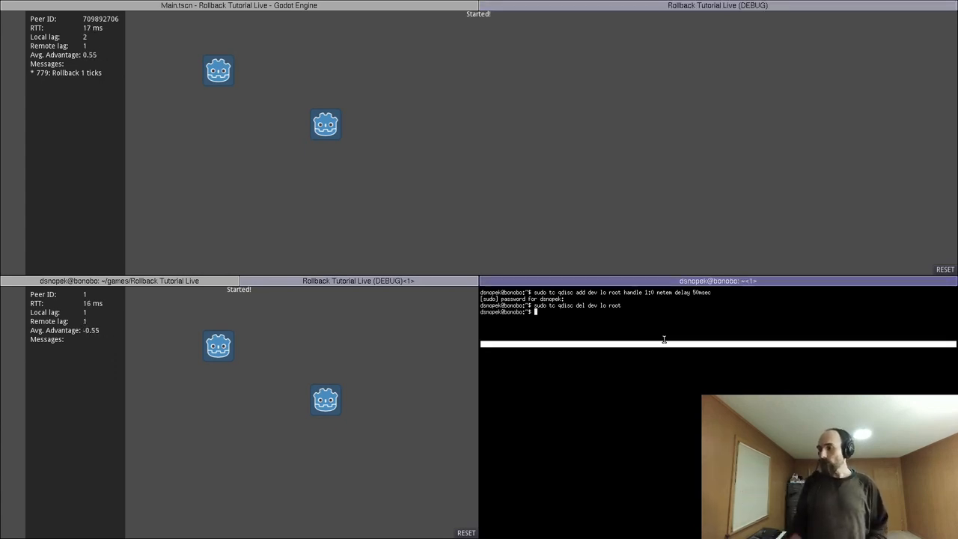
text(sudo tc qdisc add dev lo root handle 1:0 netem delay 50msec)
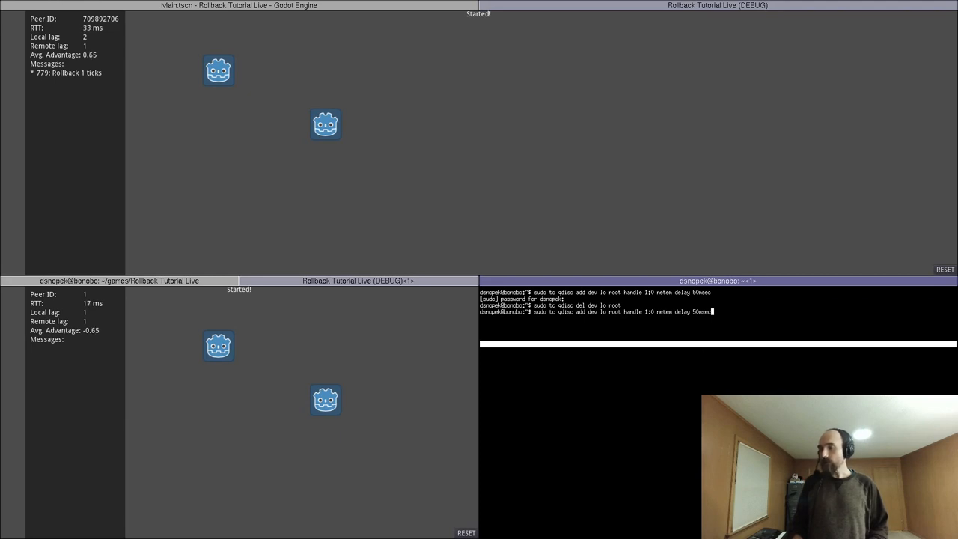